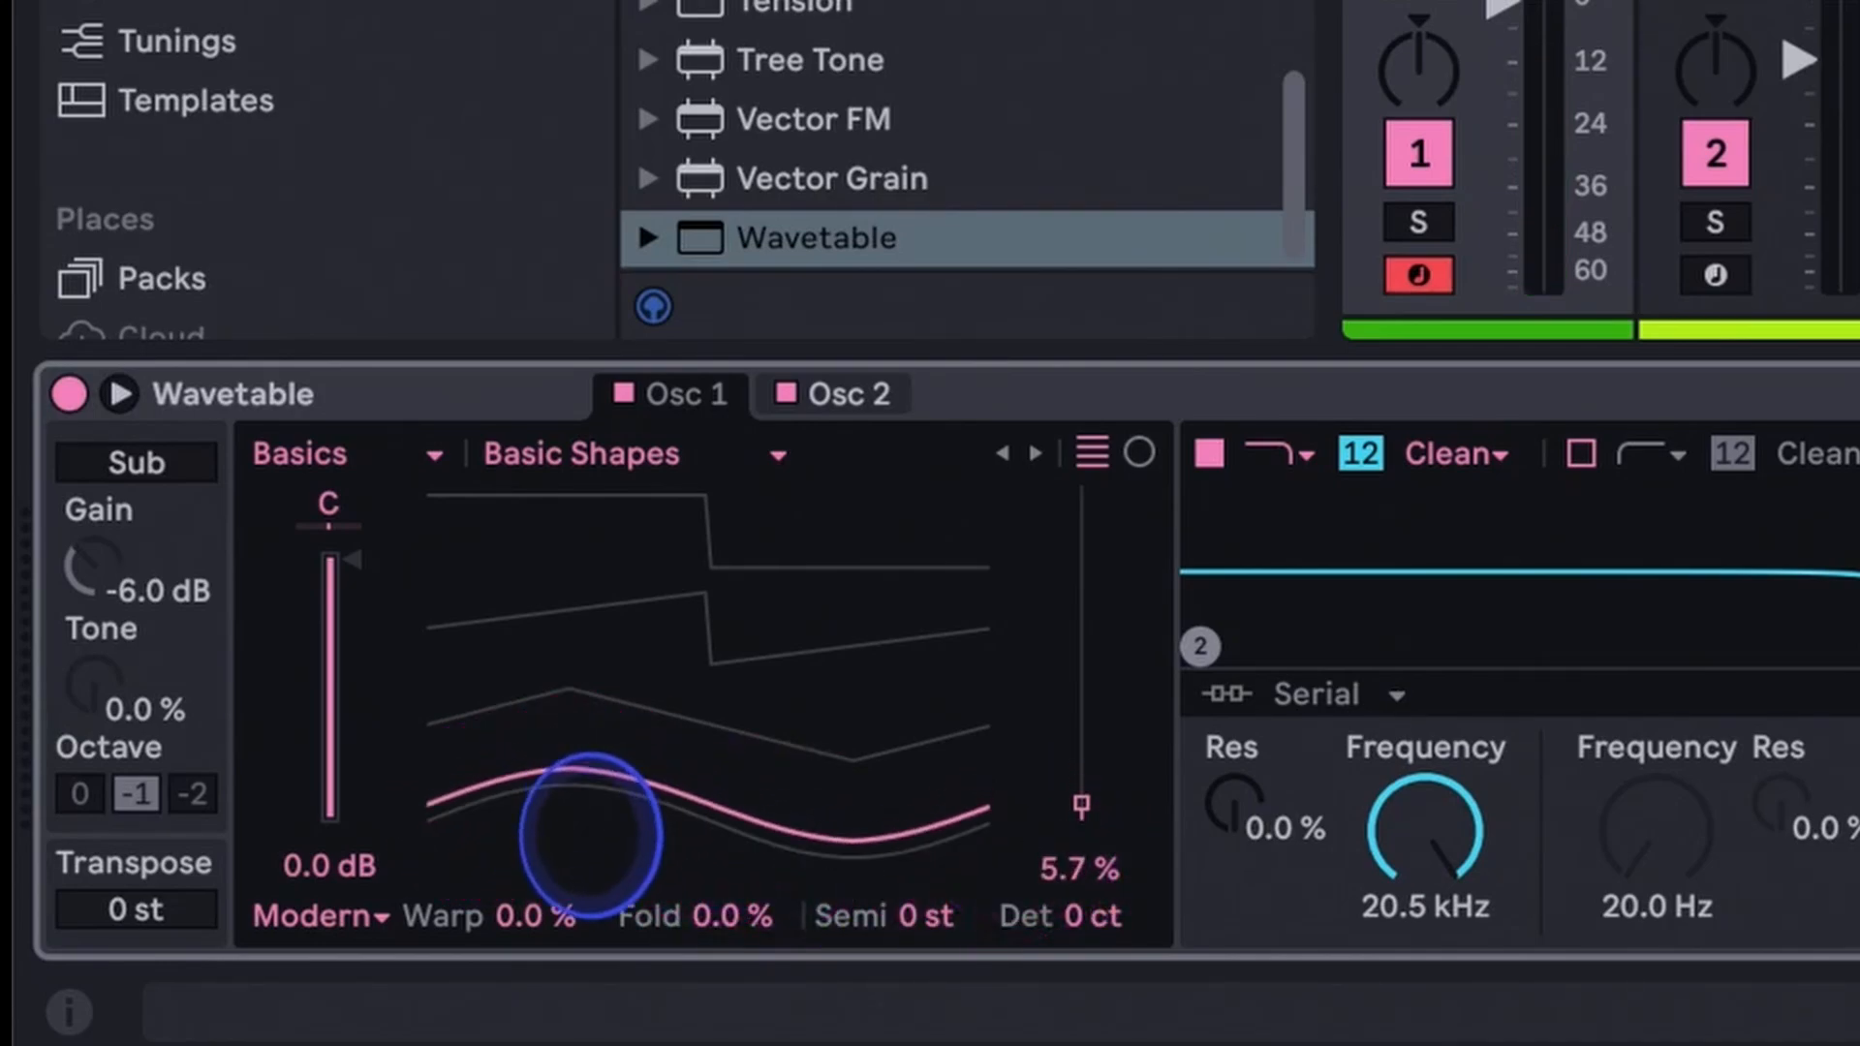
Step: Morph Wavetable's Osc 1 from sine through triangle and saw to 100% square
drag(1079, 807, 1078, 697)
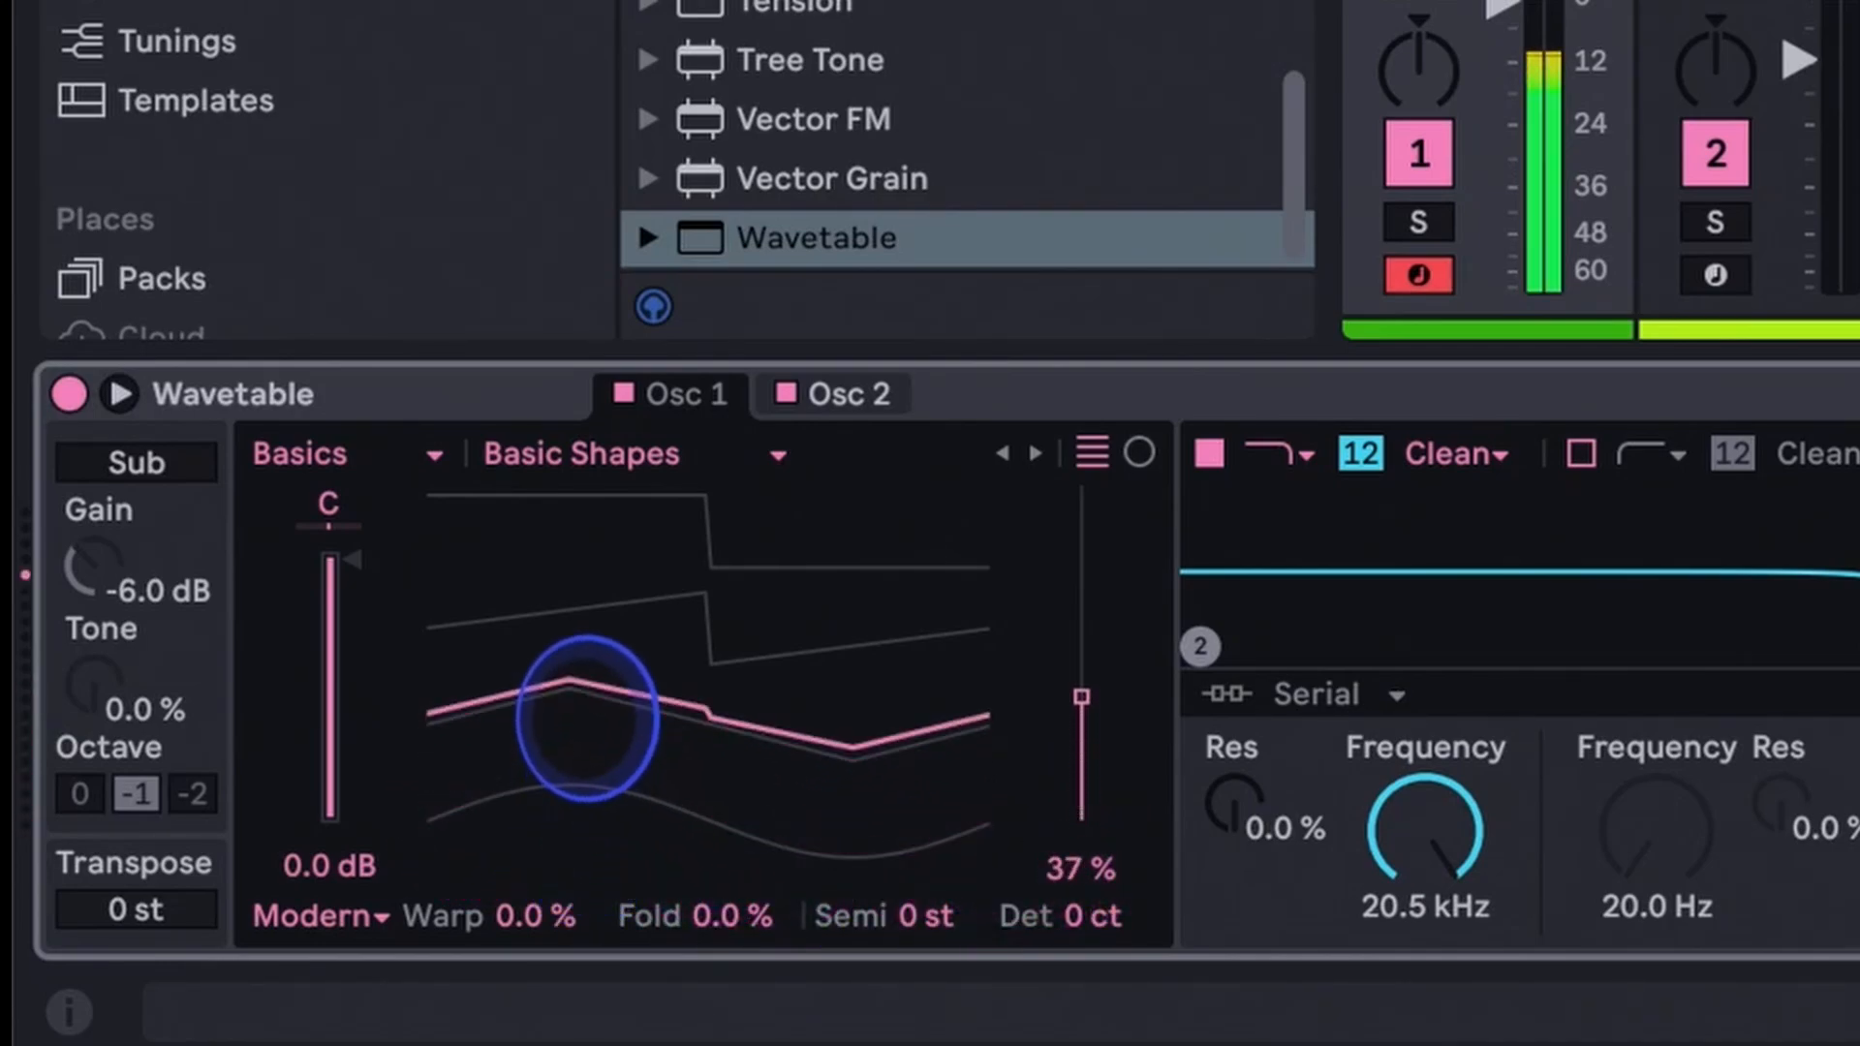
drag(1077, 699, 1078, 617)
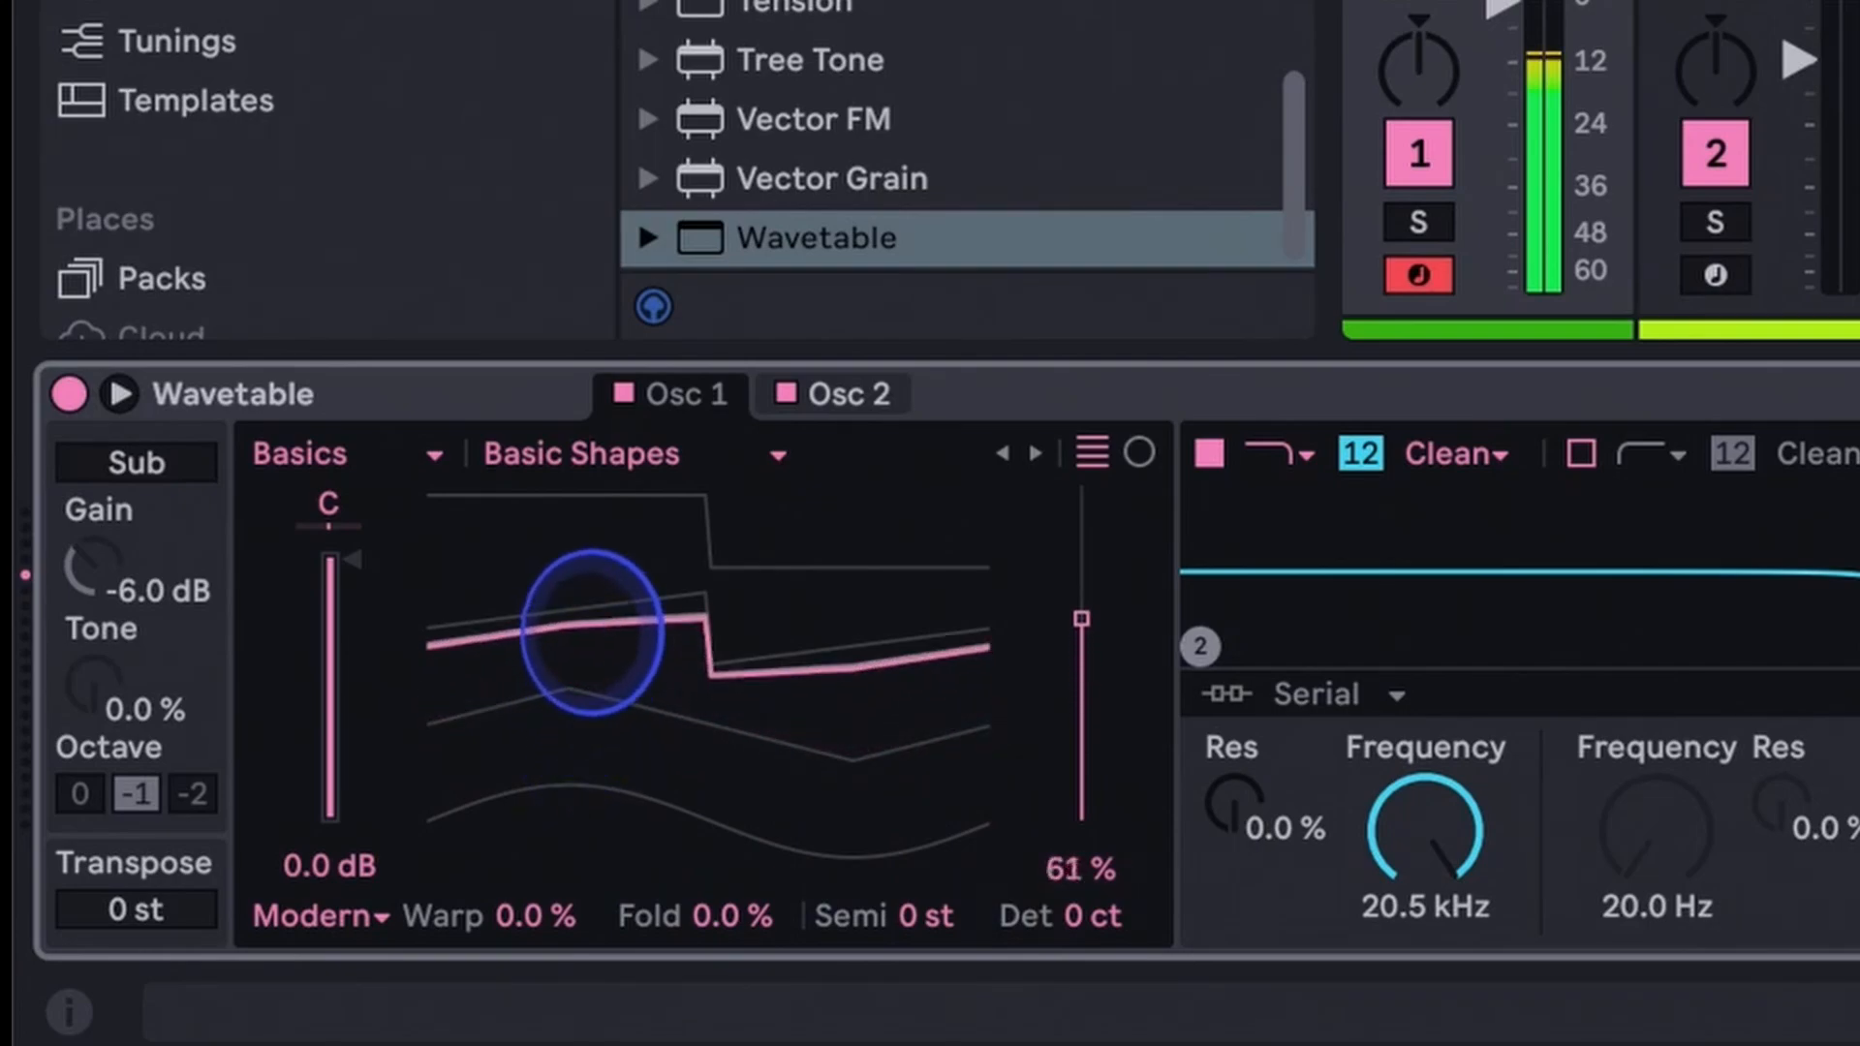
drag(1078, 619, 1077, 598)
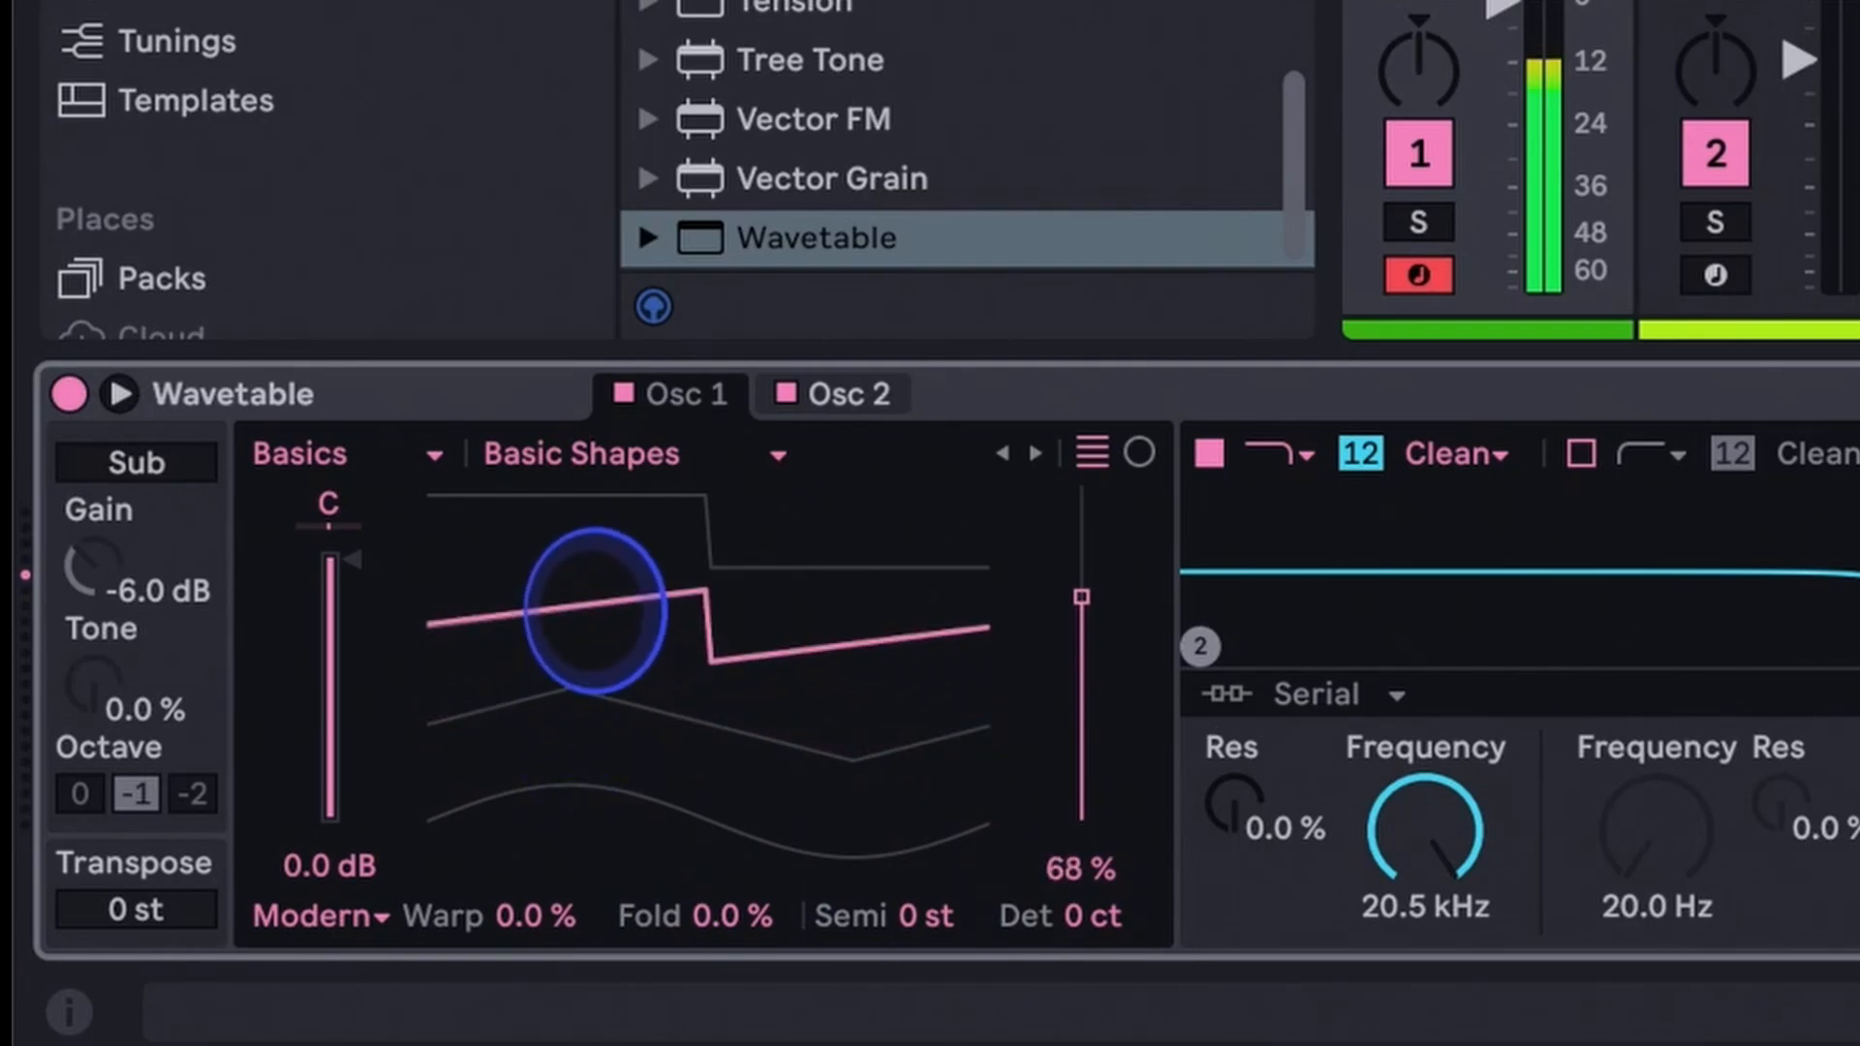
drag(1077, 597, 1077, 466)
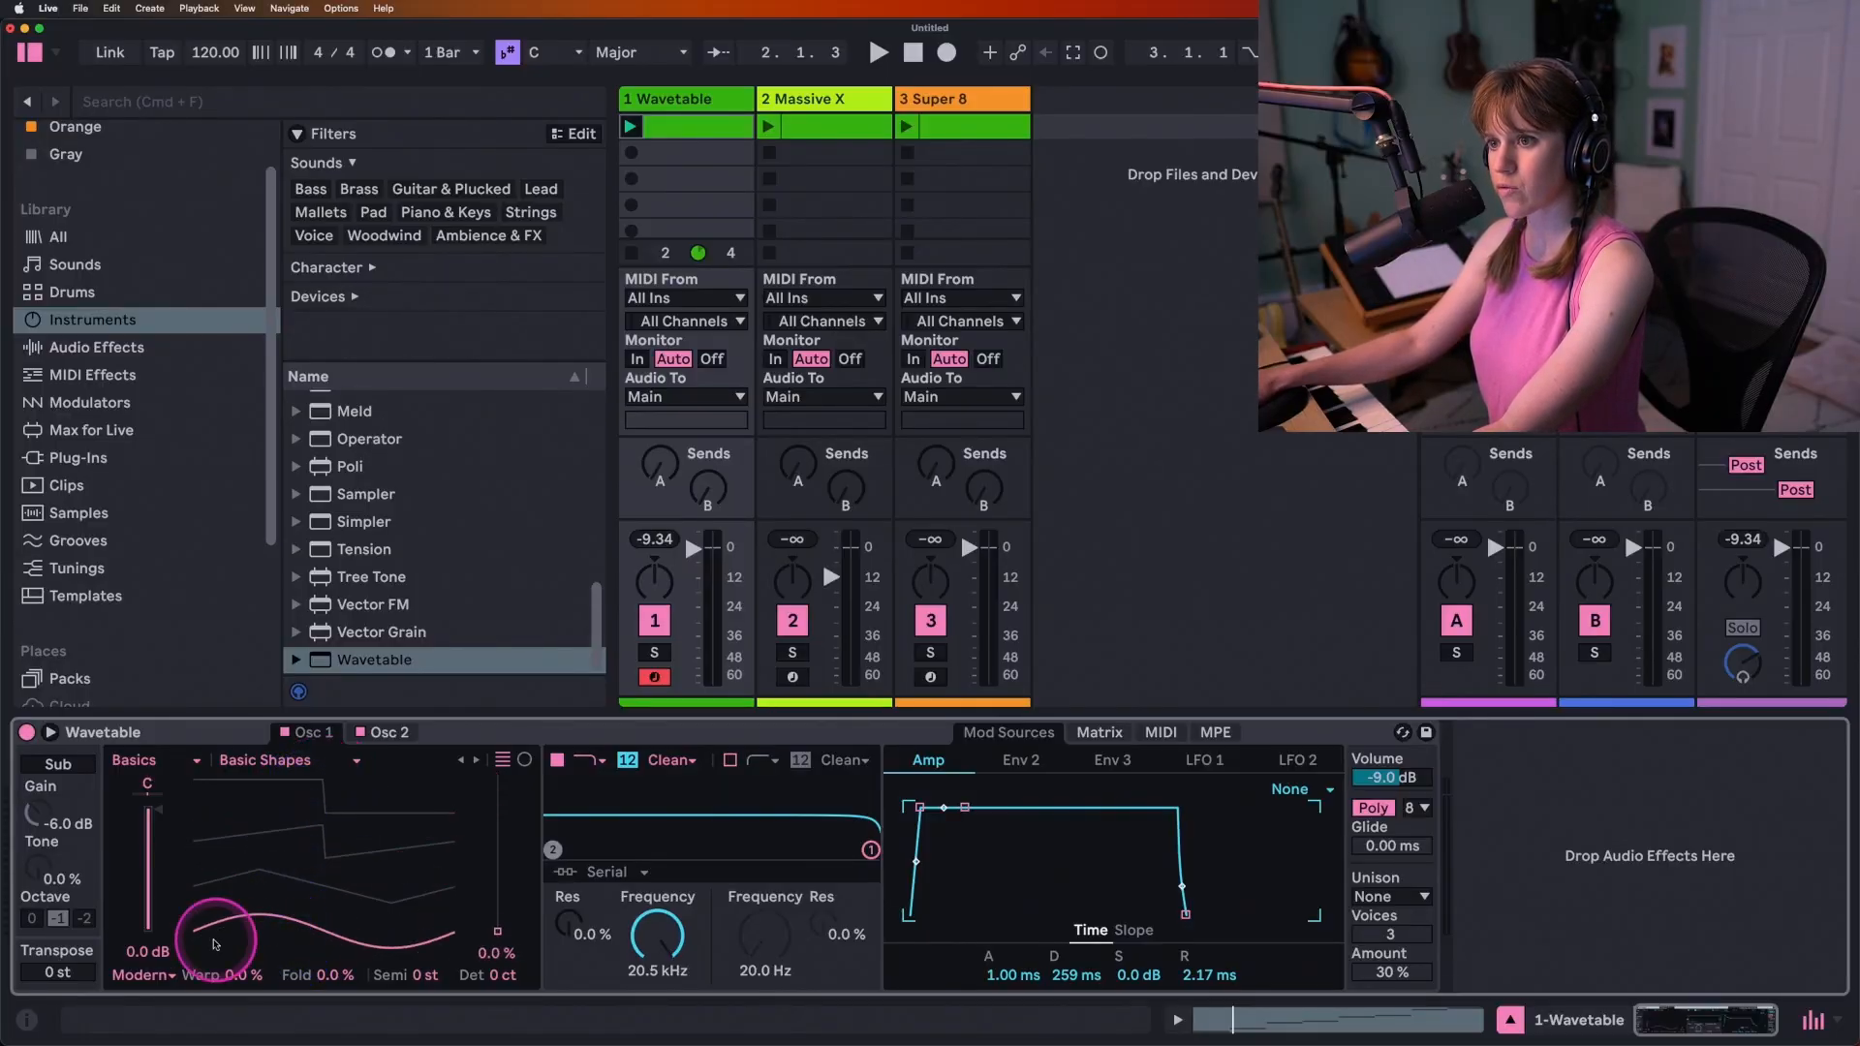
click(630, 125)
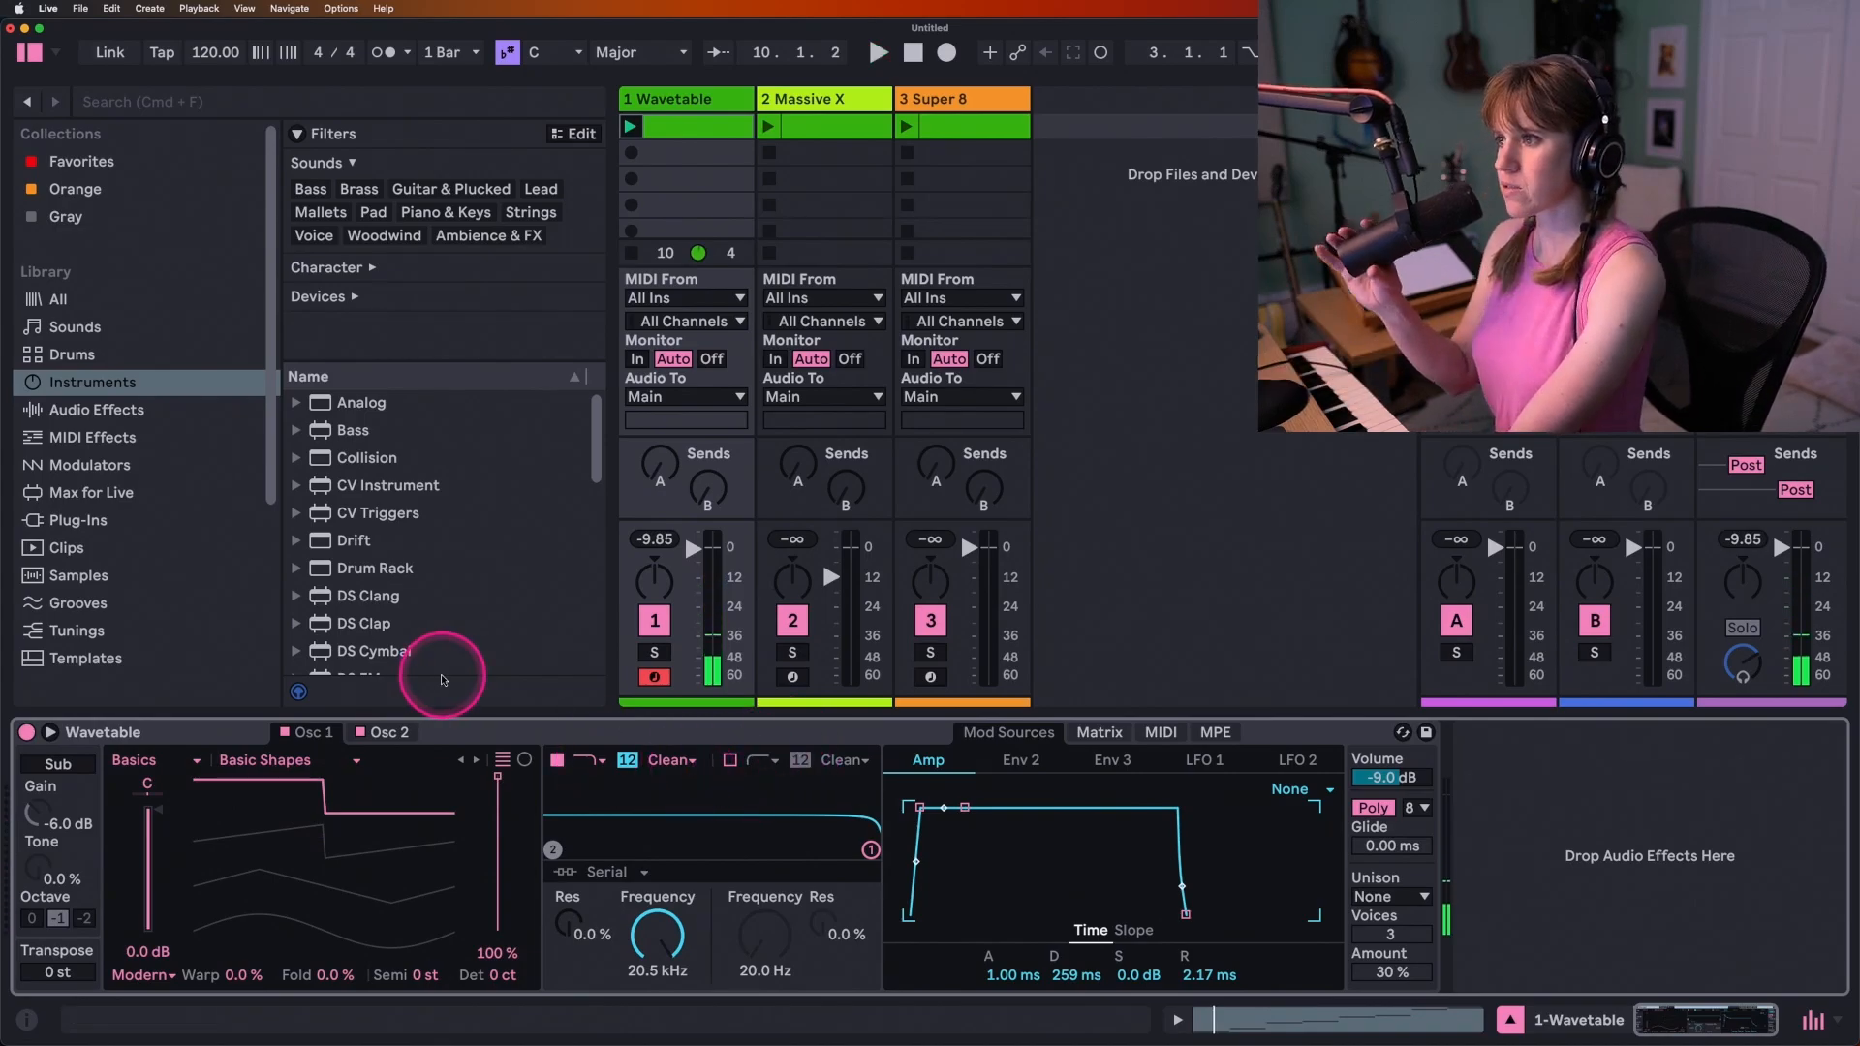
Step: Load Drift onto the first MIDI track and switch off its Osc 2 in Osc Mix
click(350, 541)
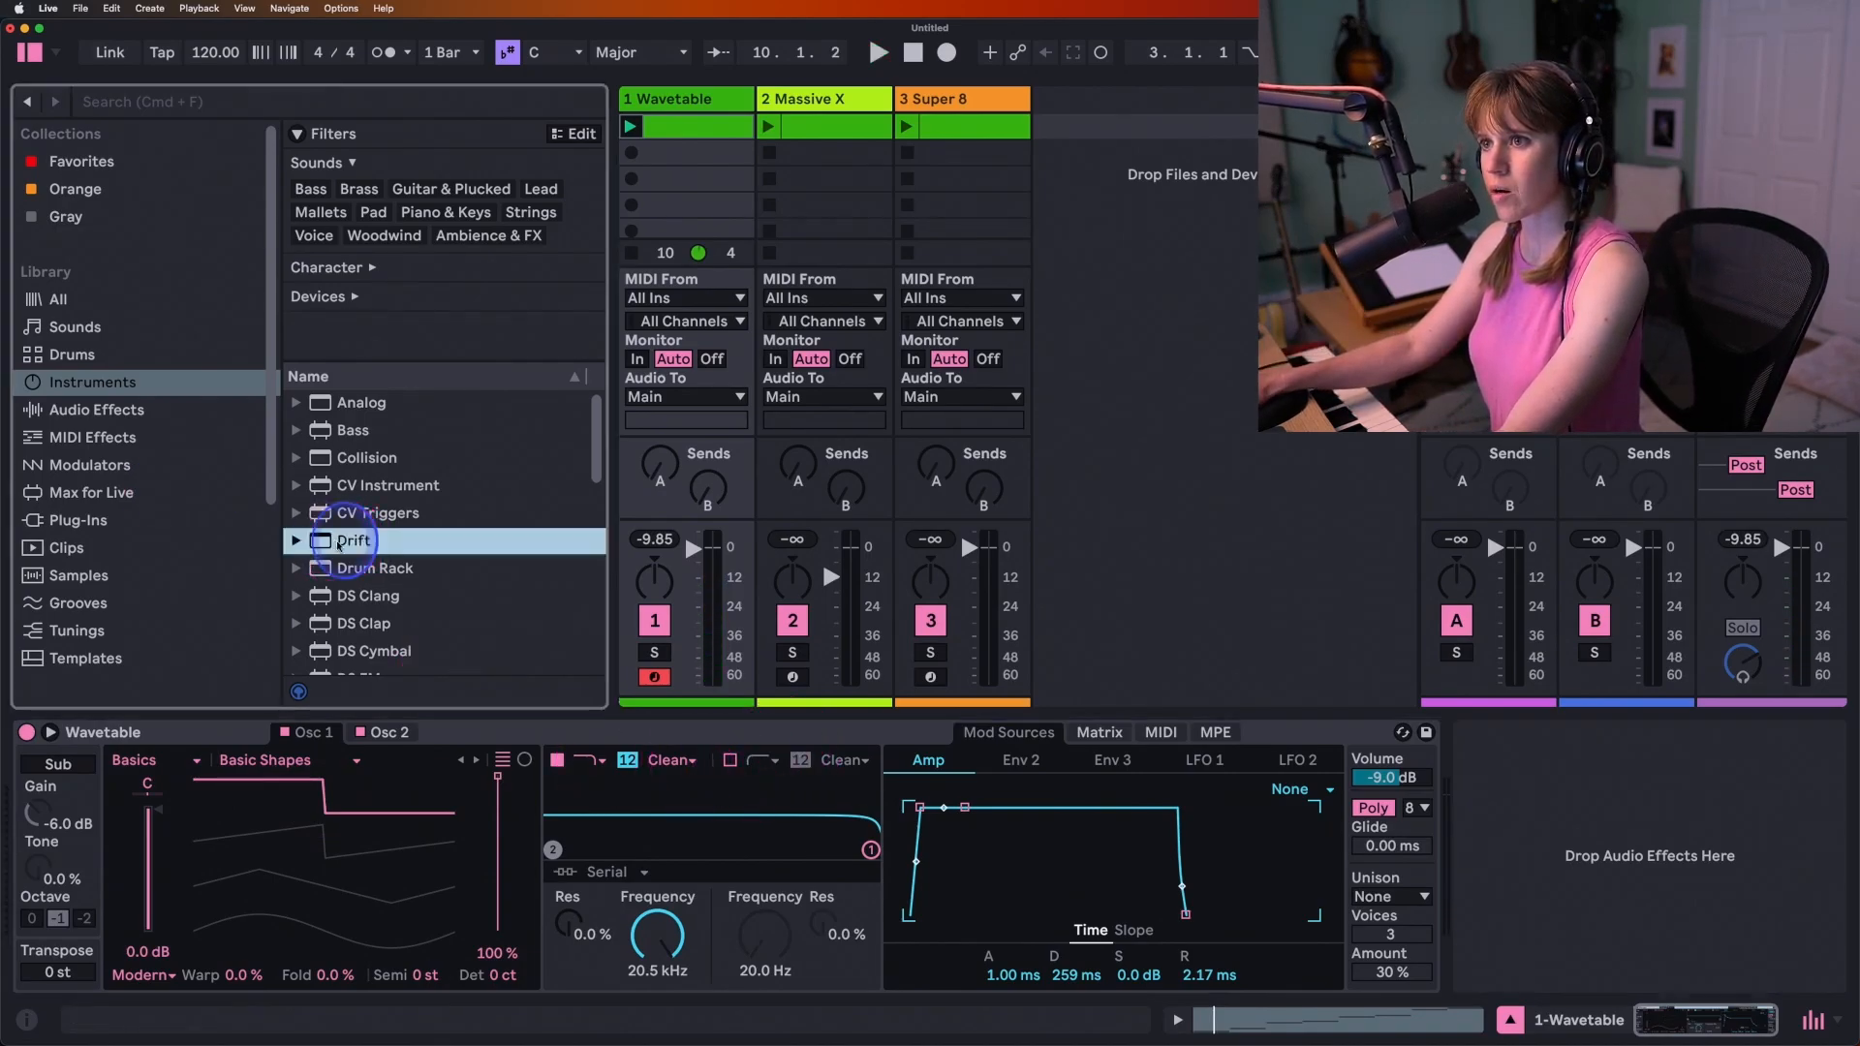
double_click(340, 541)
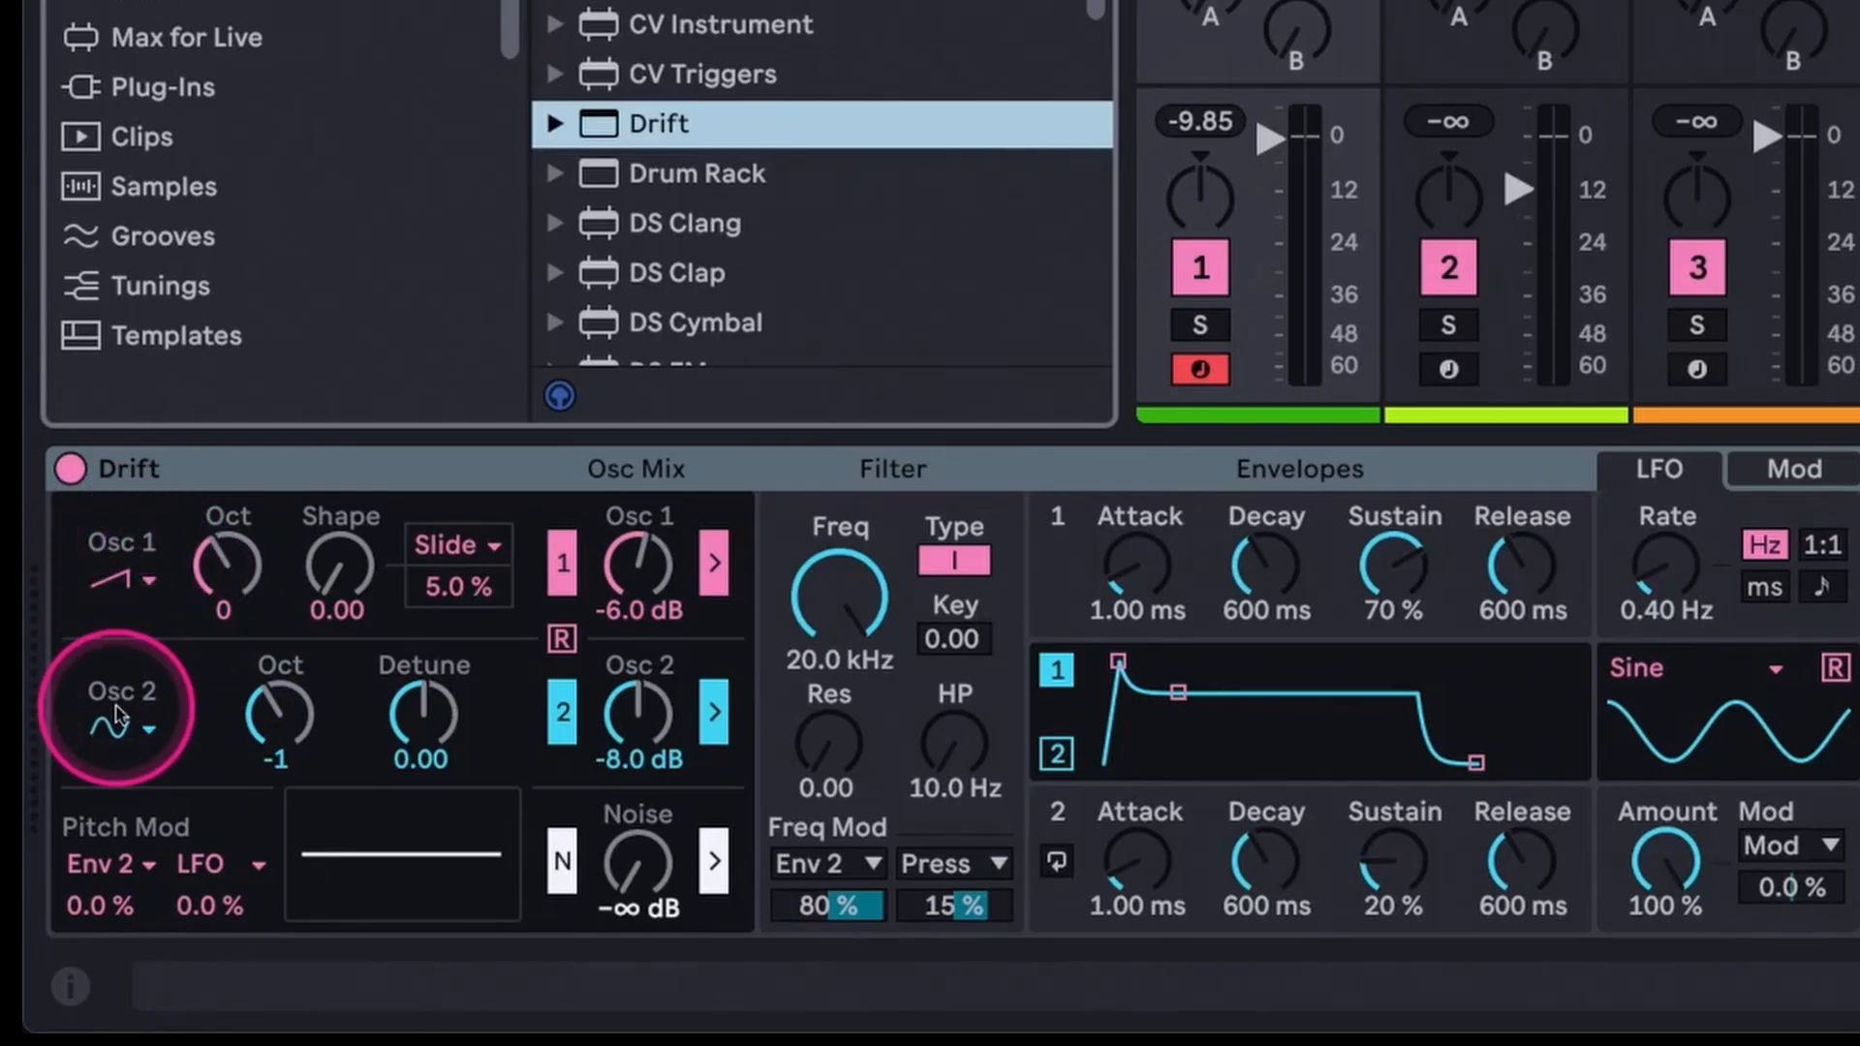
click(561, 713)
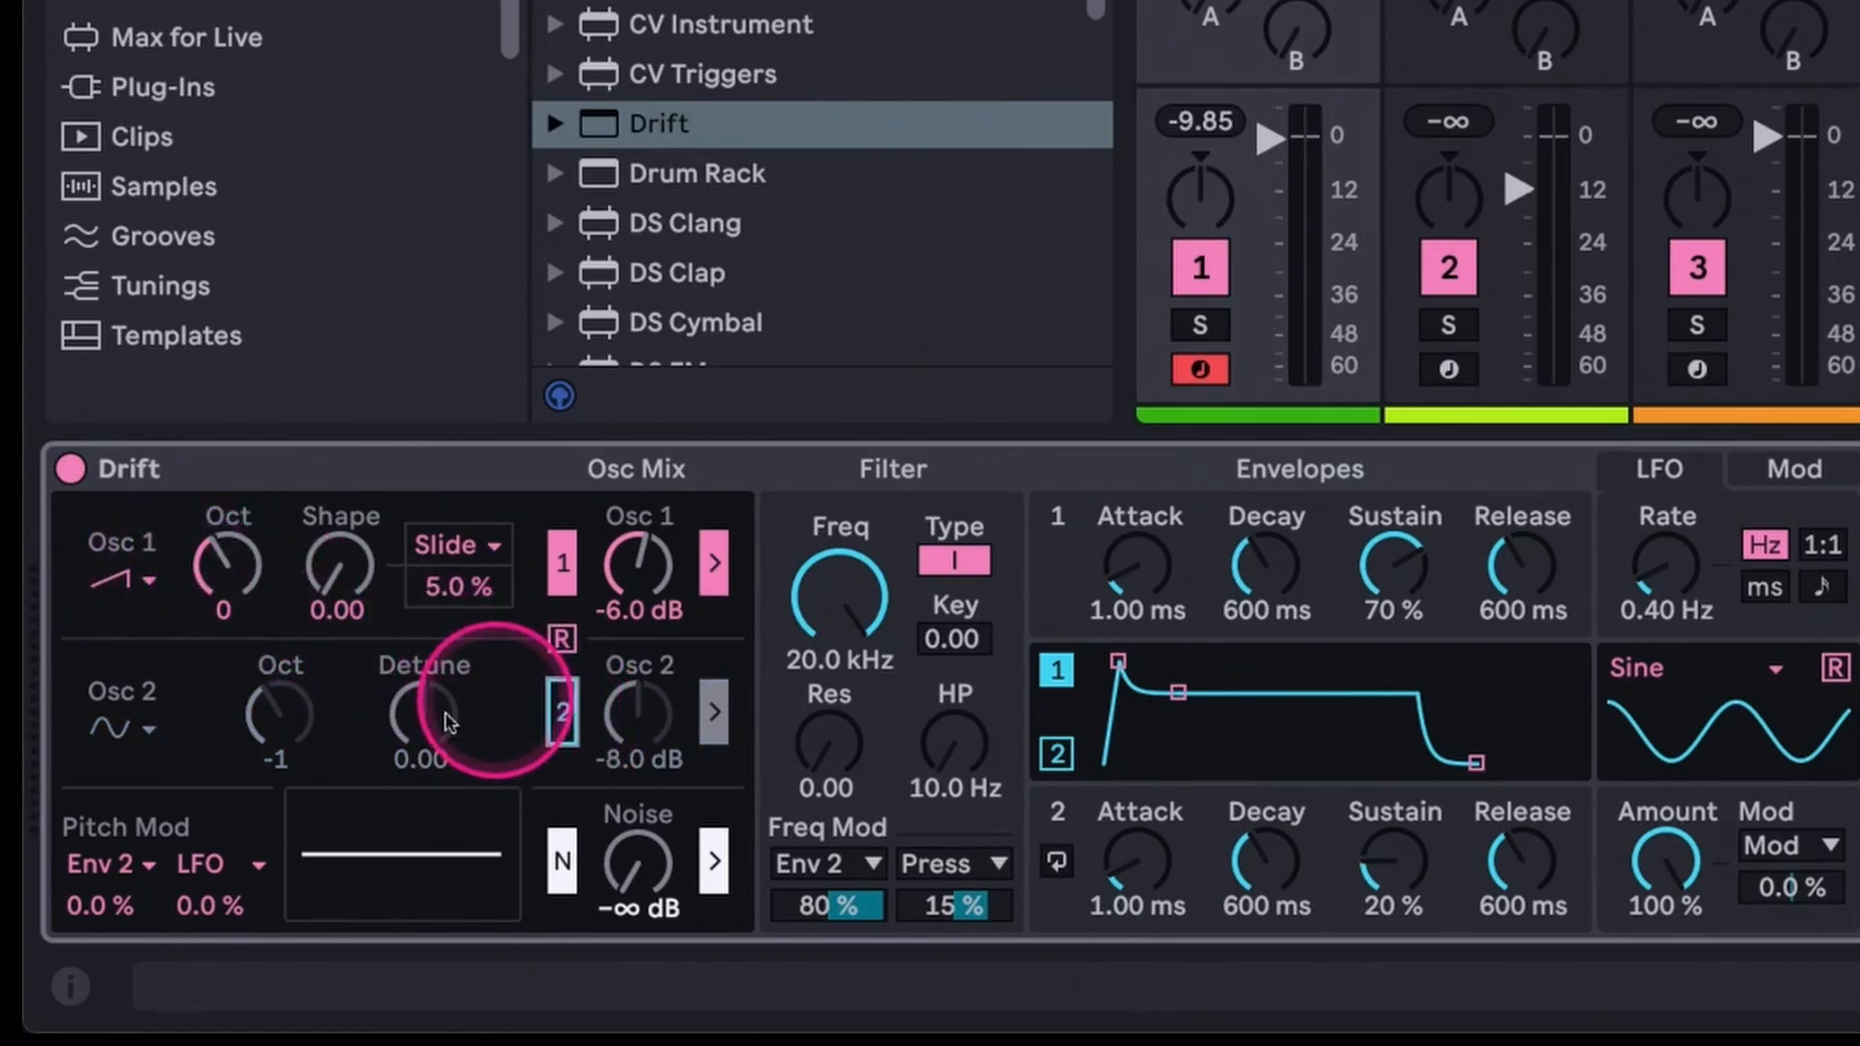
mouse_move(114, 707)
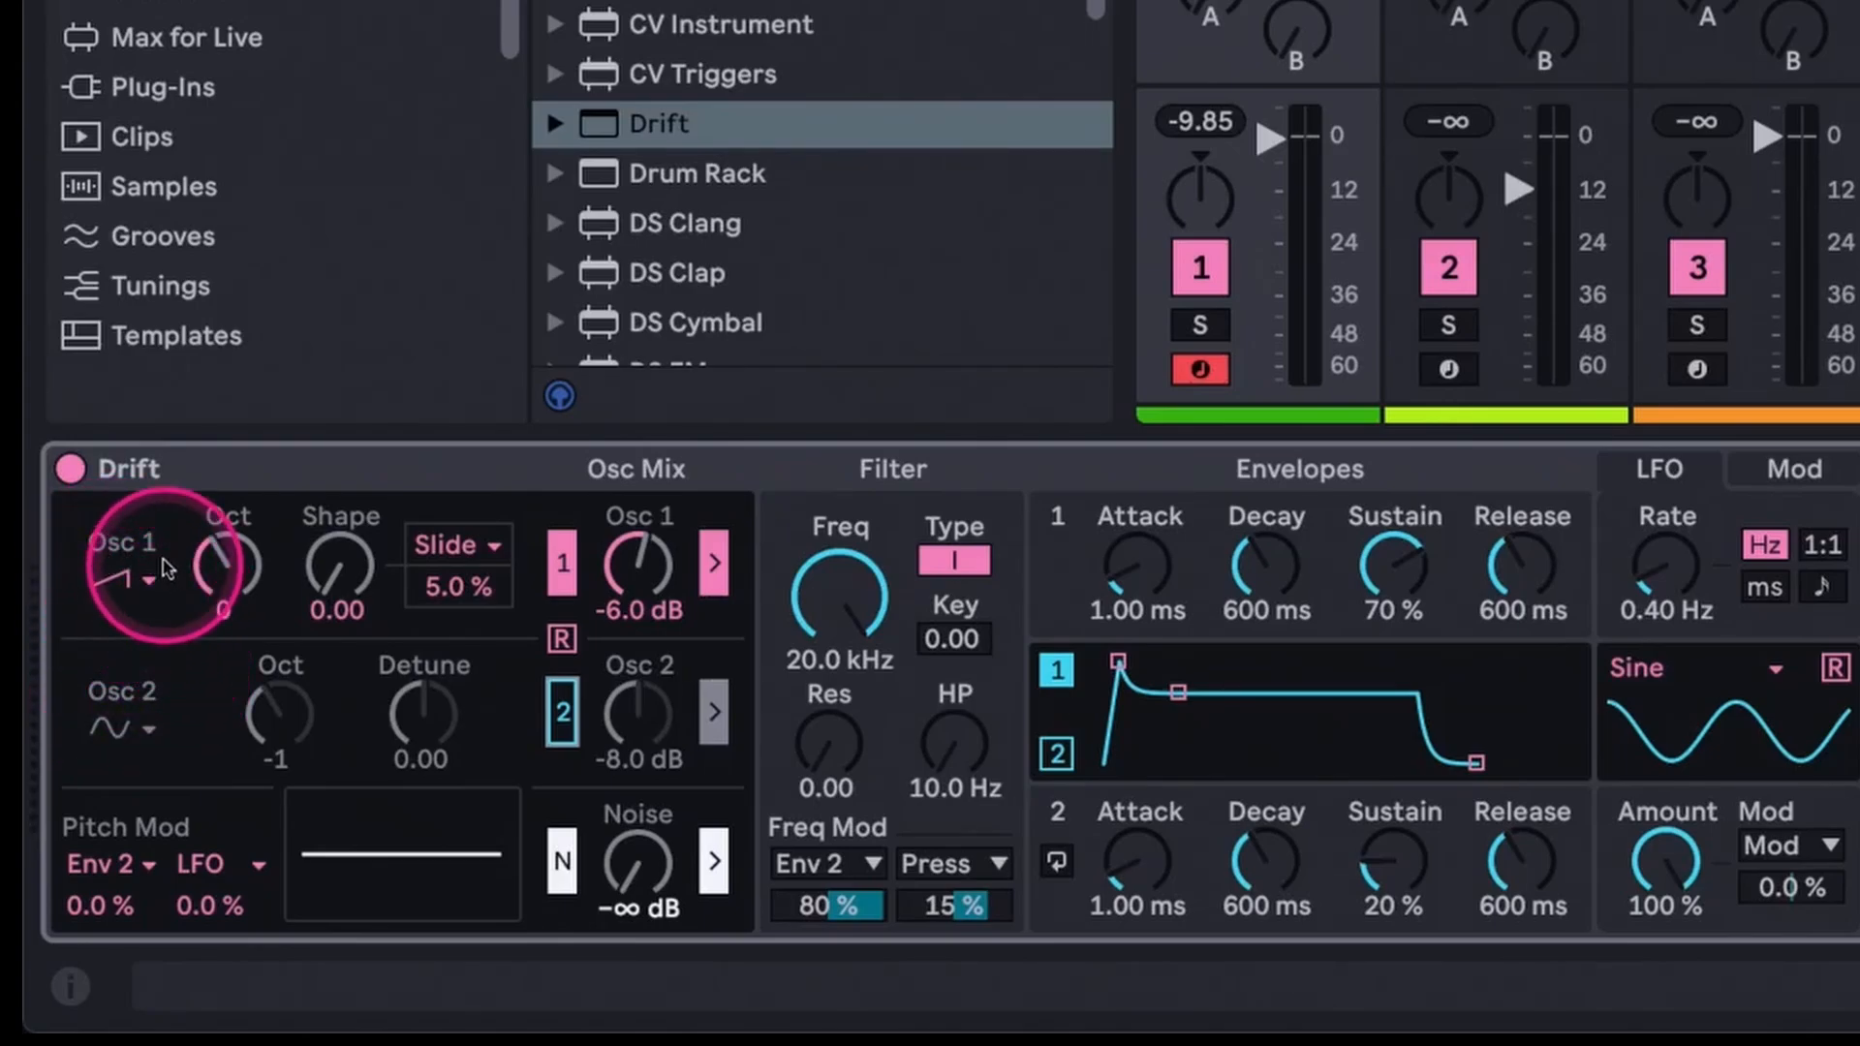
mouse_move(144, 587)
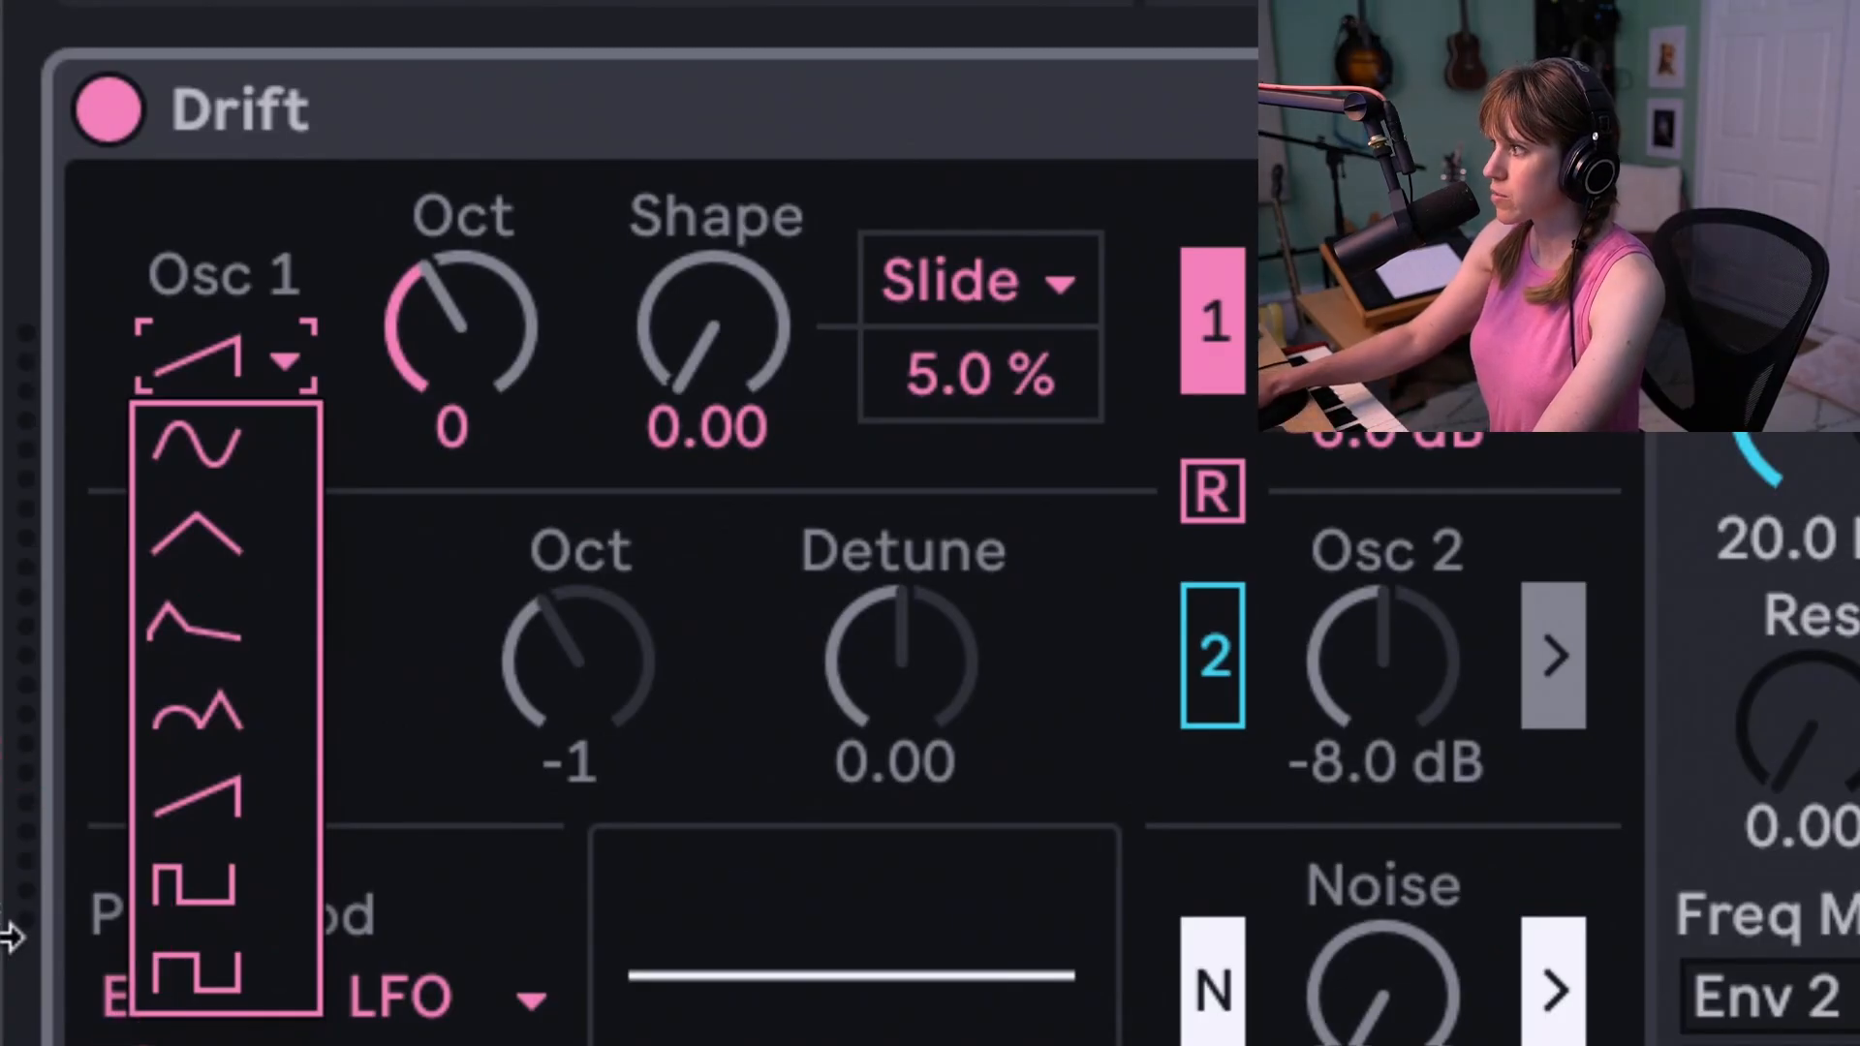
mouse_move(213, 465)
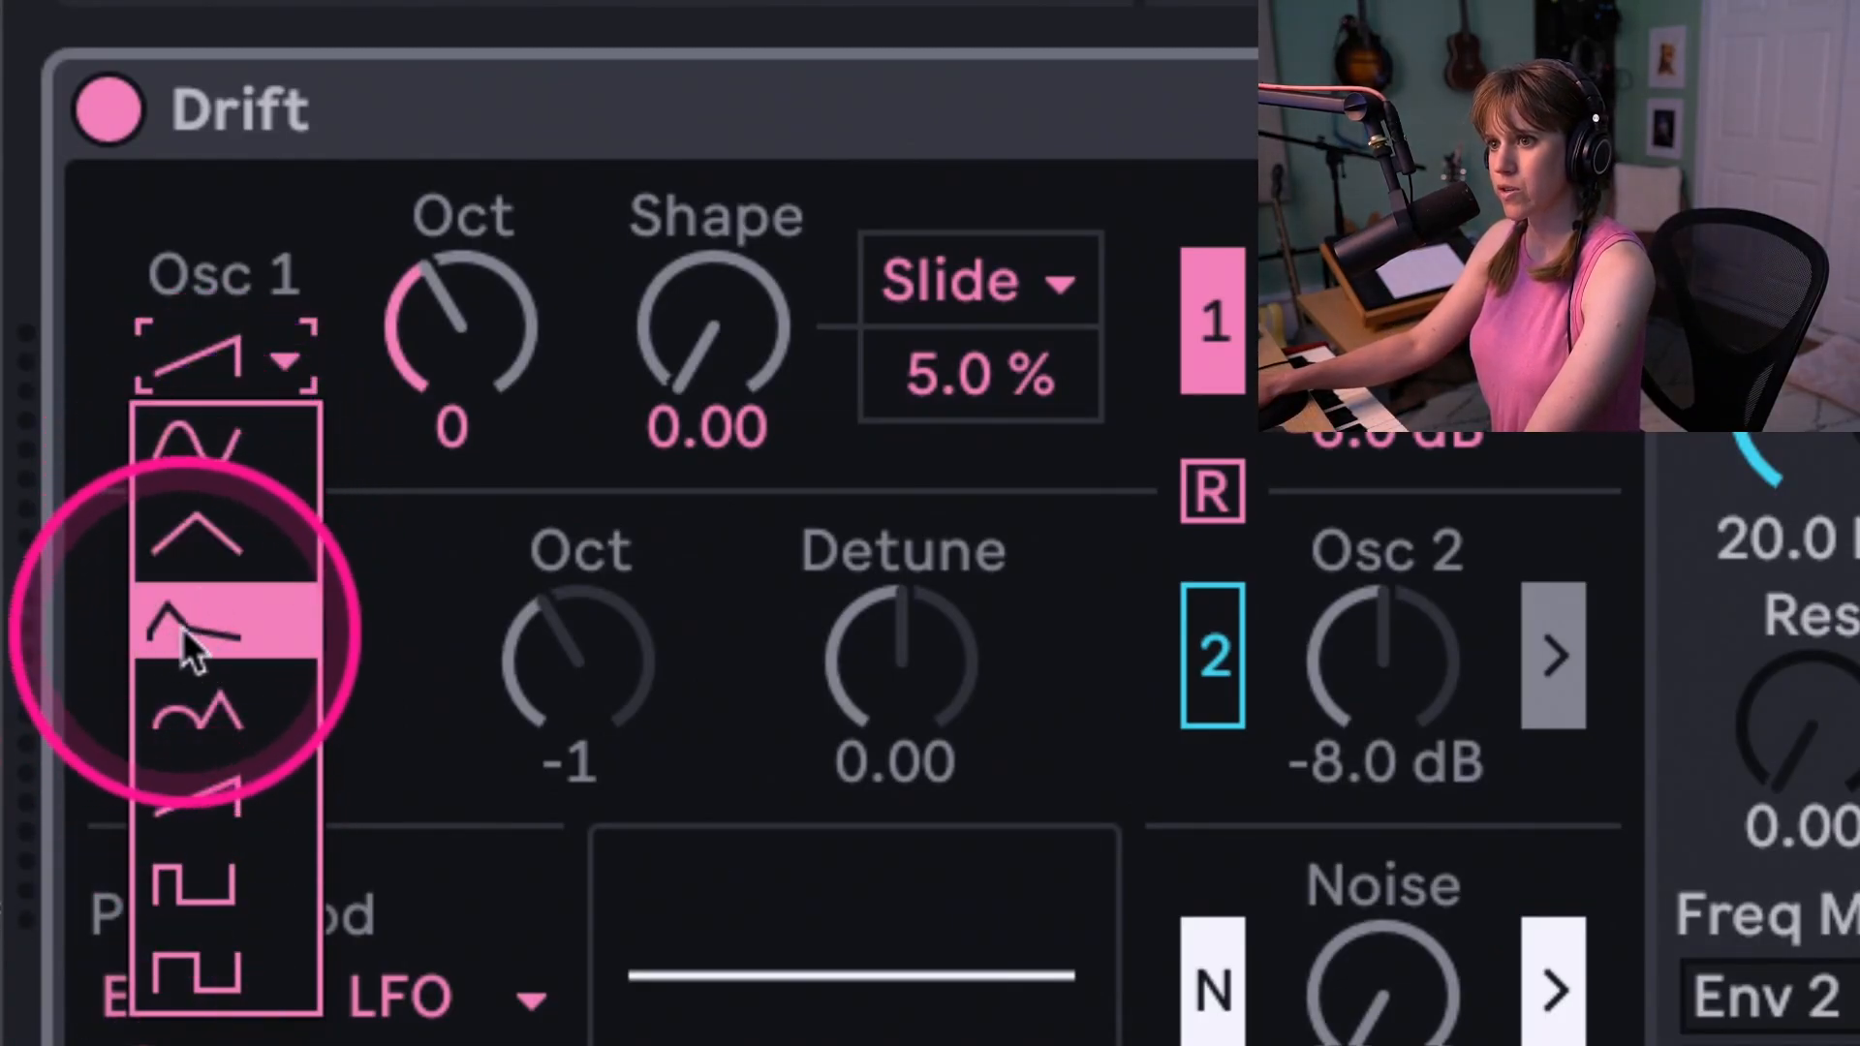
mouse_move(218, 726)
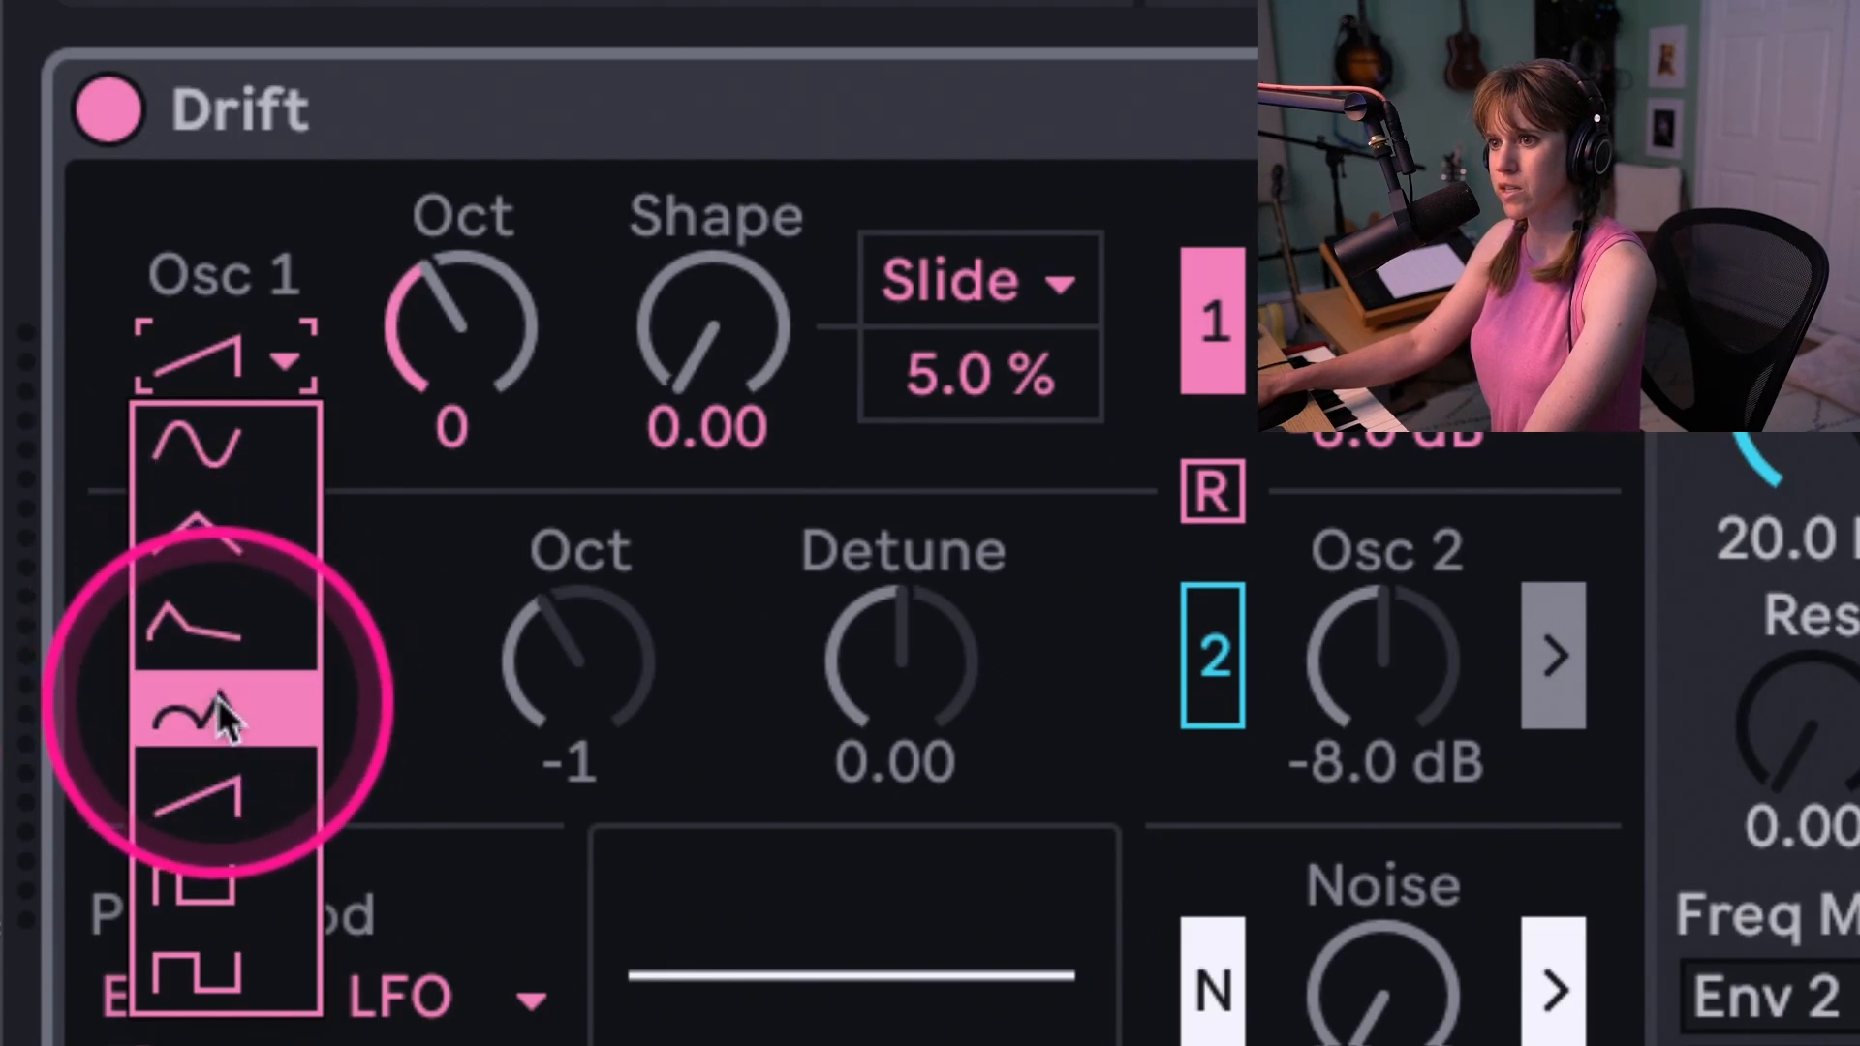
mouse_move(232, 939)
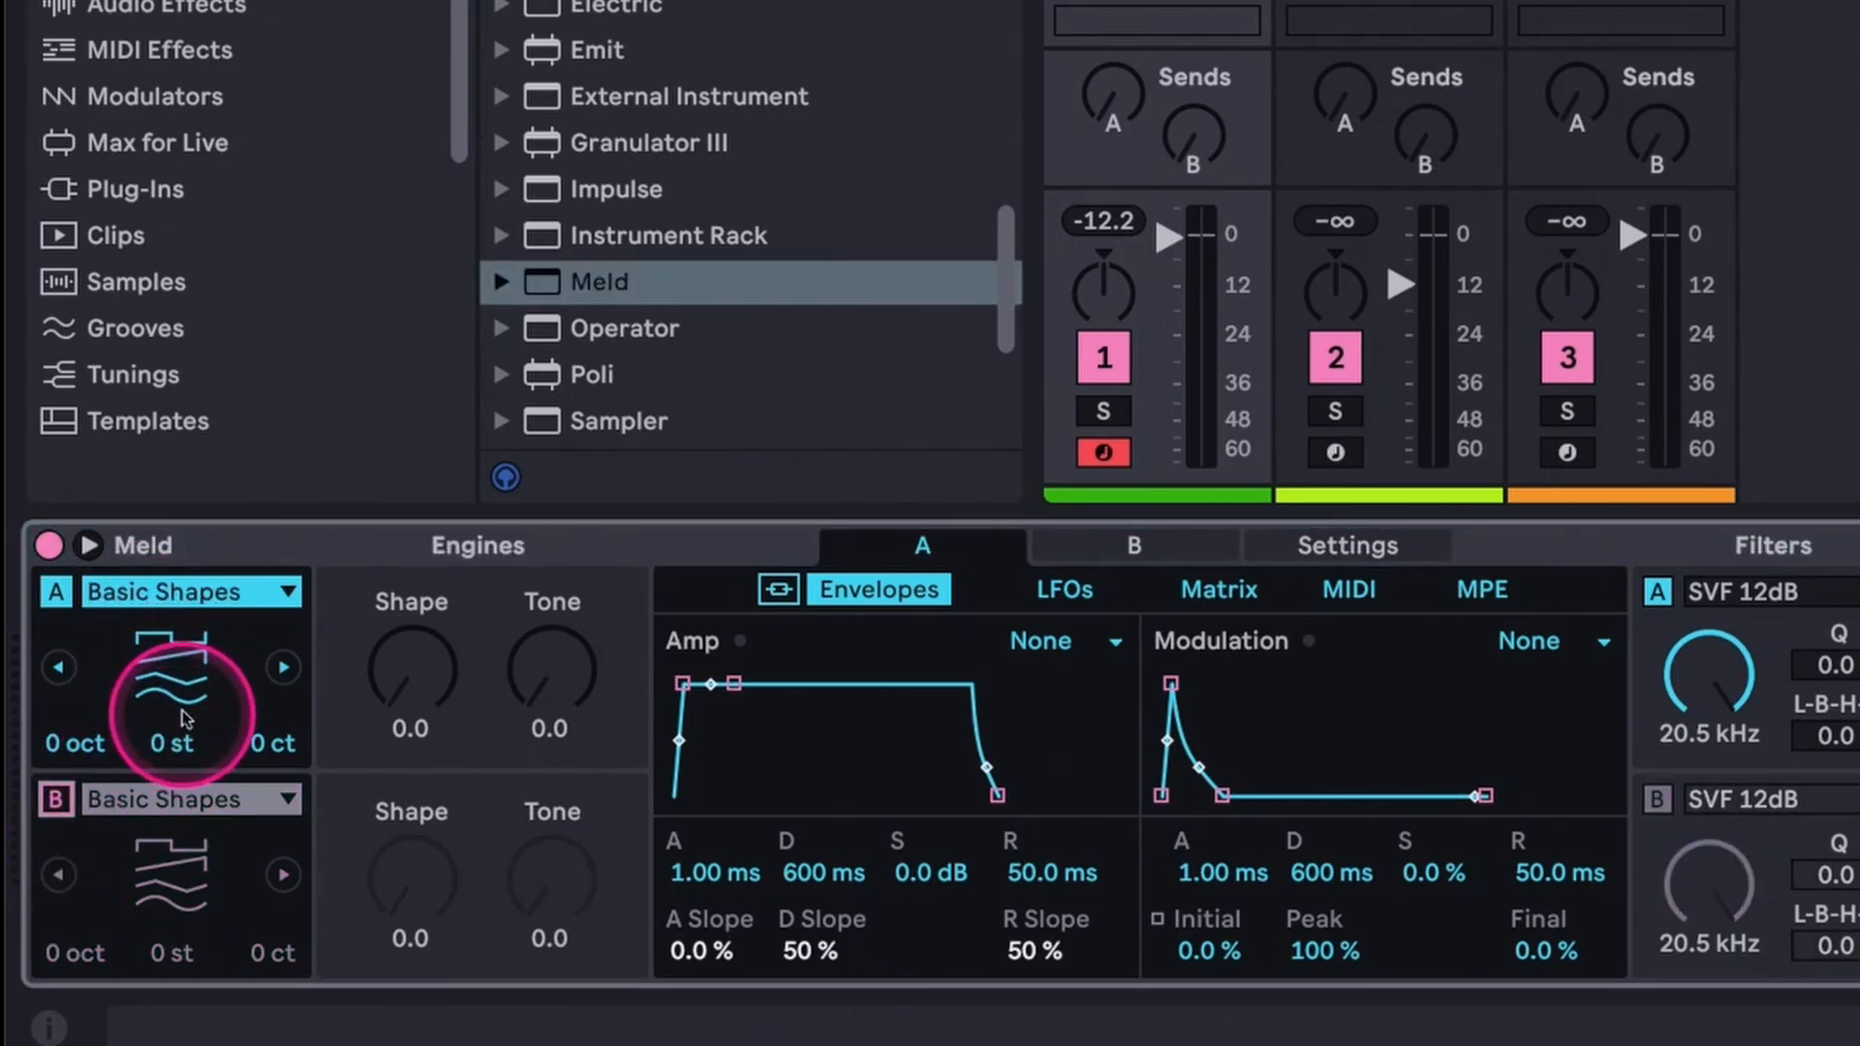
Step: Raise Meld engine A's Shape knob stepwise from 0.0 to about 87.3
click(179, 669)
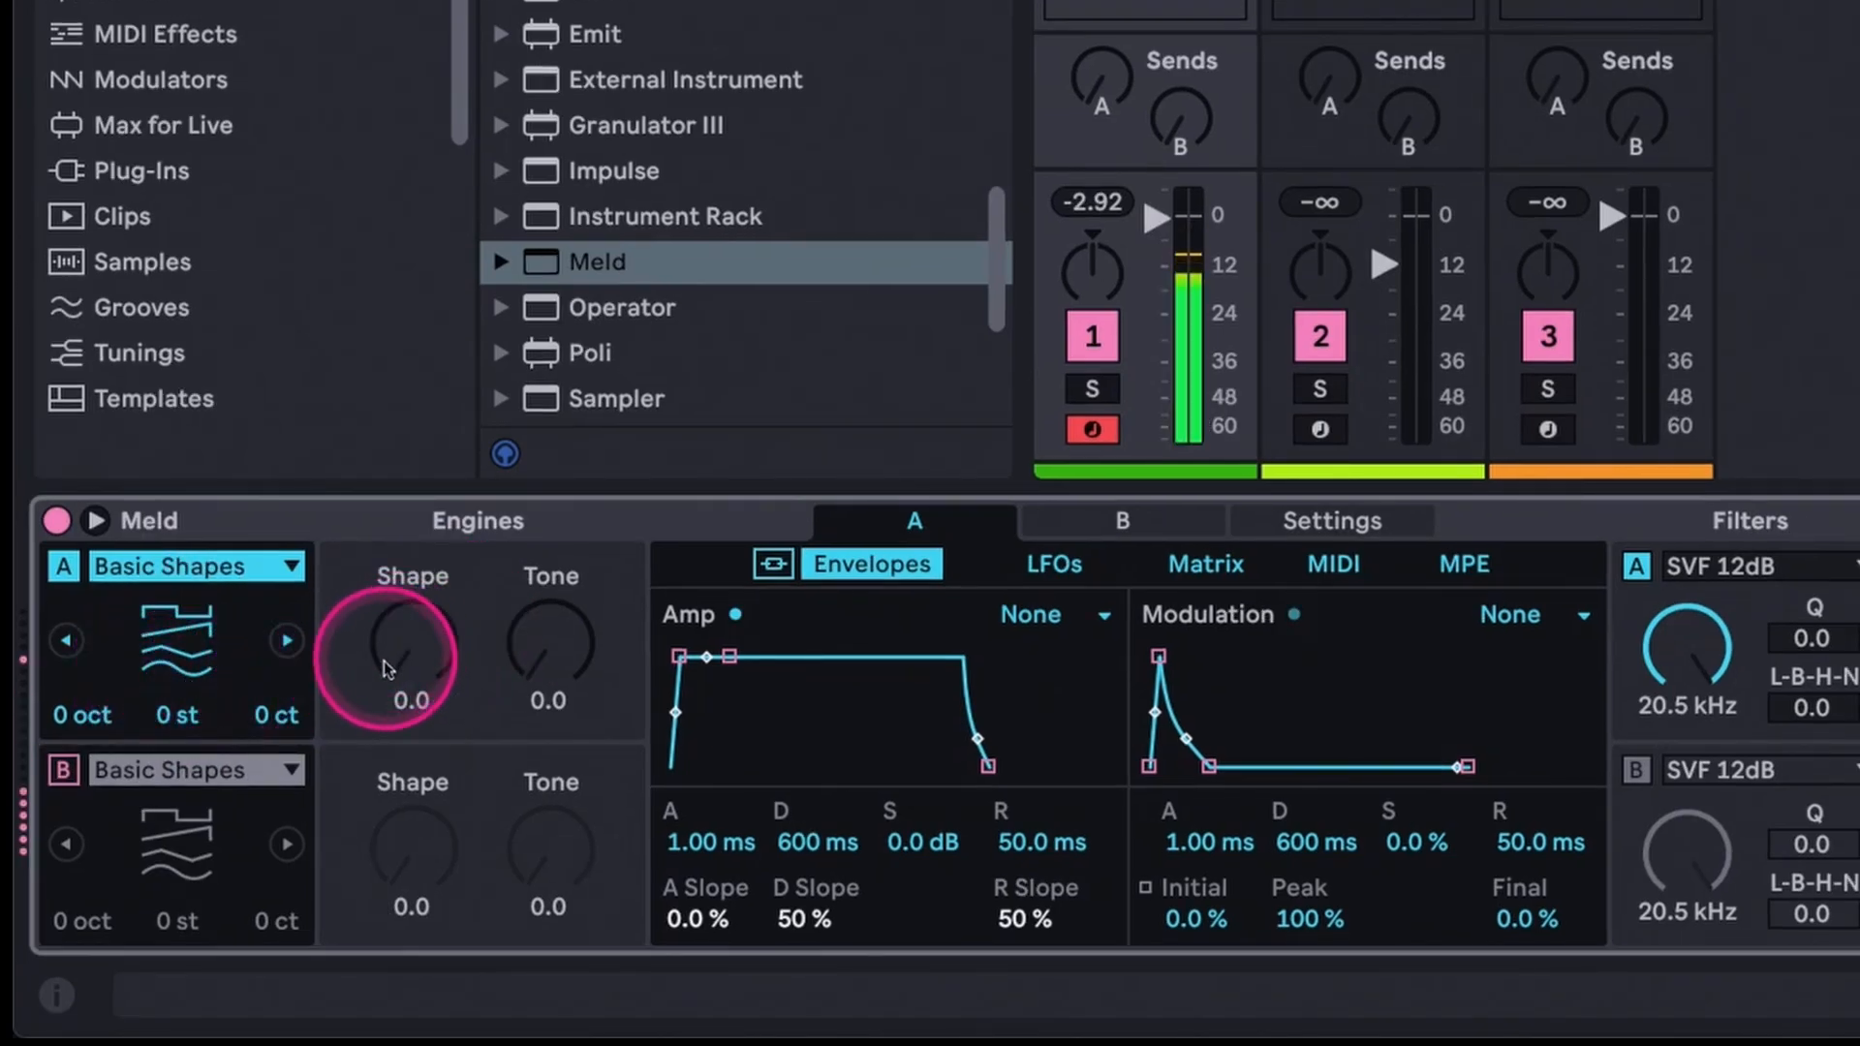
drag(411, 658, 412, 605)
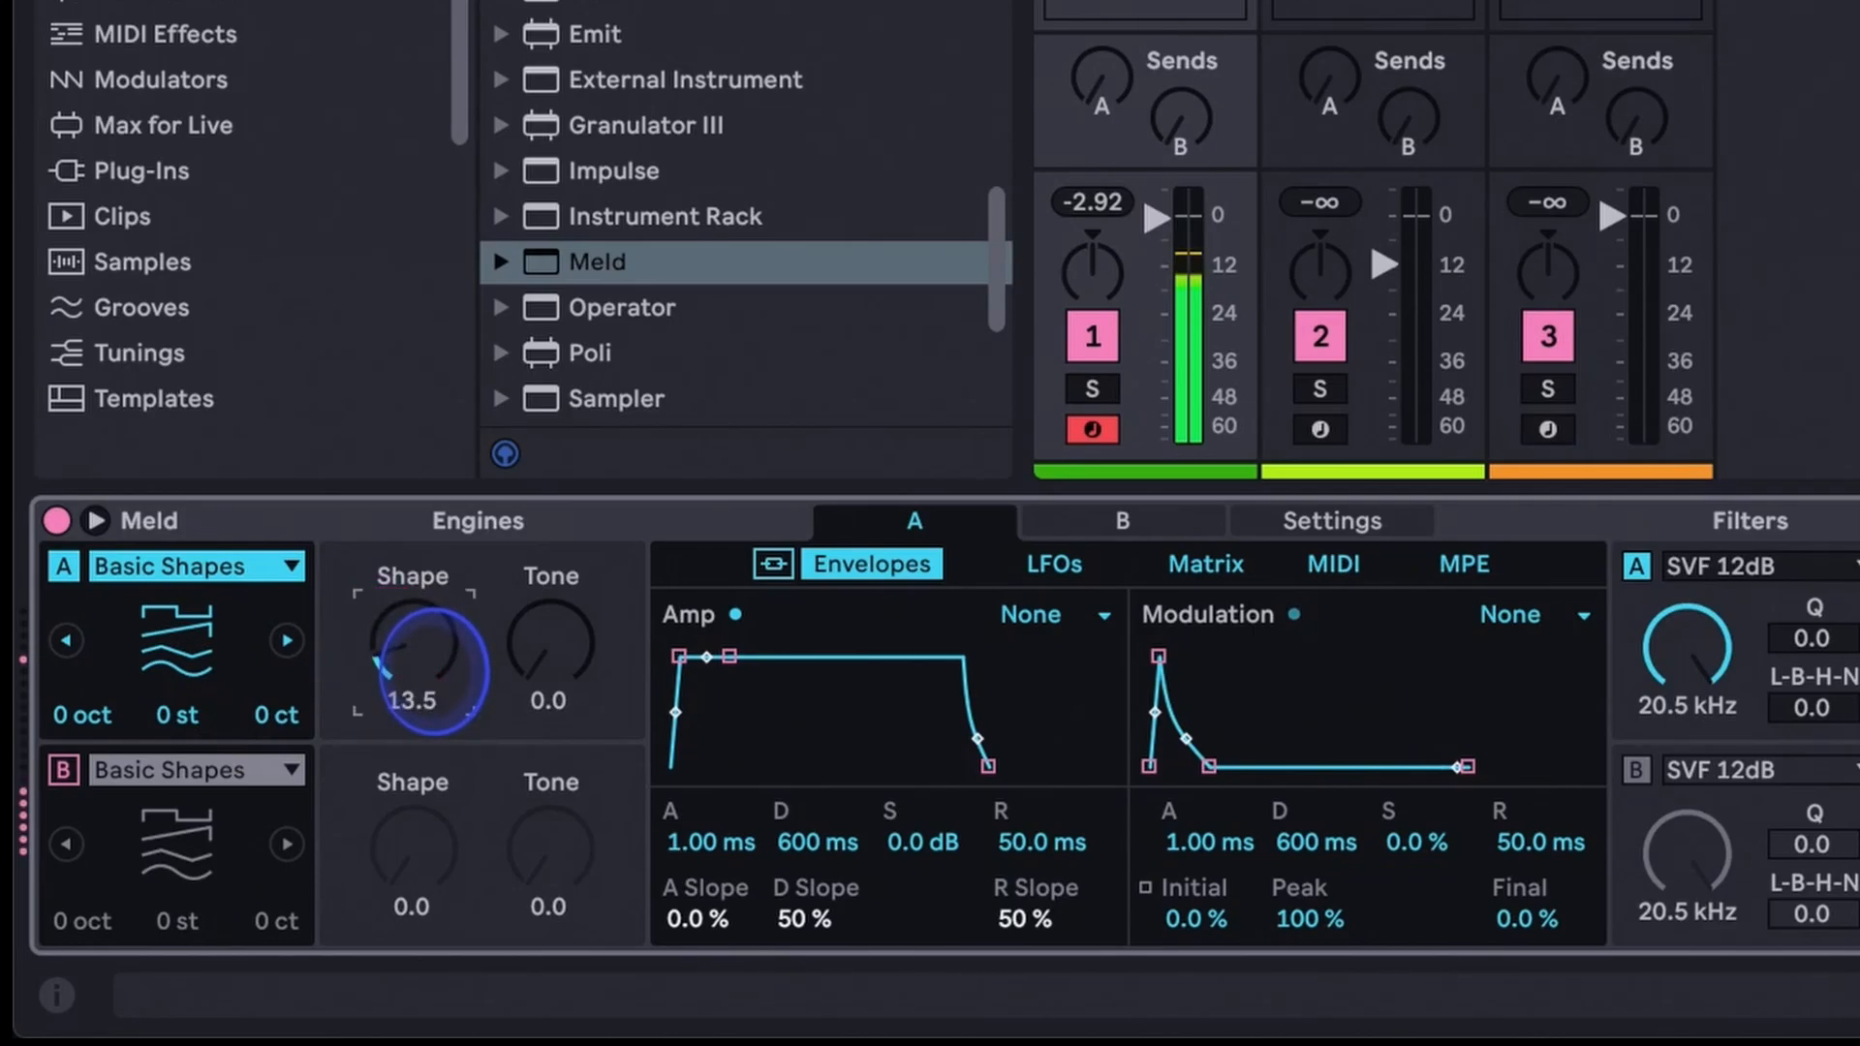
drag(427, 665, 427, 617)
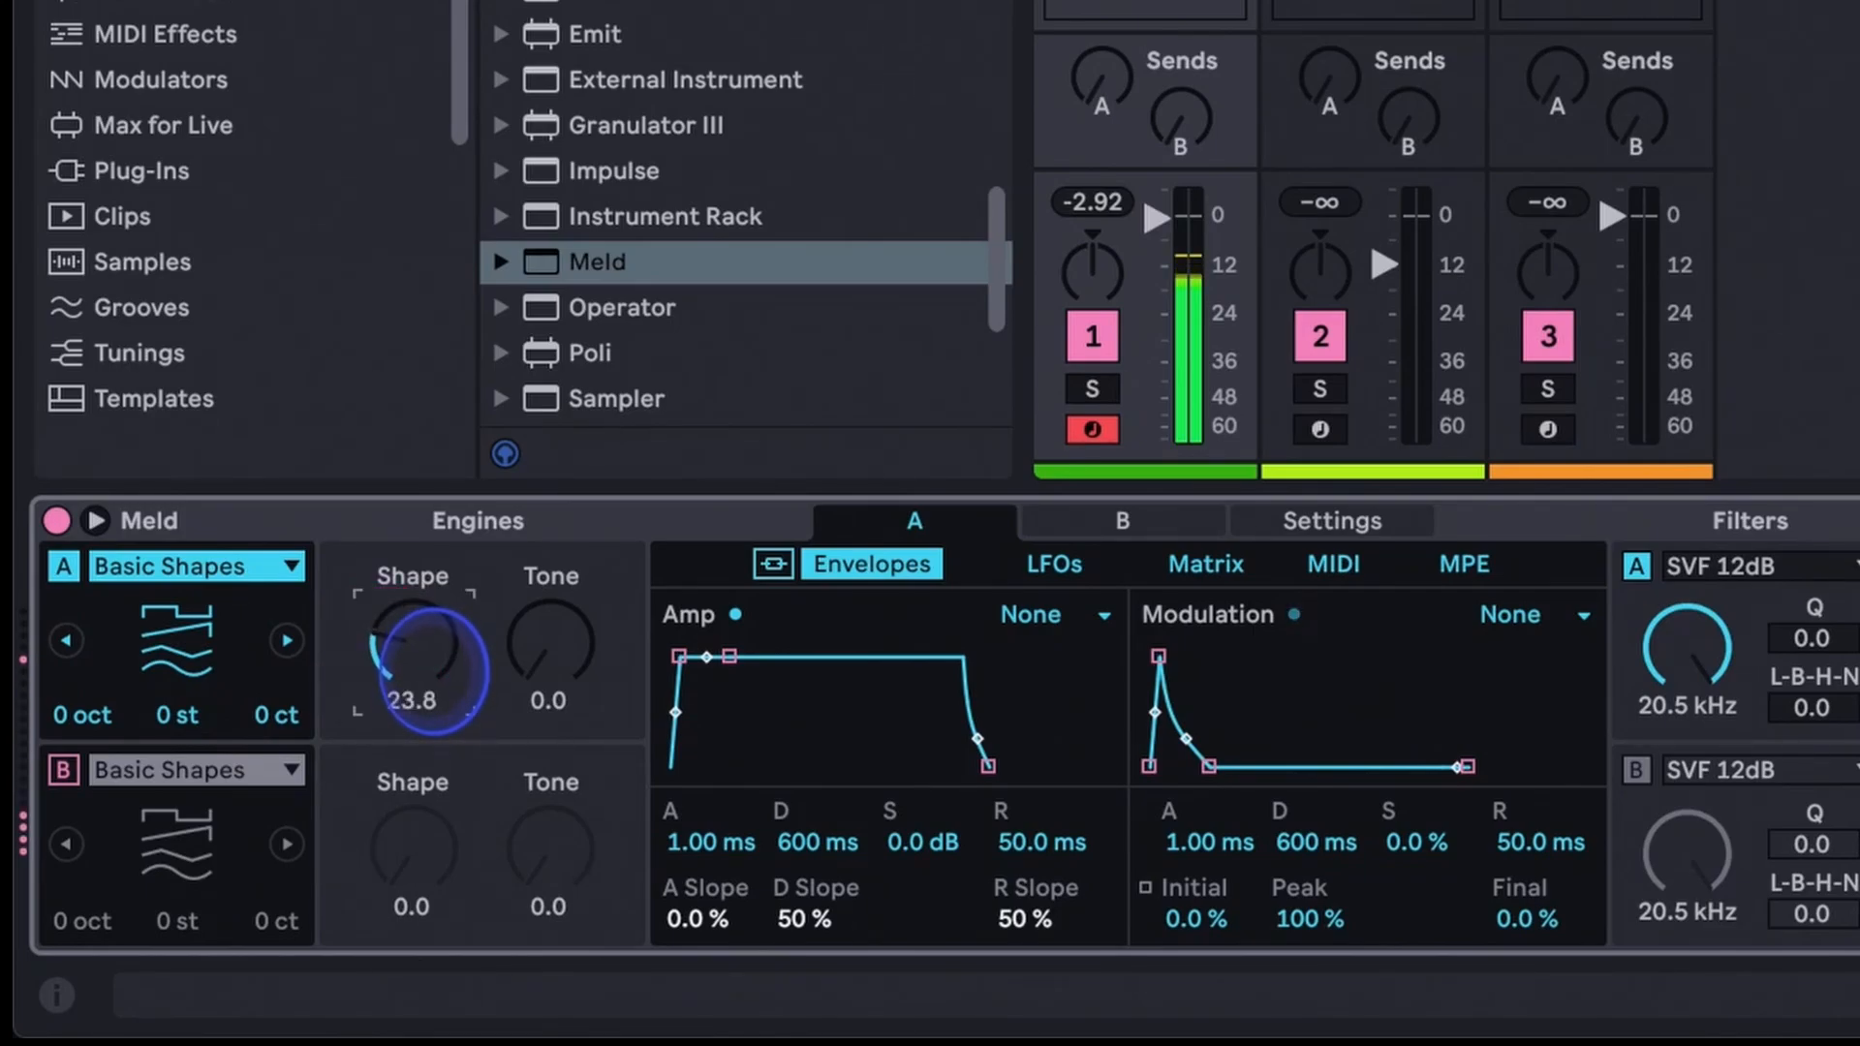
drag(413, 661, 413, 593)
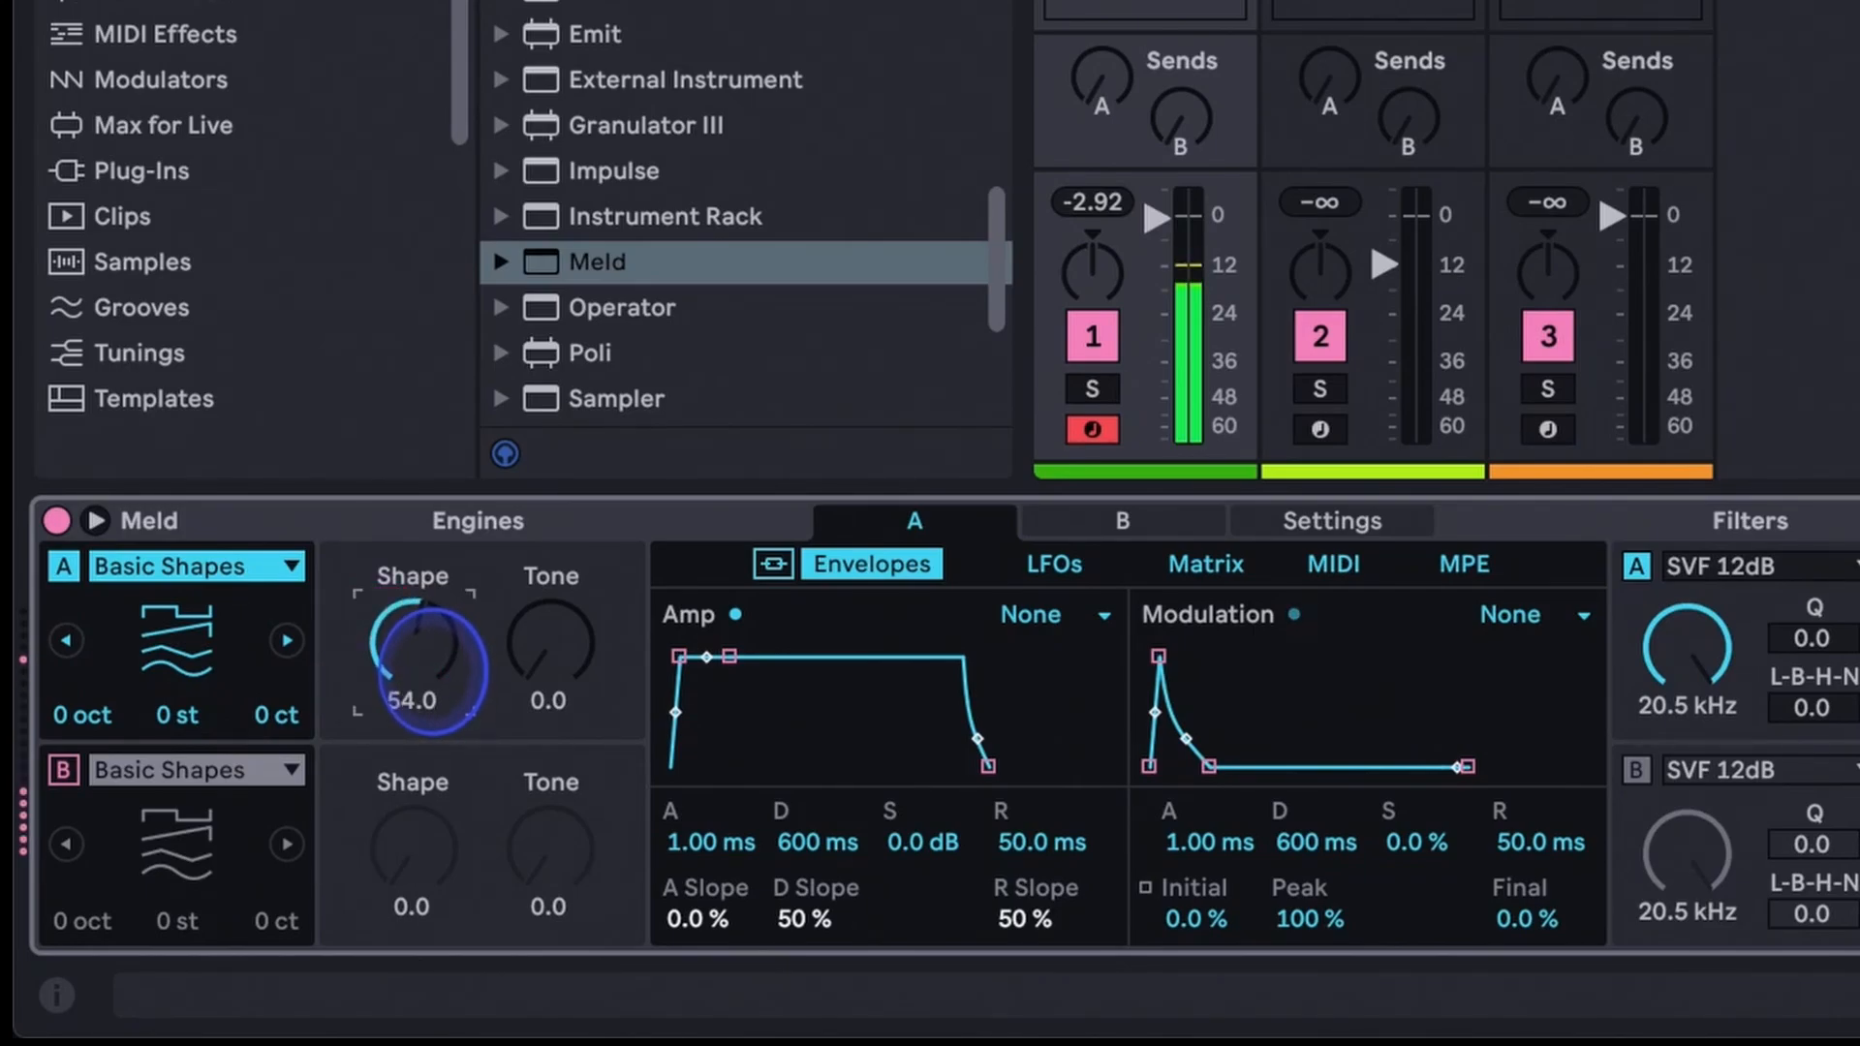
drag(413, 665, 413, 617)
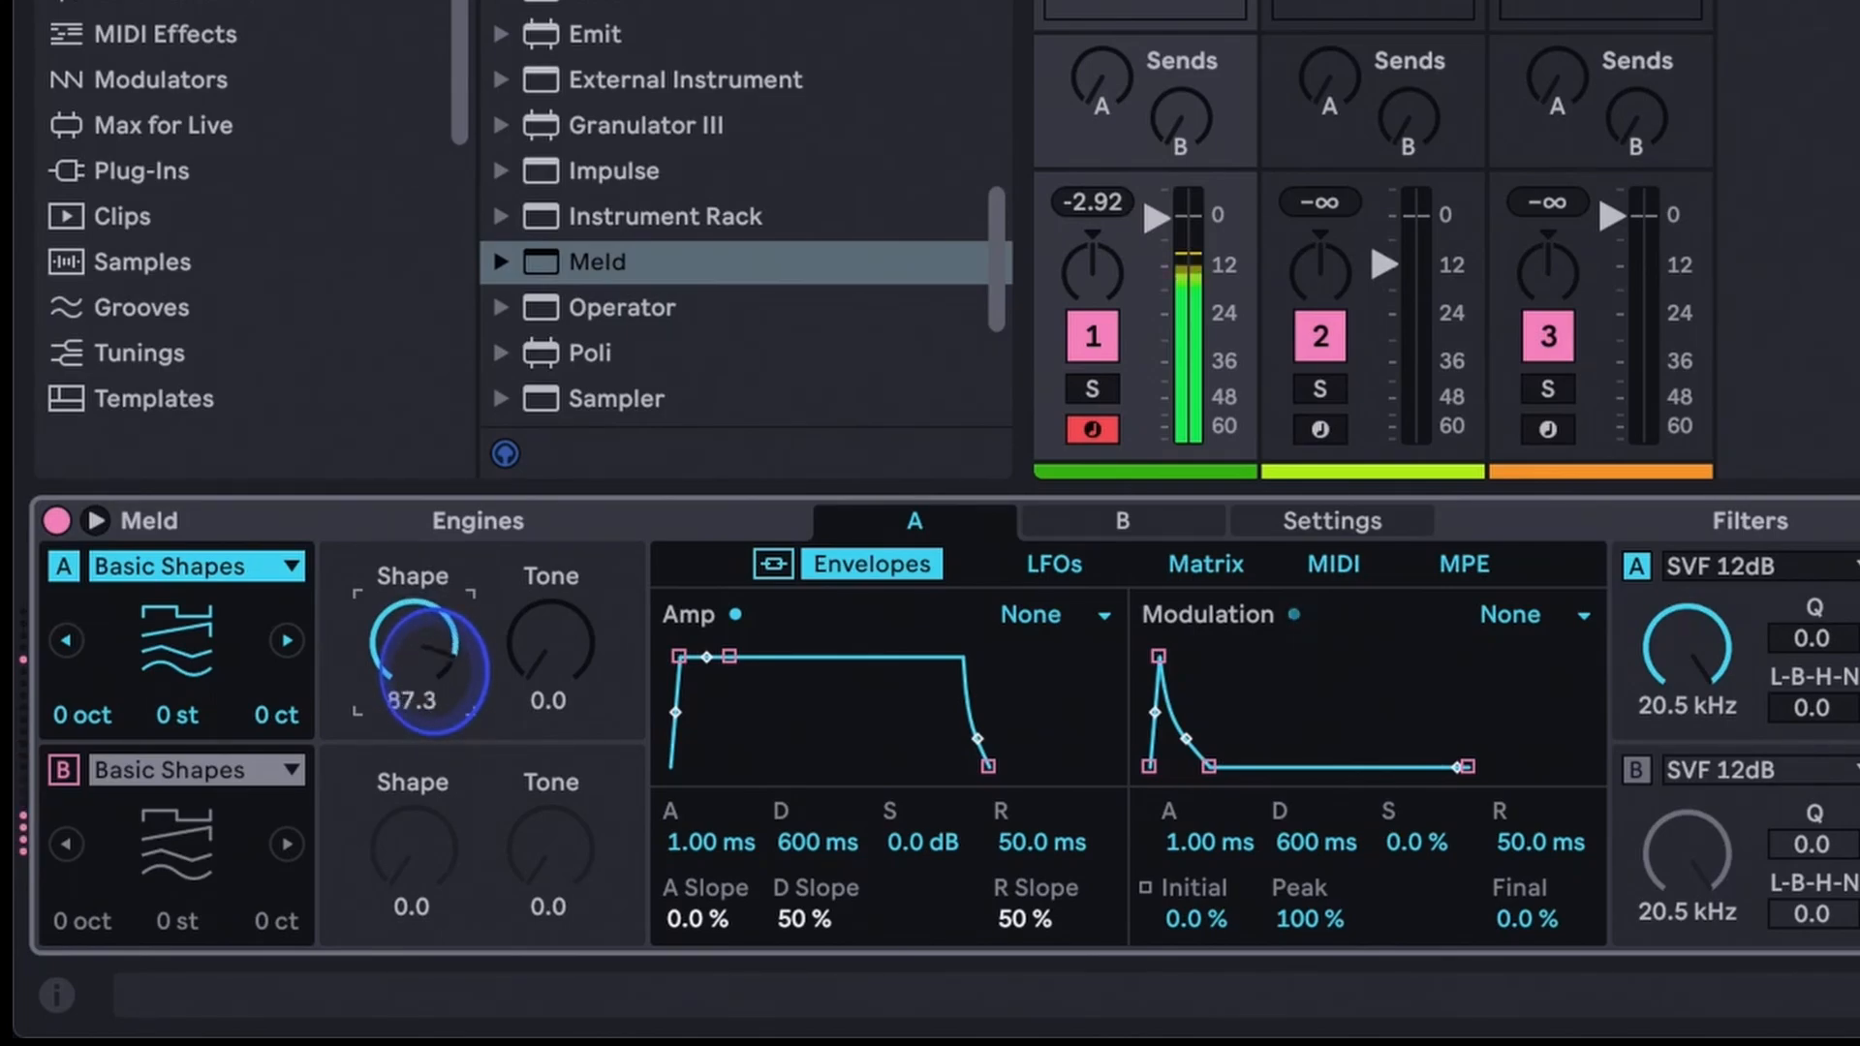
drag(413, 659, 414, 593)
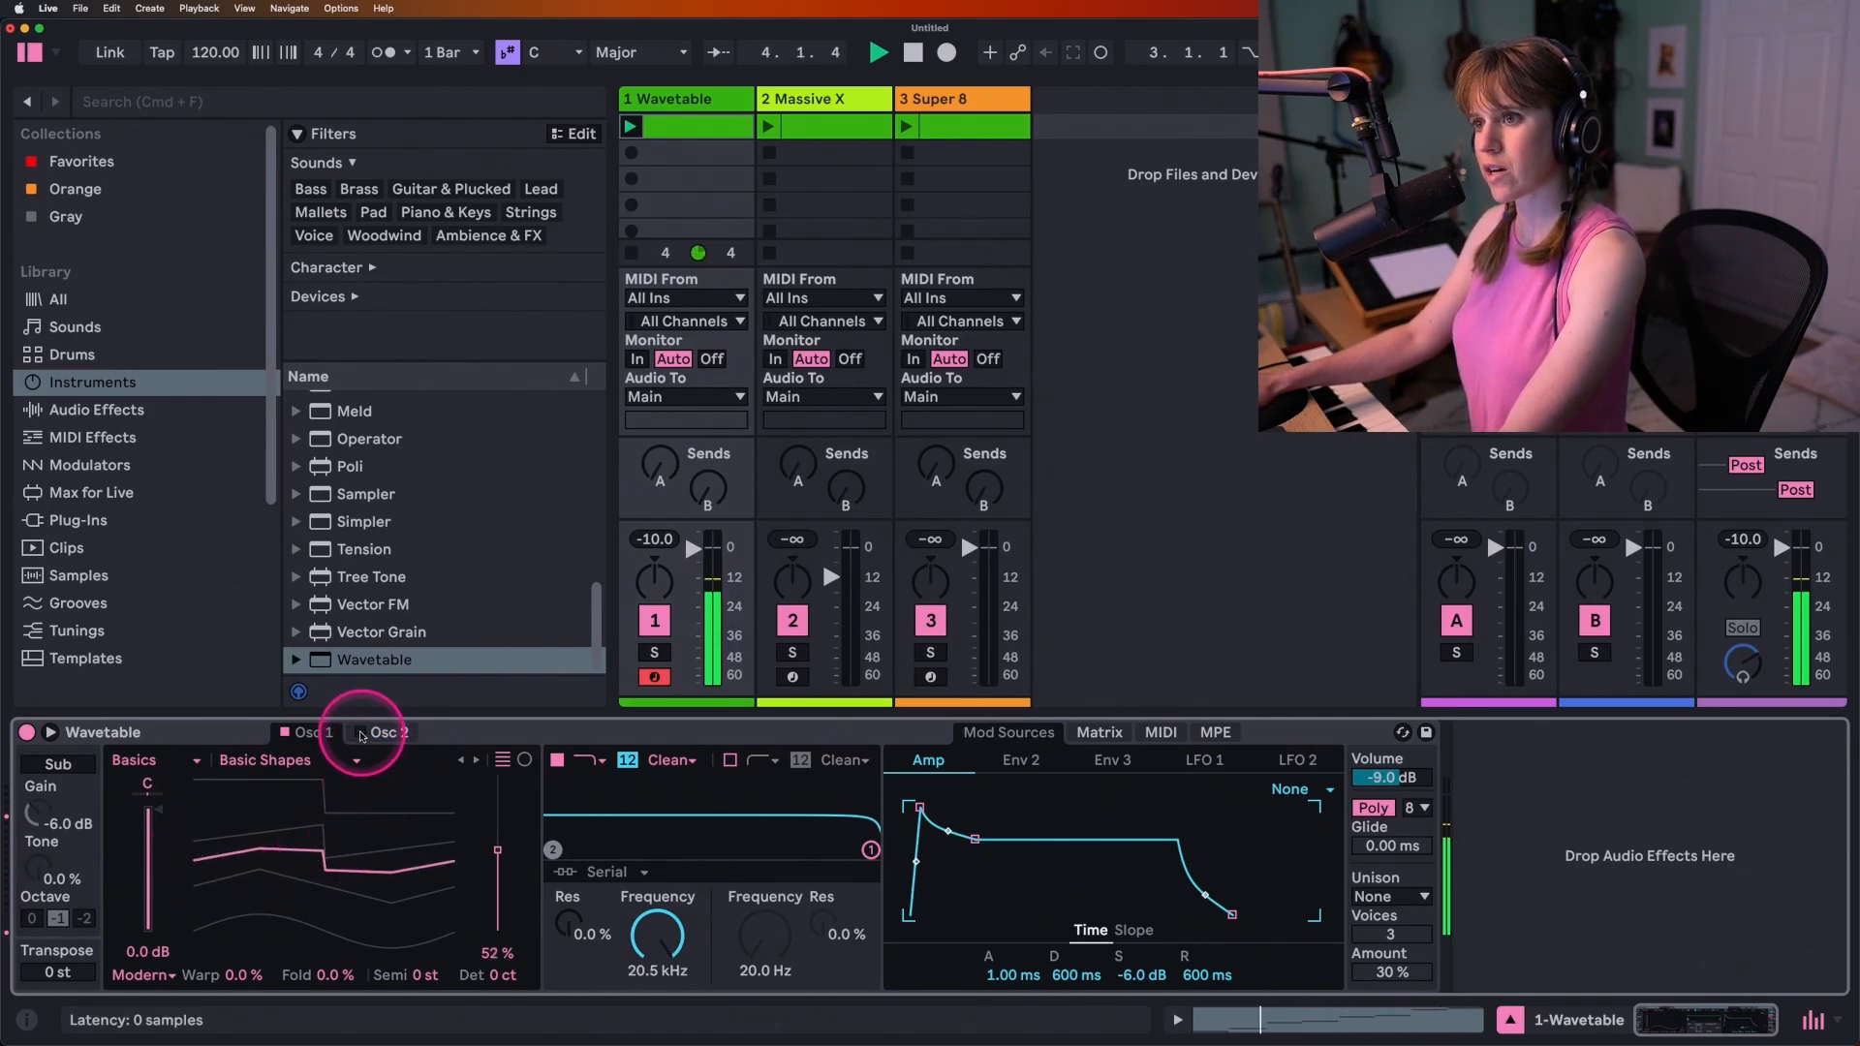
Step: Show Wavetable's Osc 2 controls: Basic Shapes, 100% position, 0 semitones
click(357, 732)
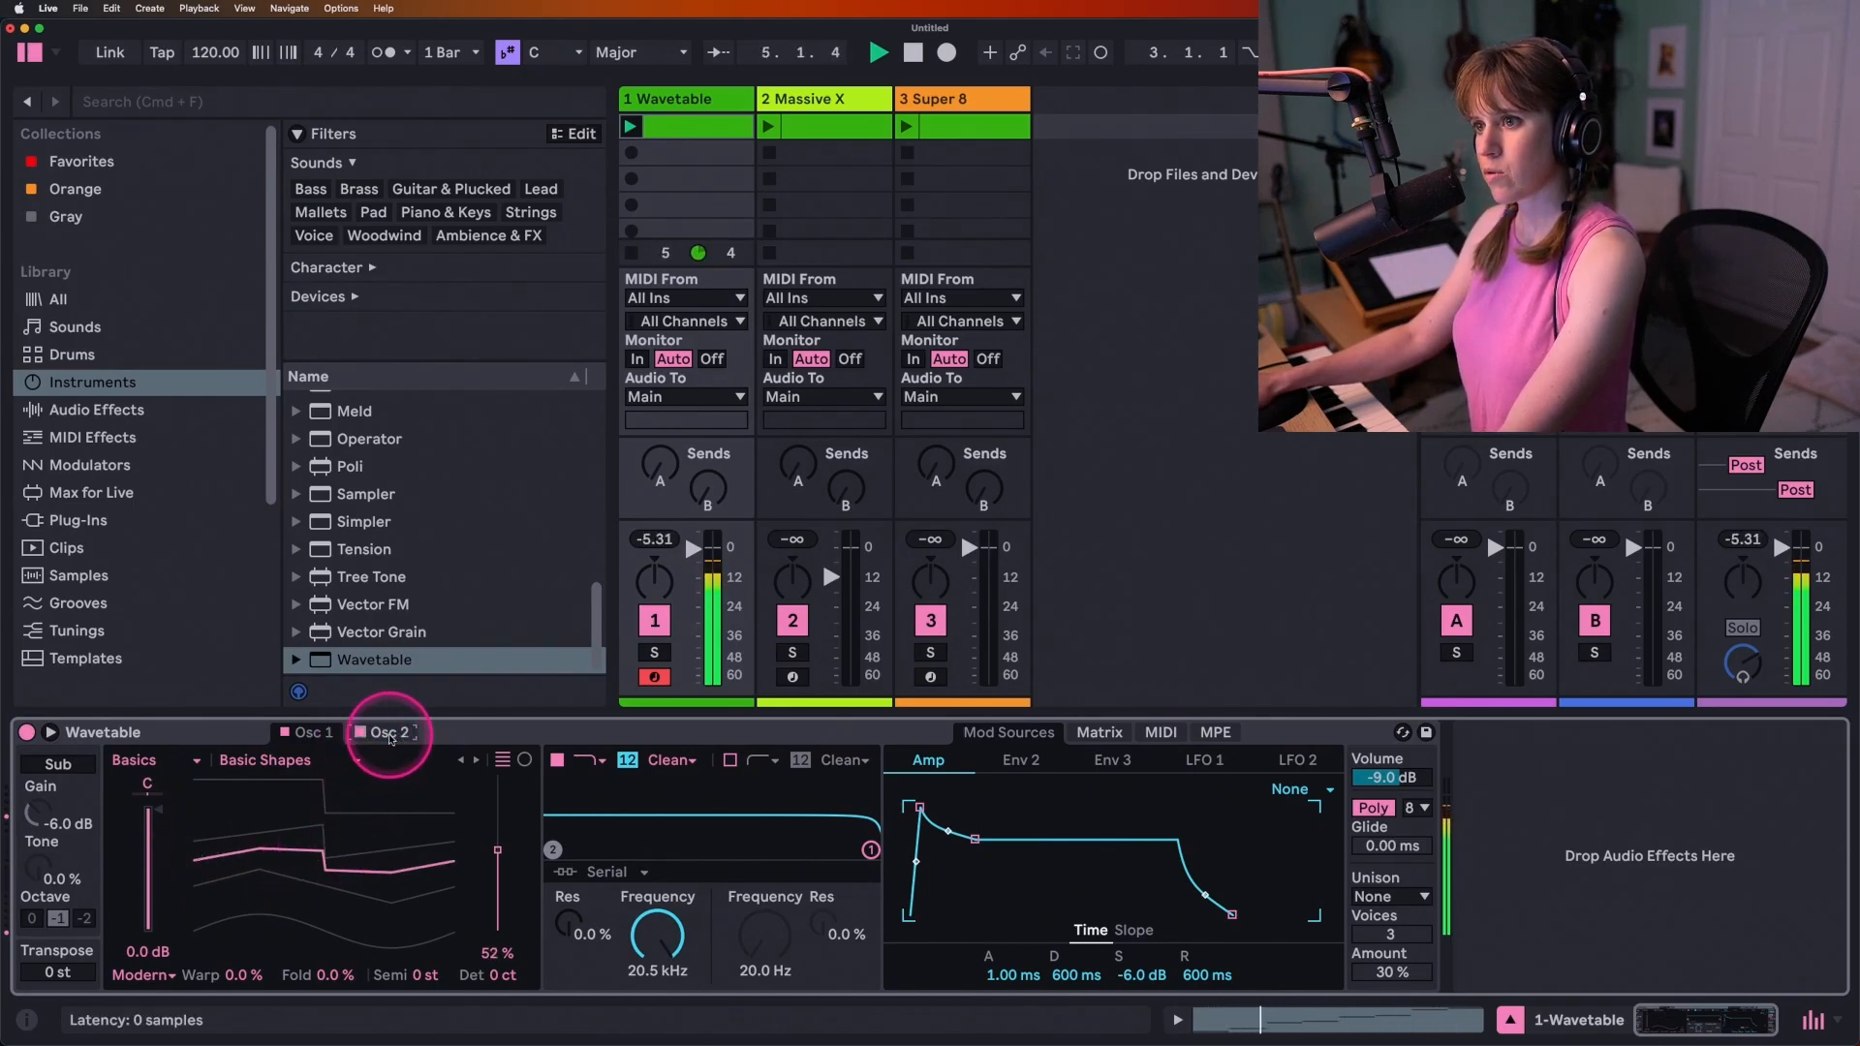
click(358, 733)
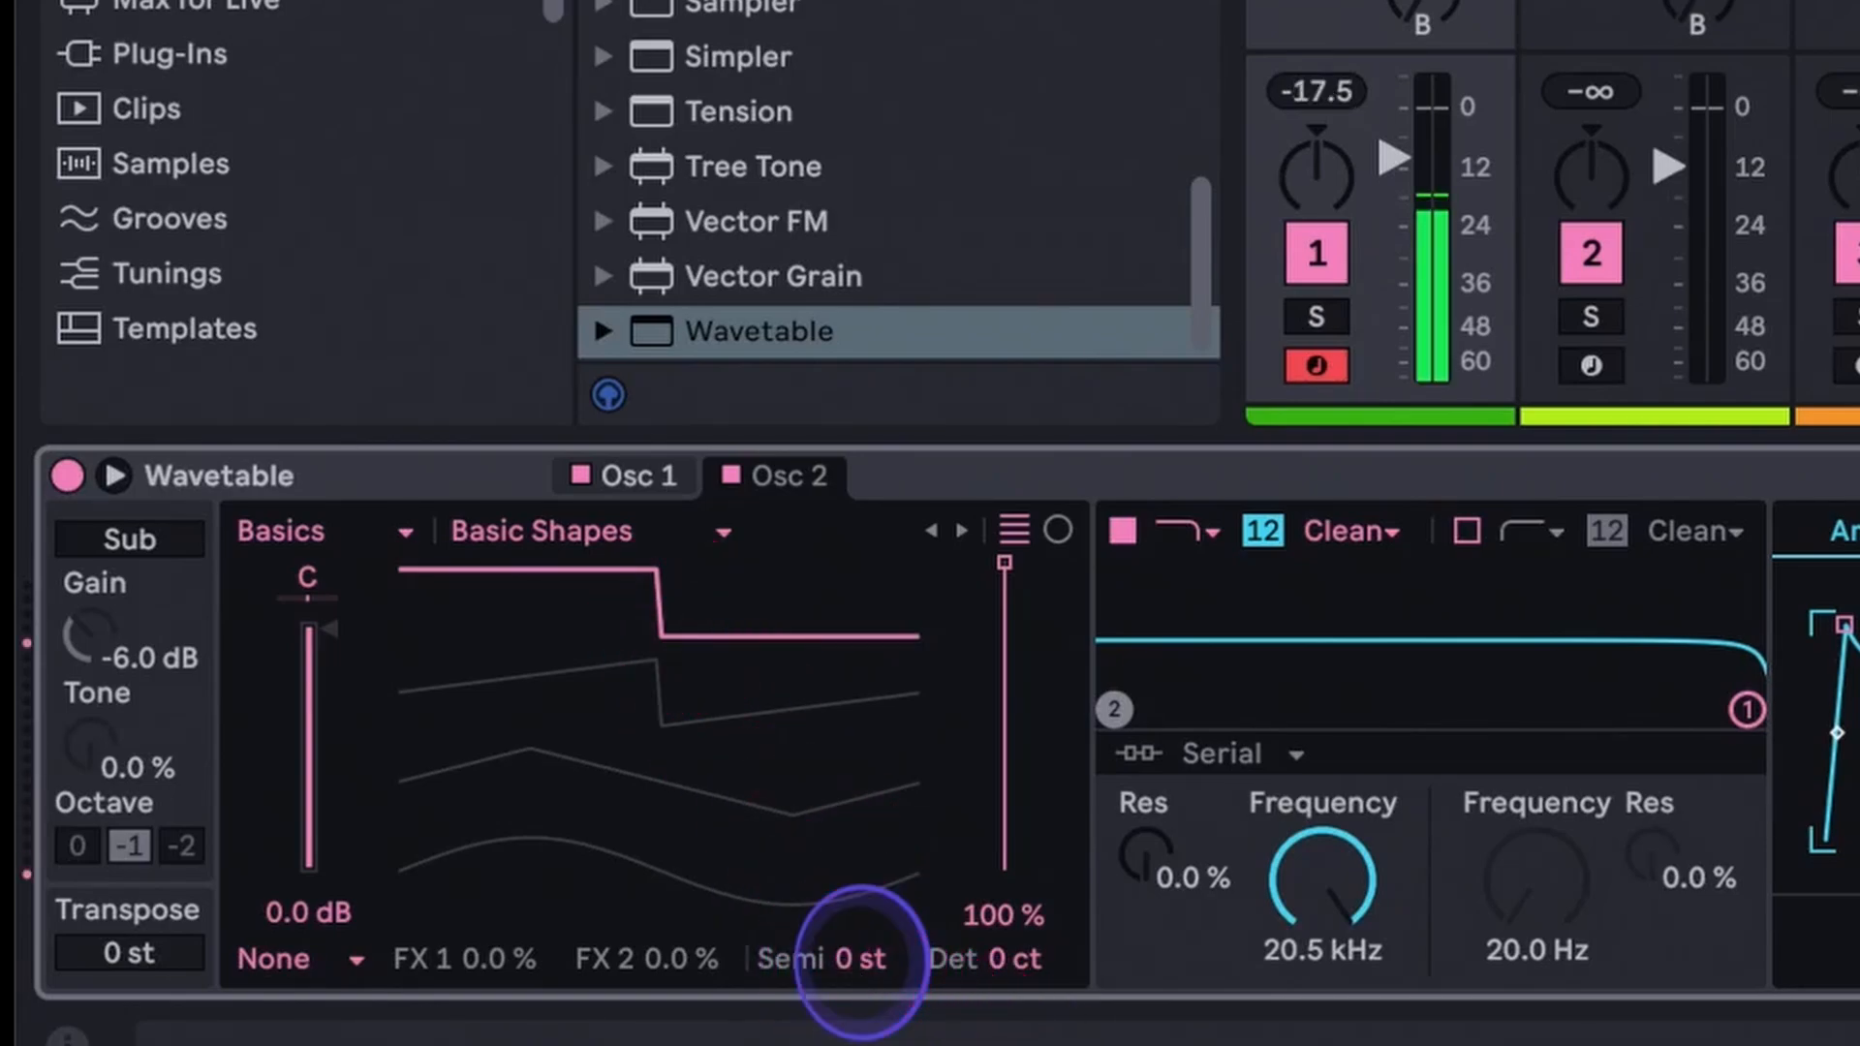
drag(840, 958, 840, 914)
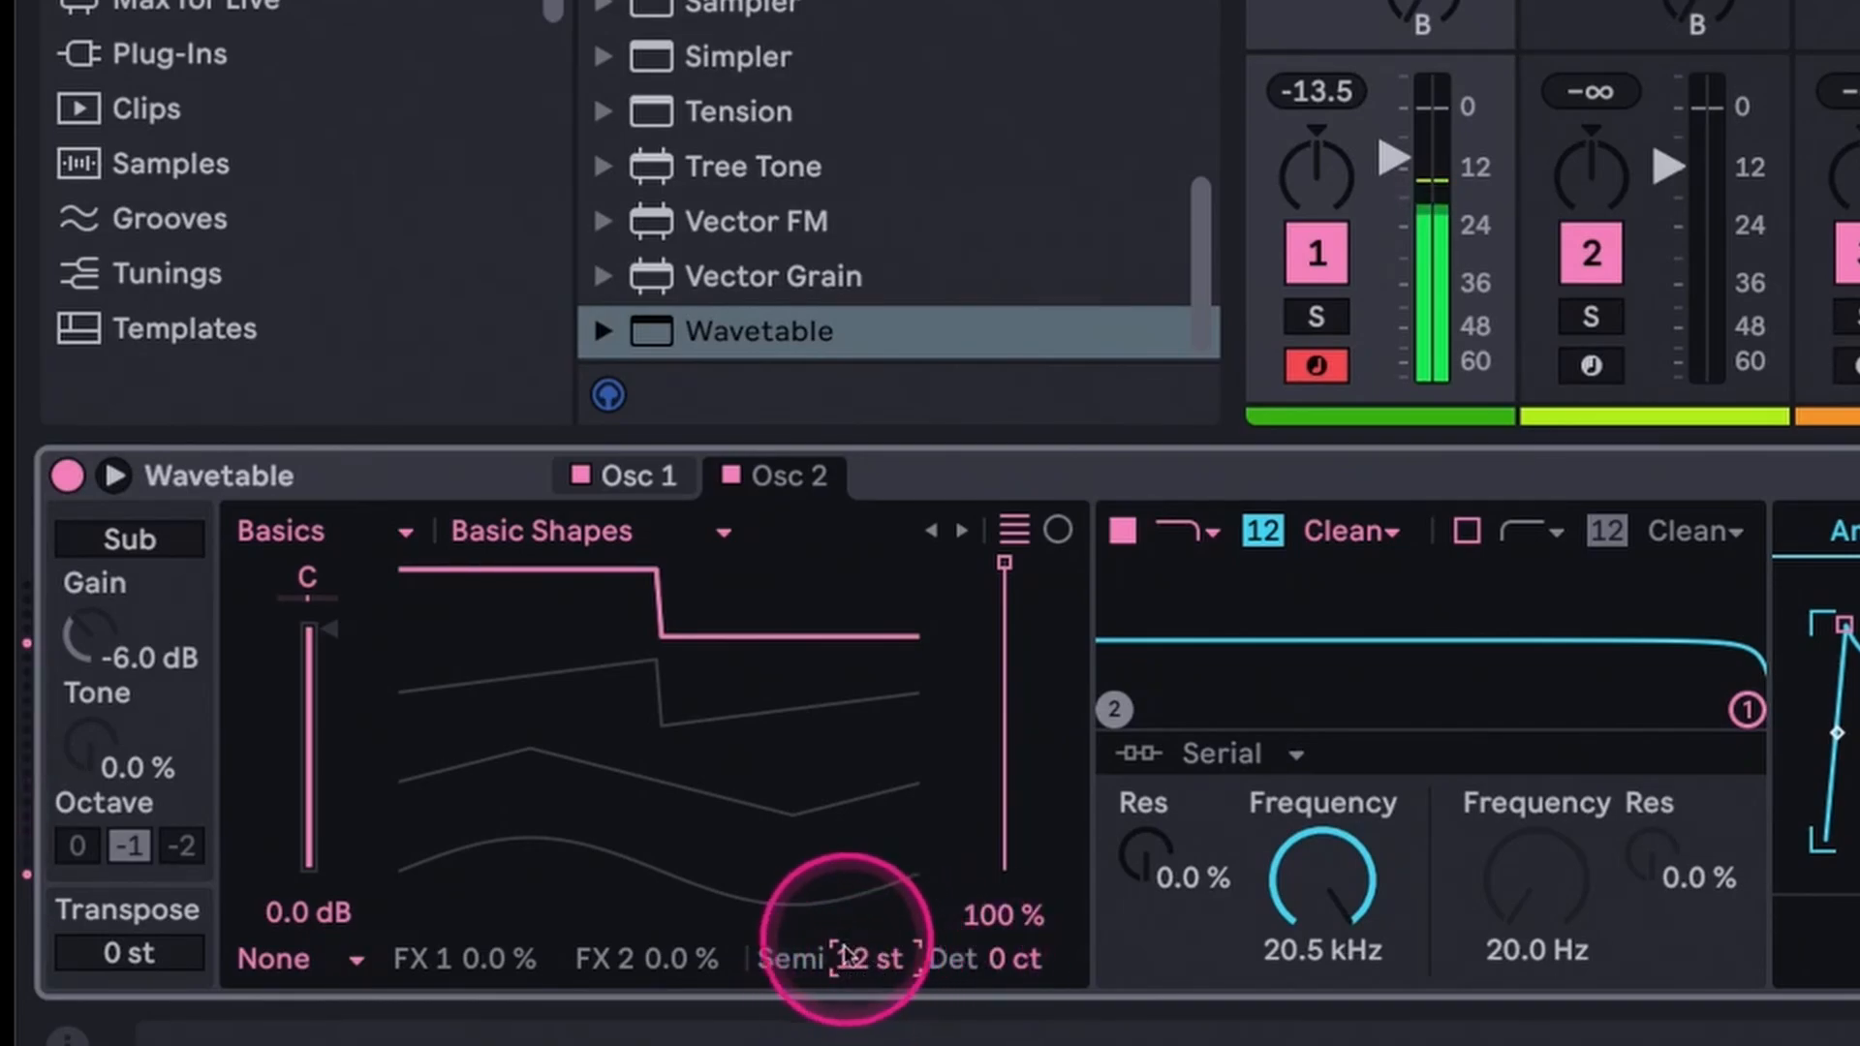
mouse_move(673, 768)
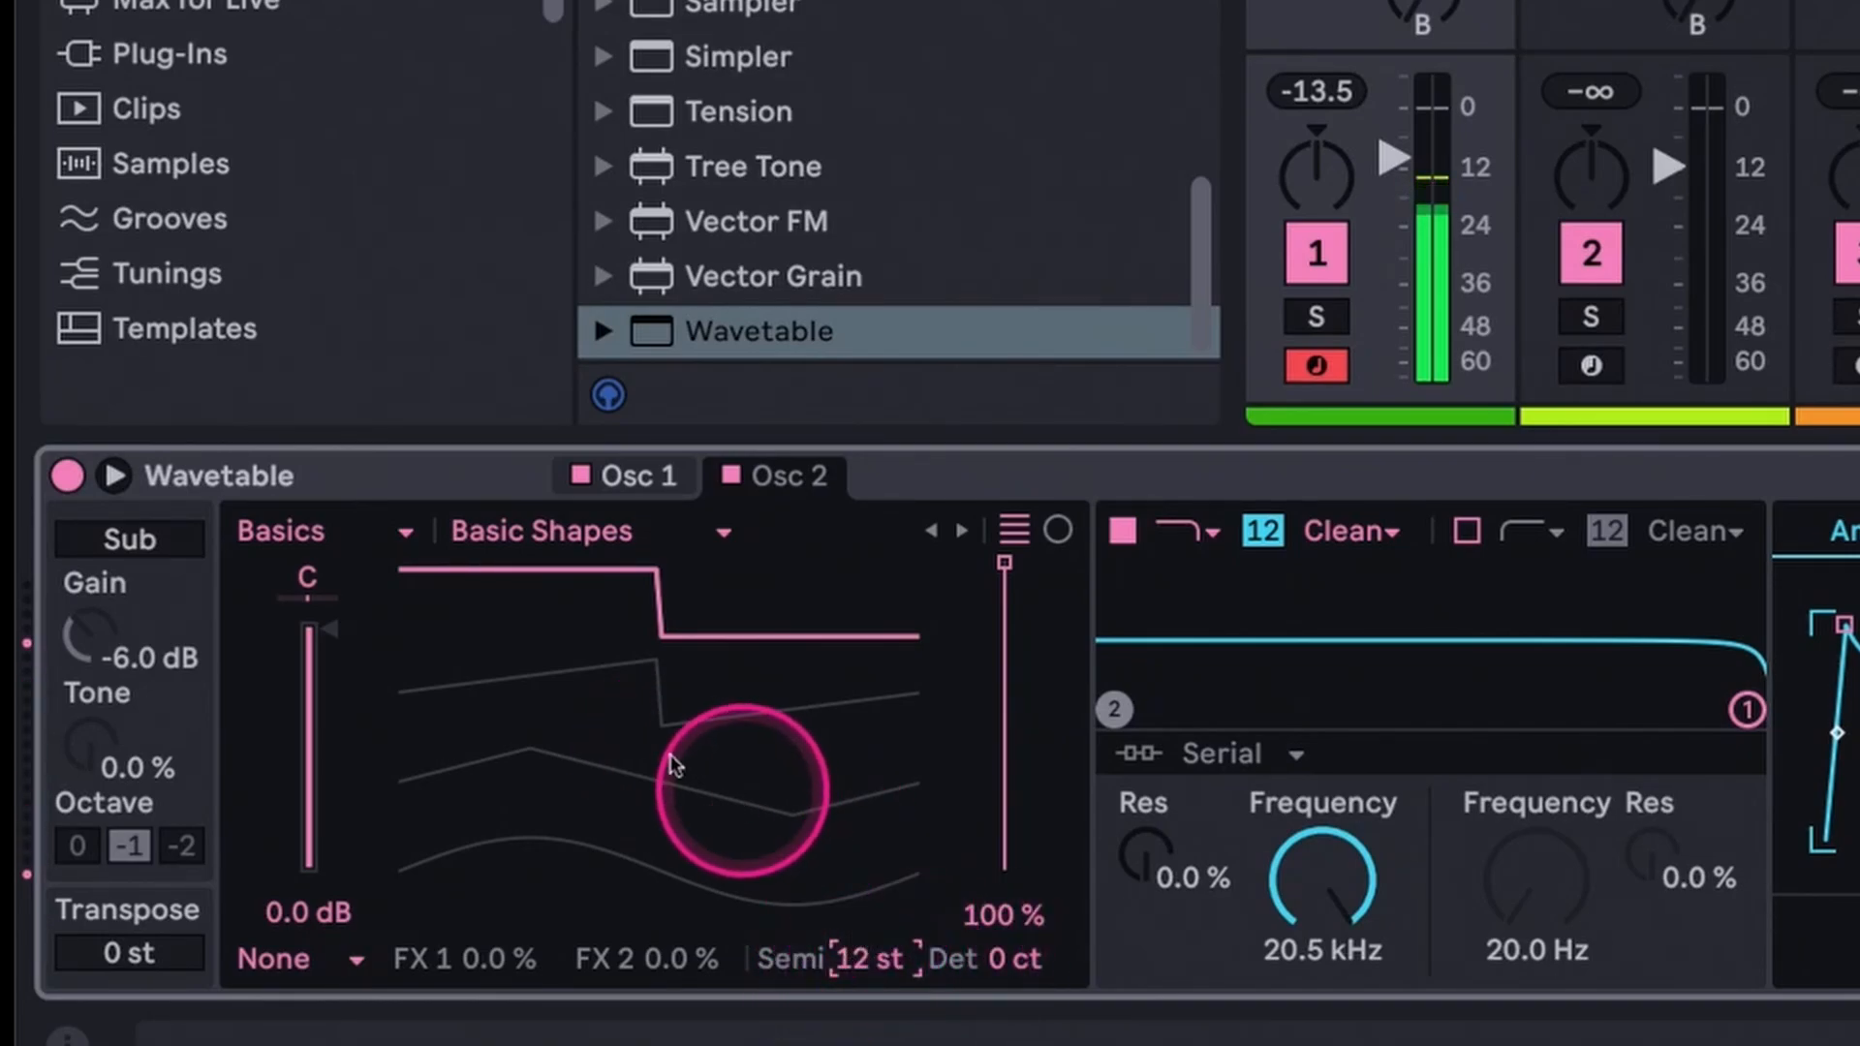
drag(1002, 558, 1003, 712)
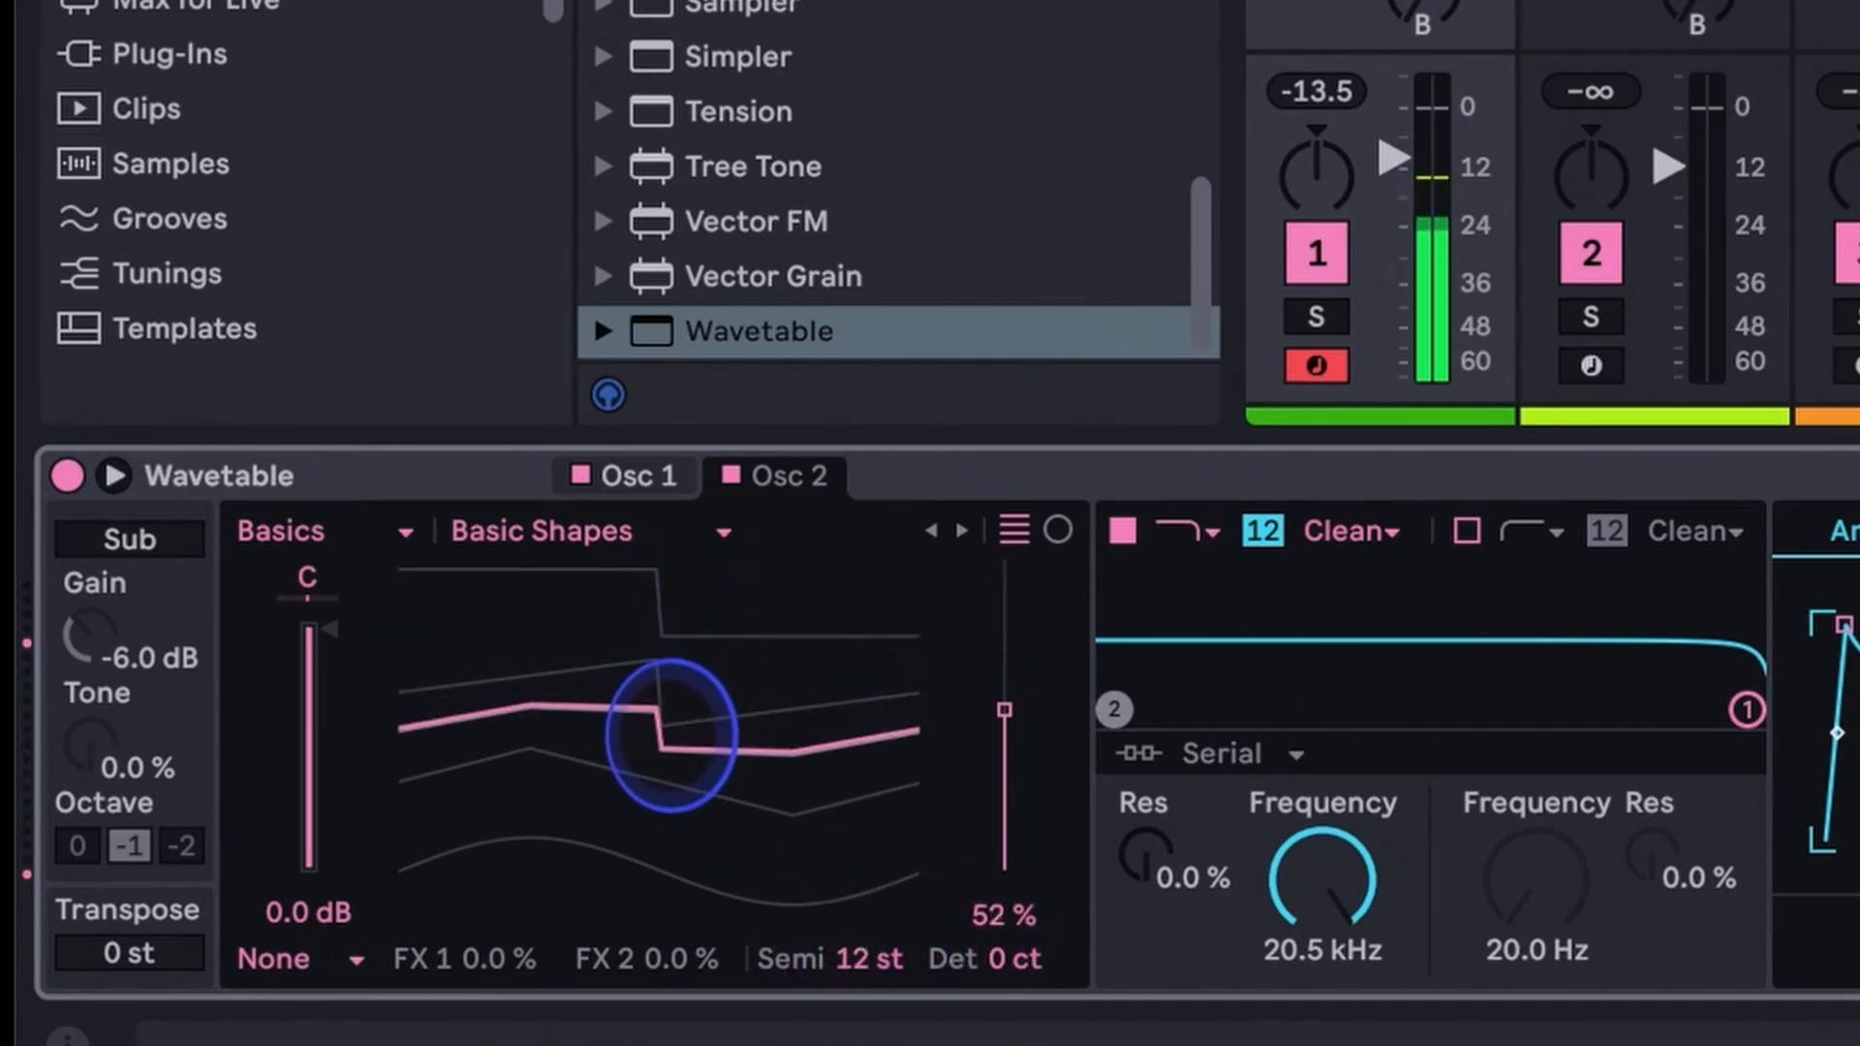
drag(1003, 706, 1003, 872)
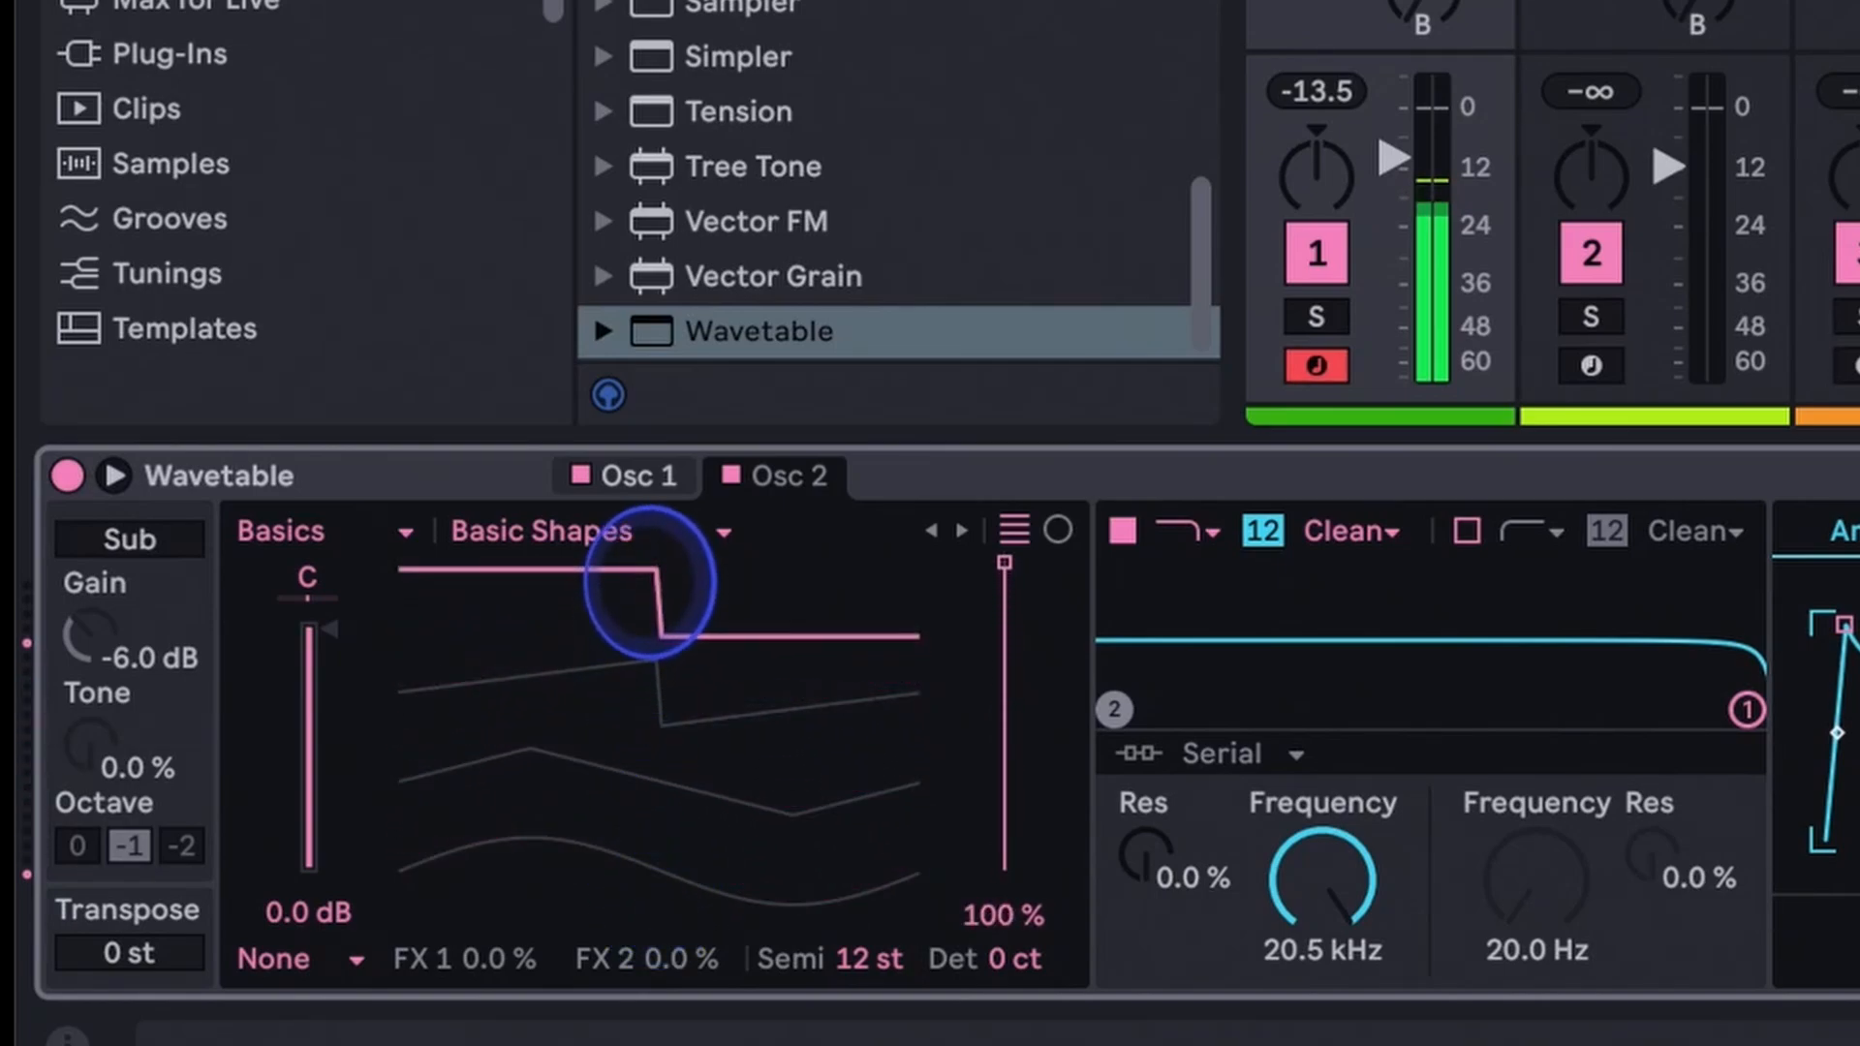
drag(652, 605, 344, 641)
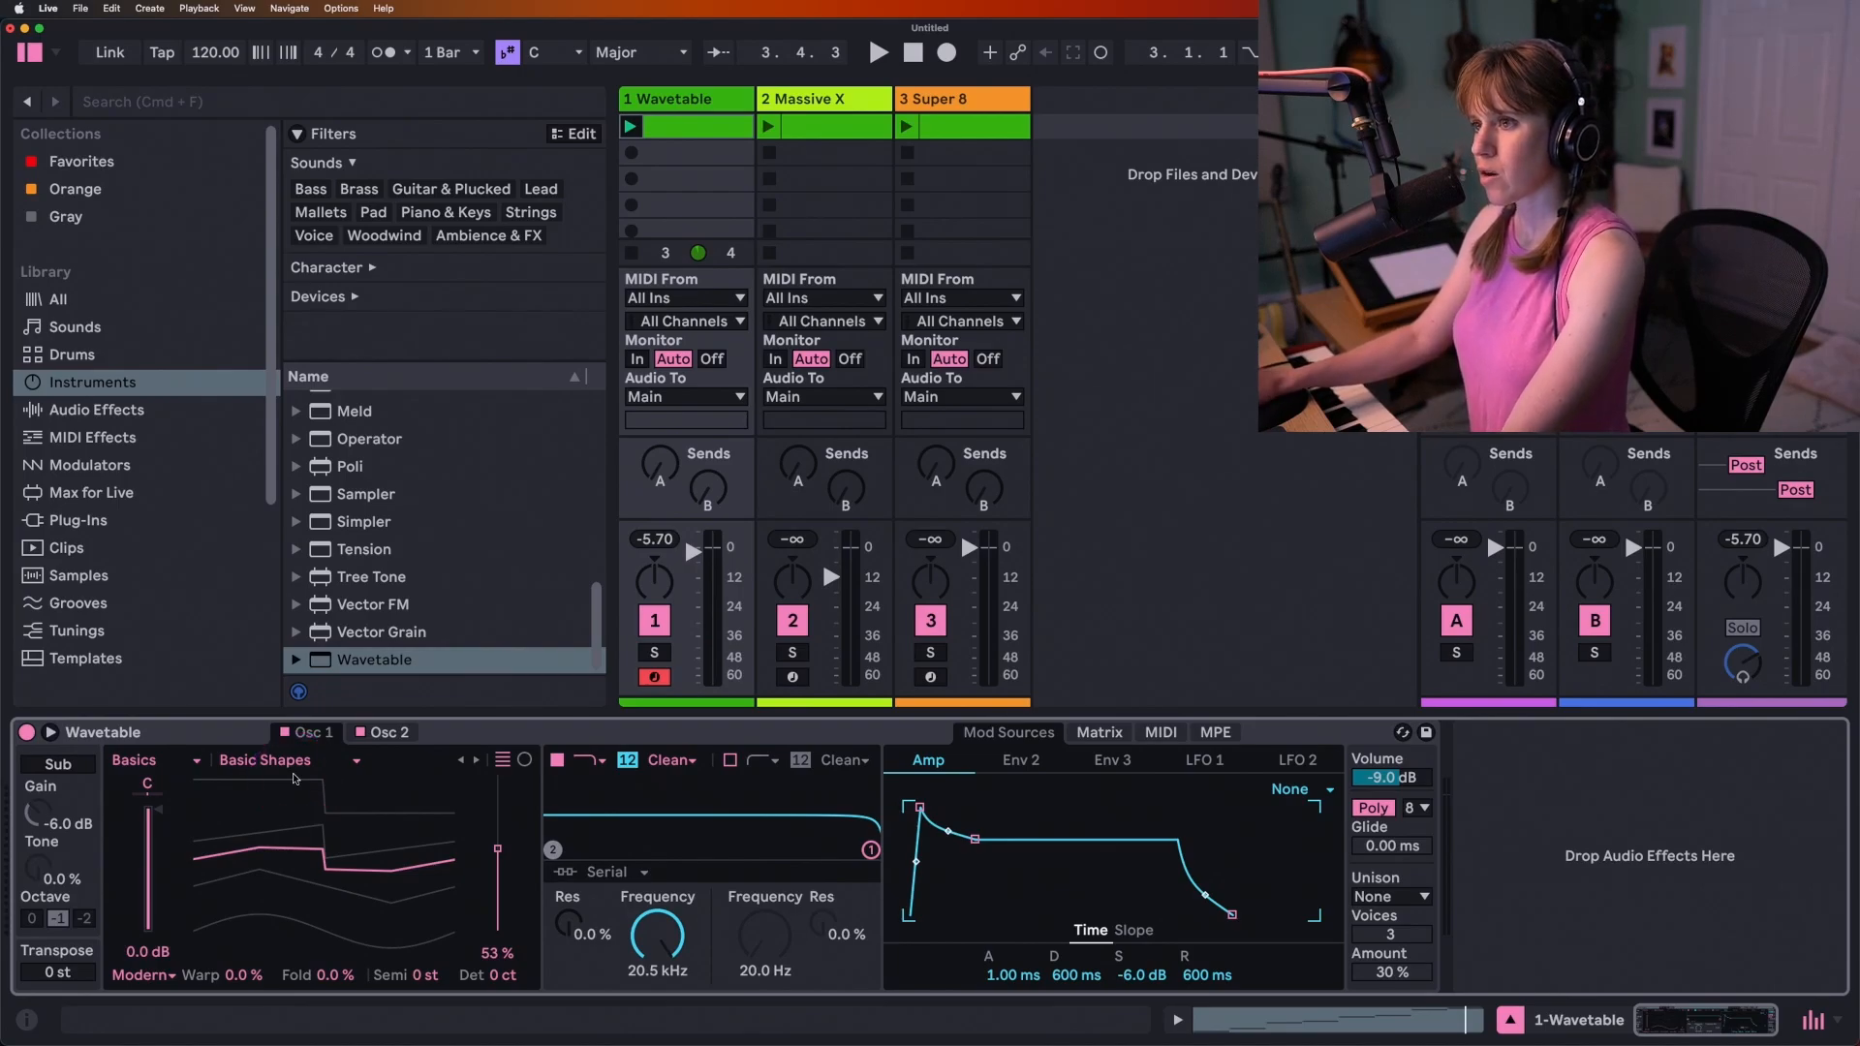
click(257, 777)
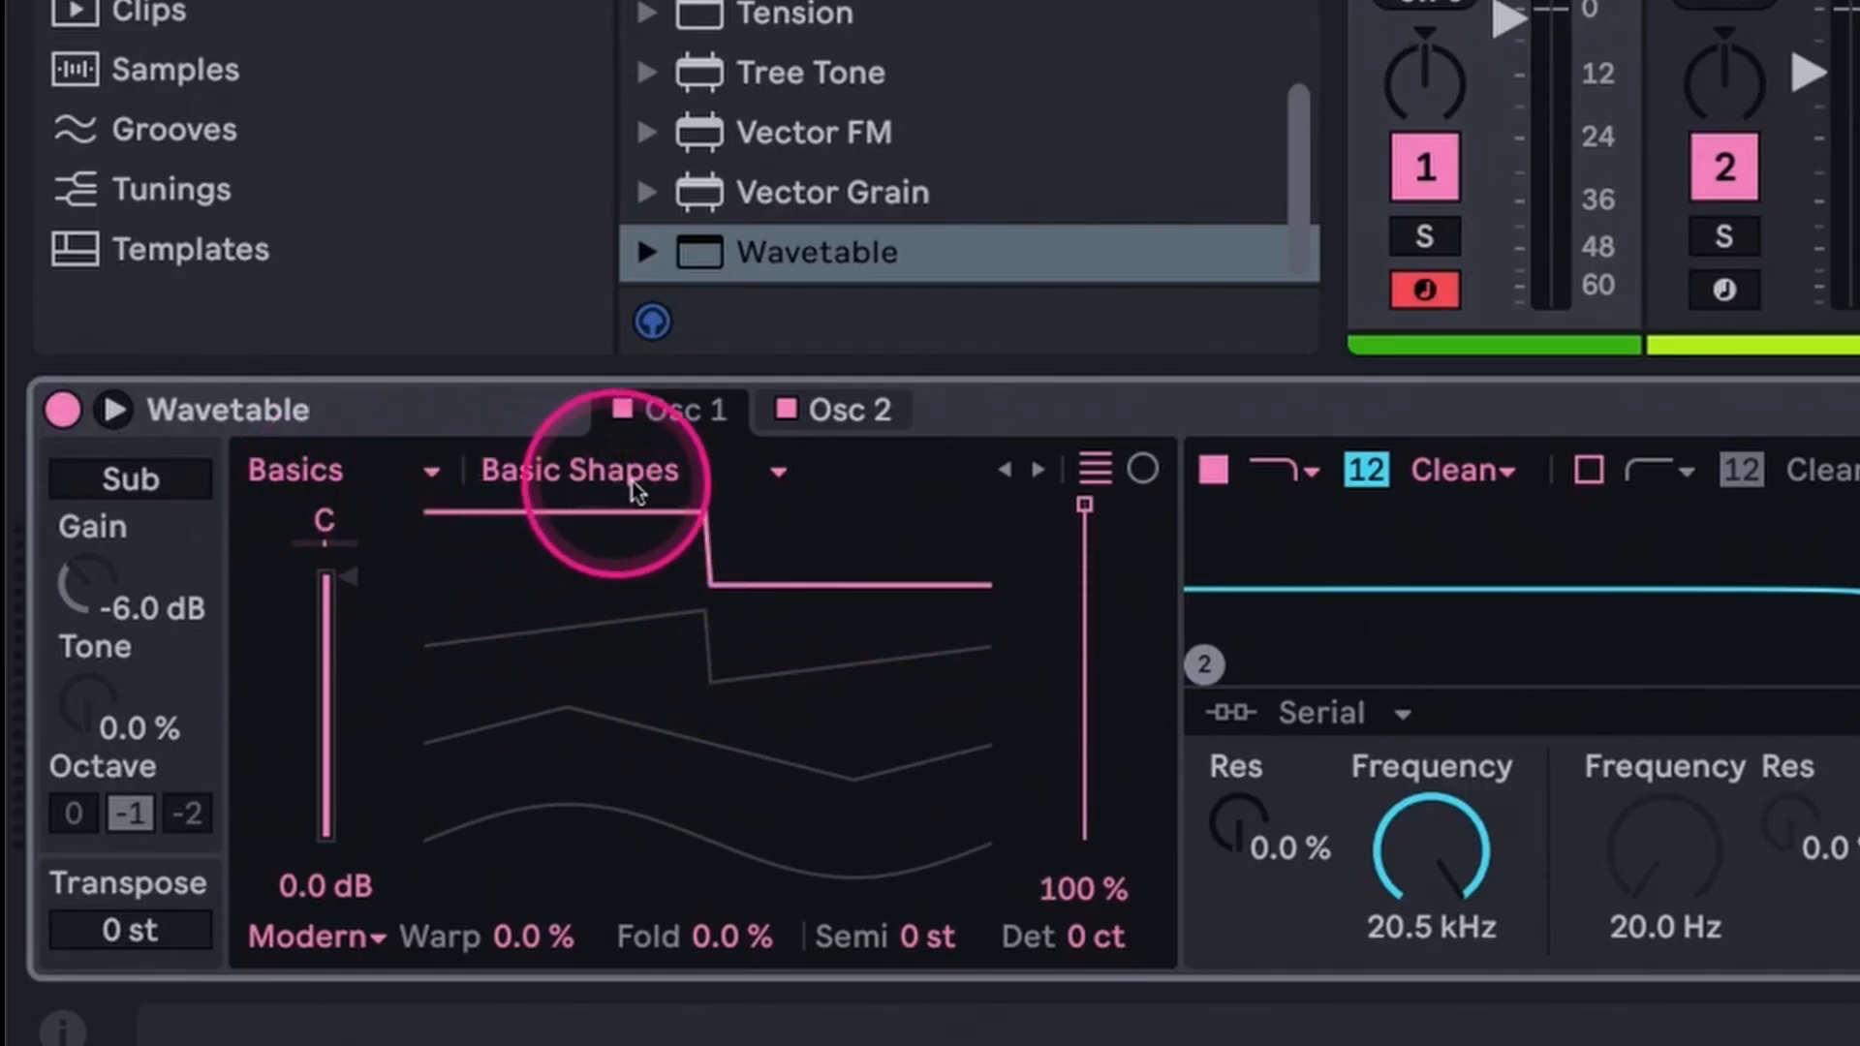
mouse_move(591, 491)
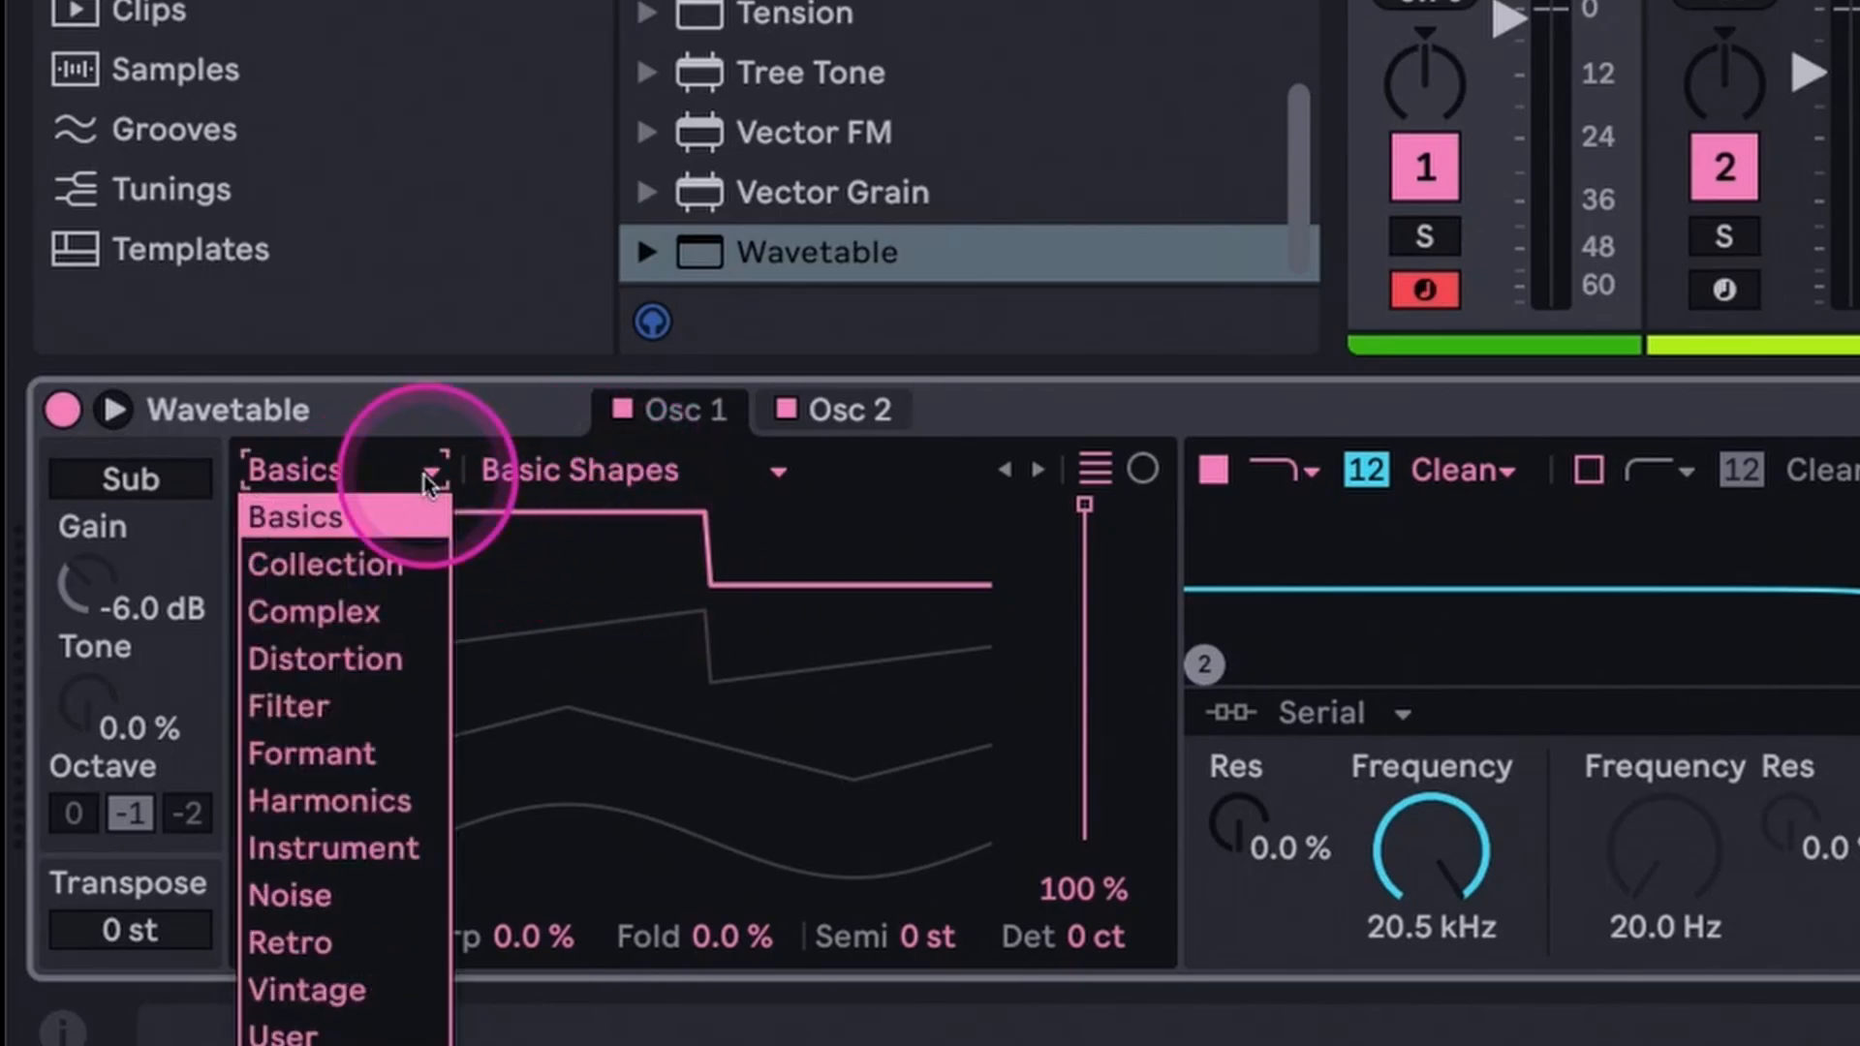
mouse_move(325, 643)
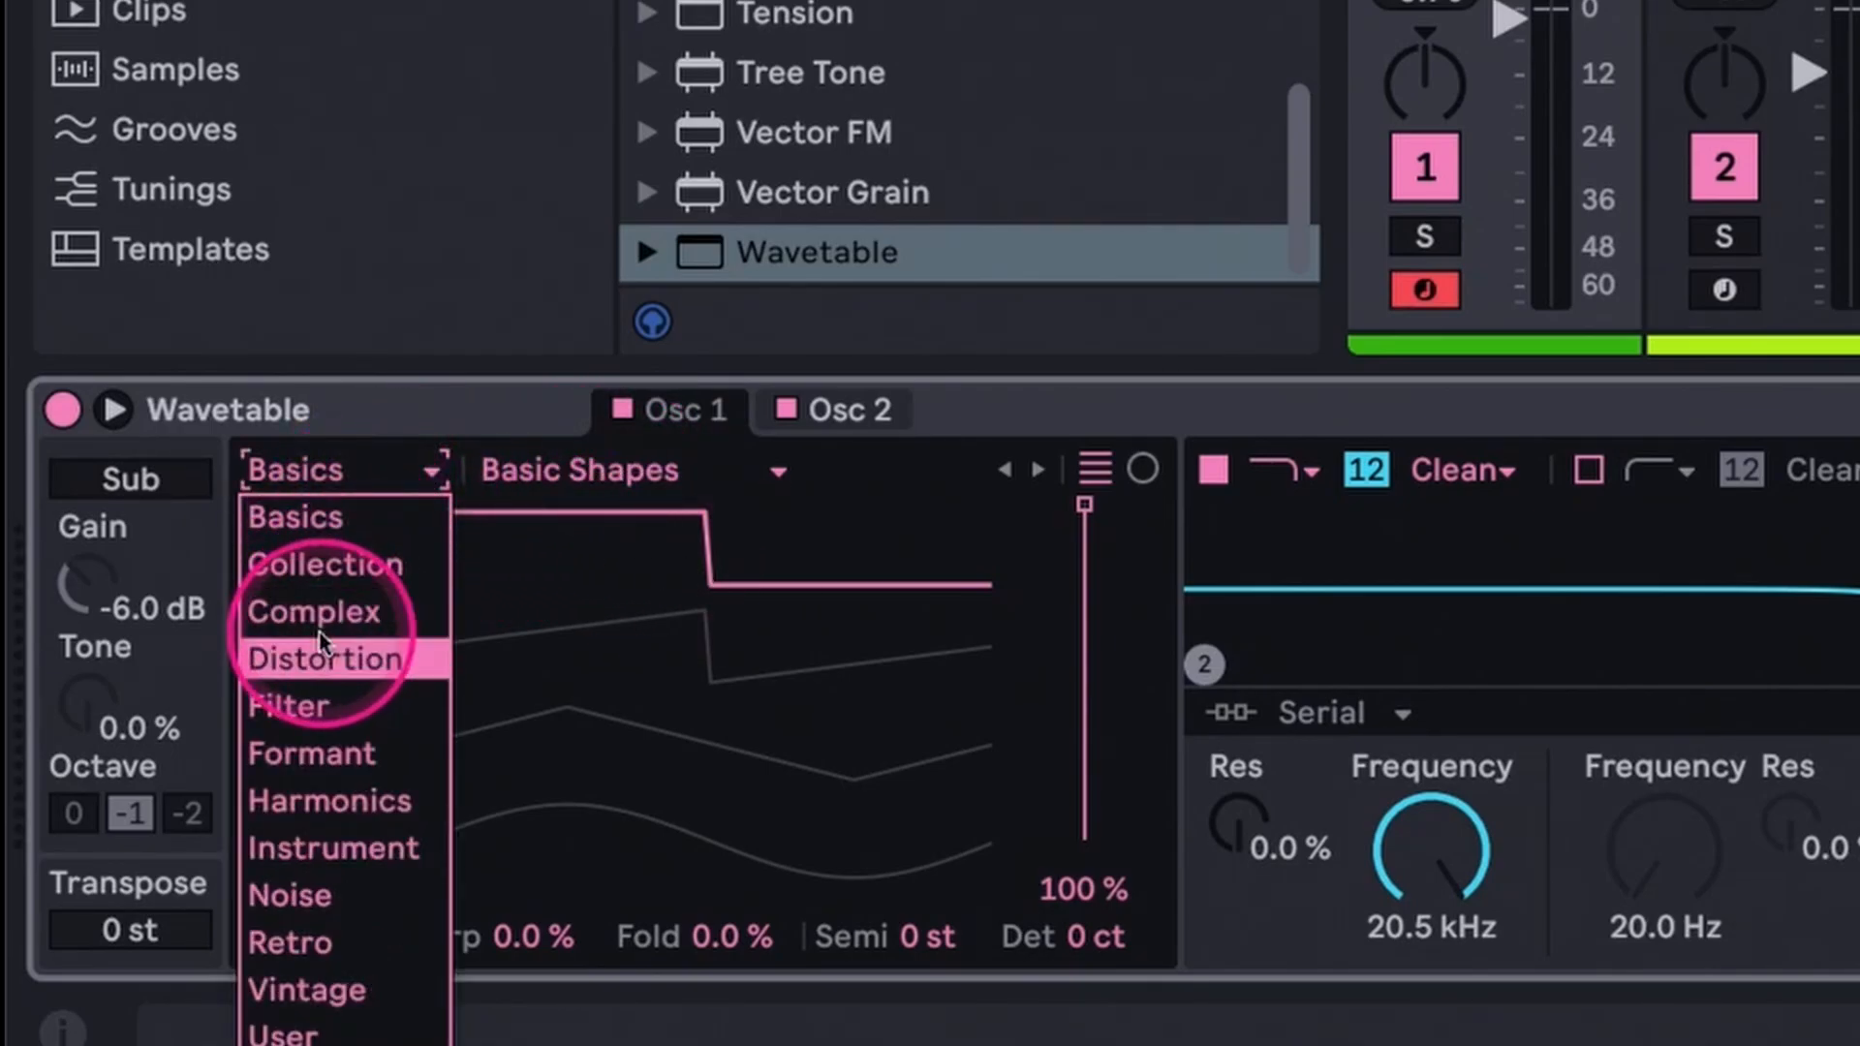
mouse_move(325, 624)
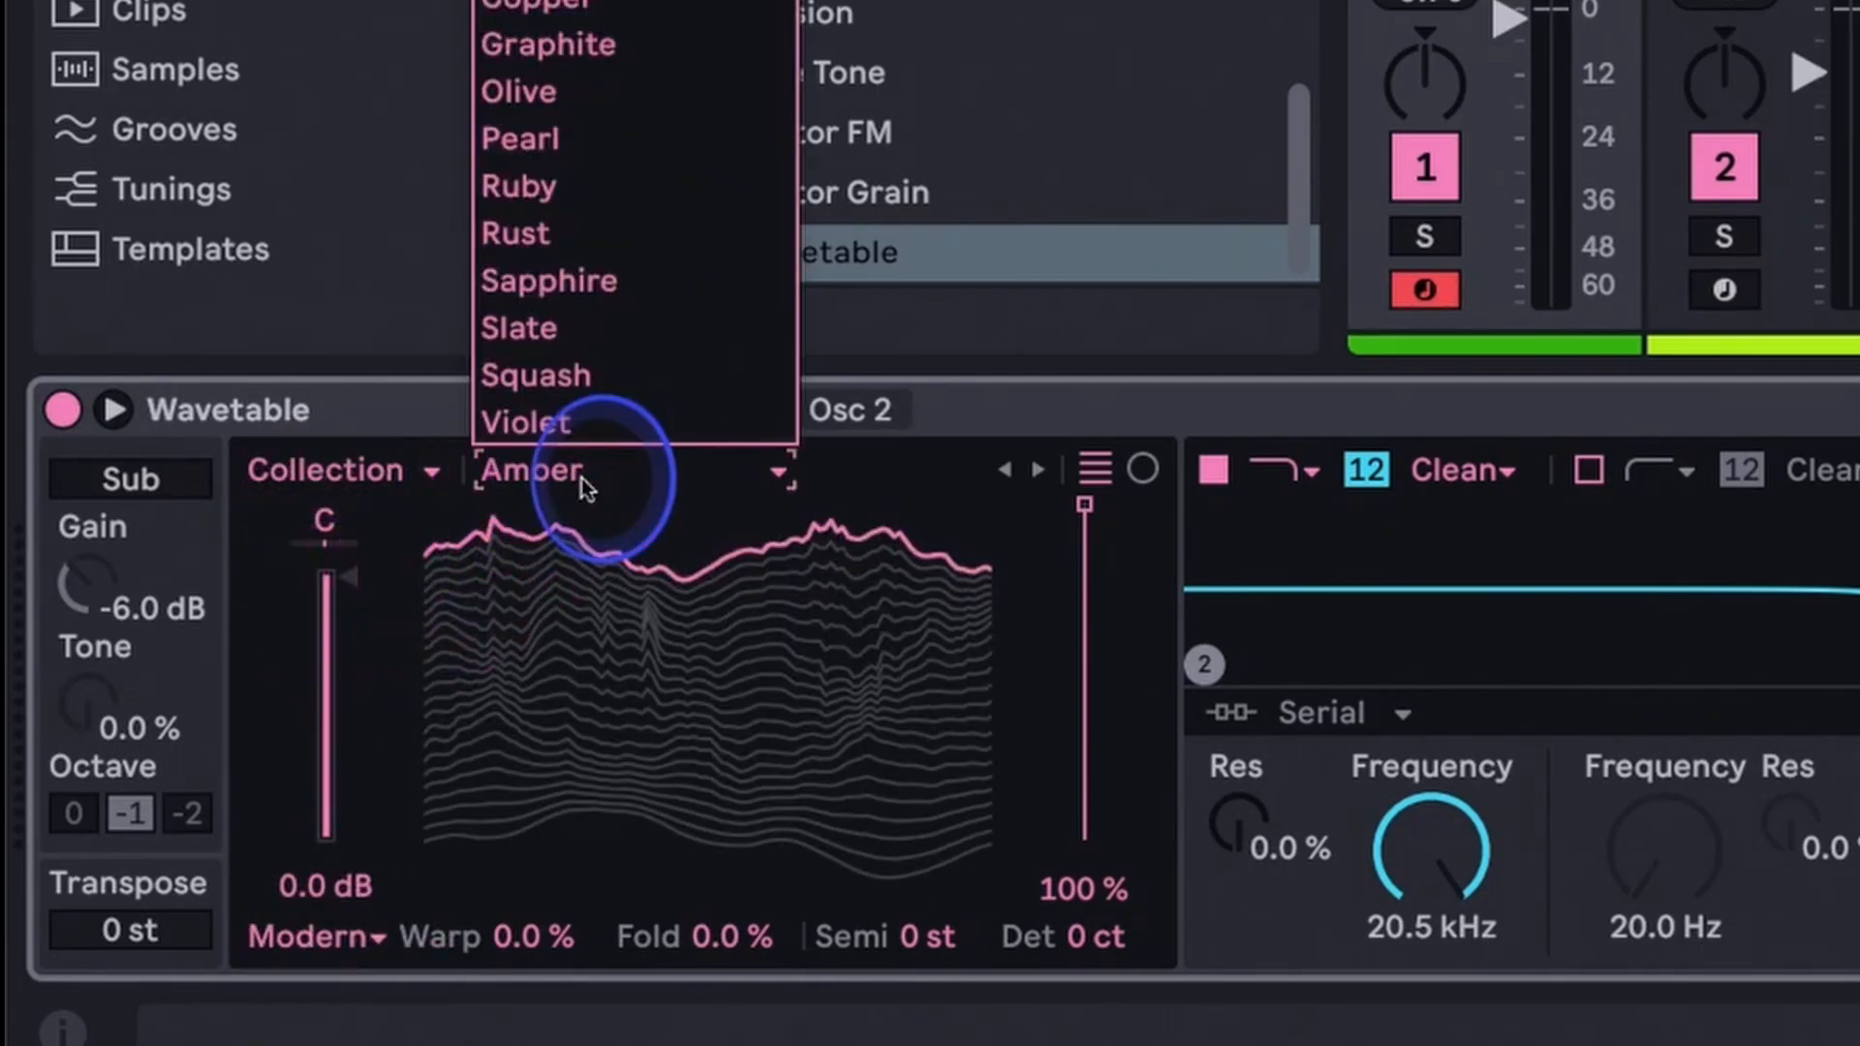
Step: Load the Olive wavetable into Osc 1 and sweep its position between about 45% and 68%
click(518, 90)
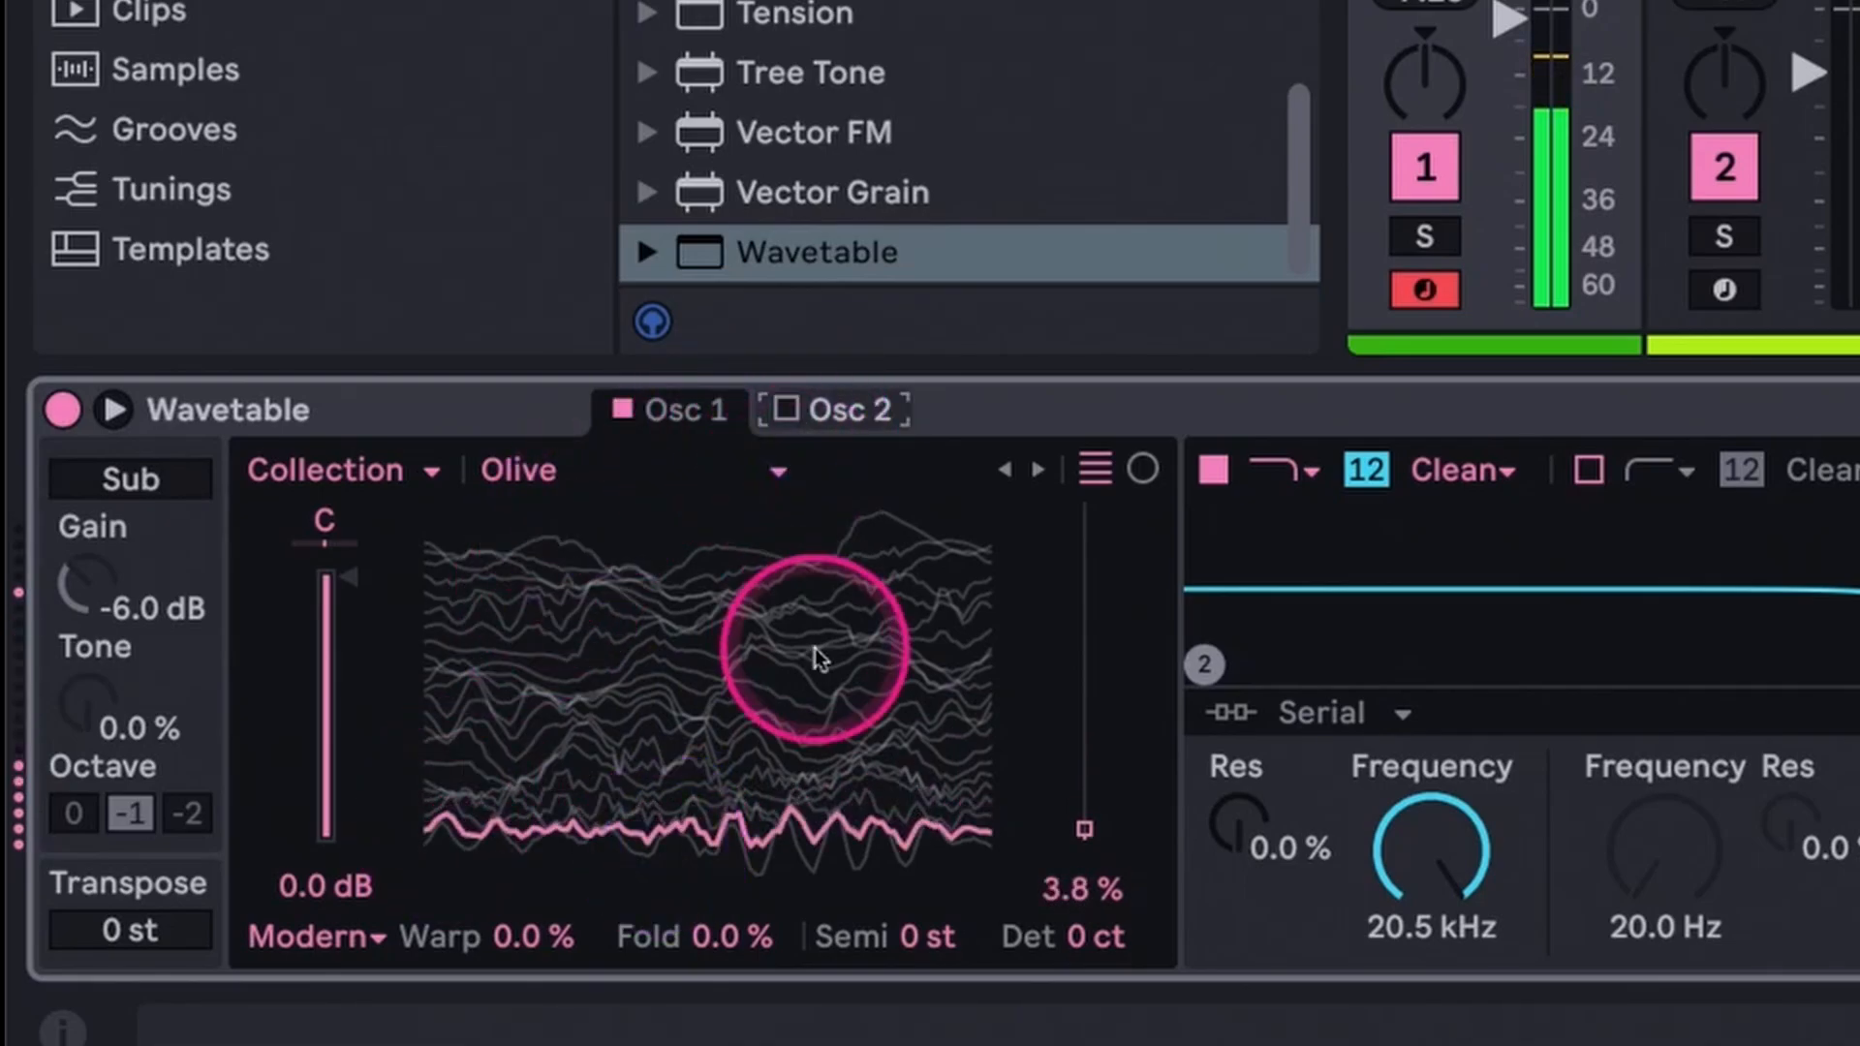
drag(1082, 830, 1082, 614)
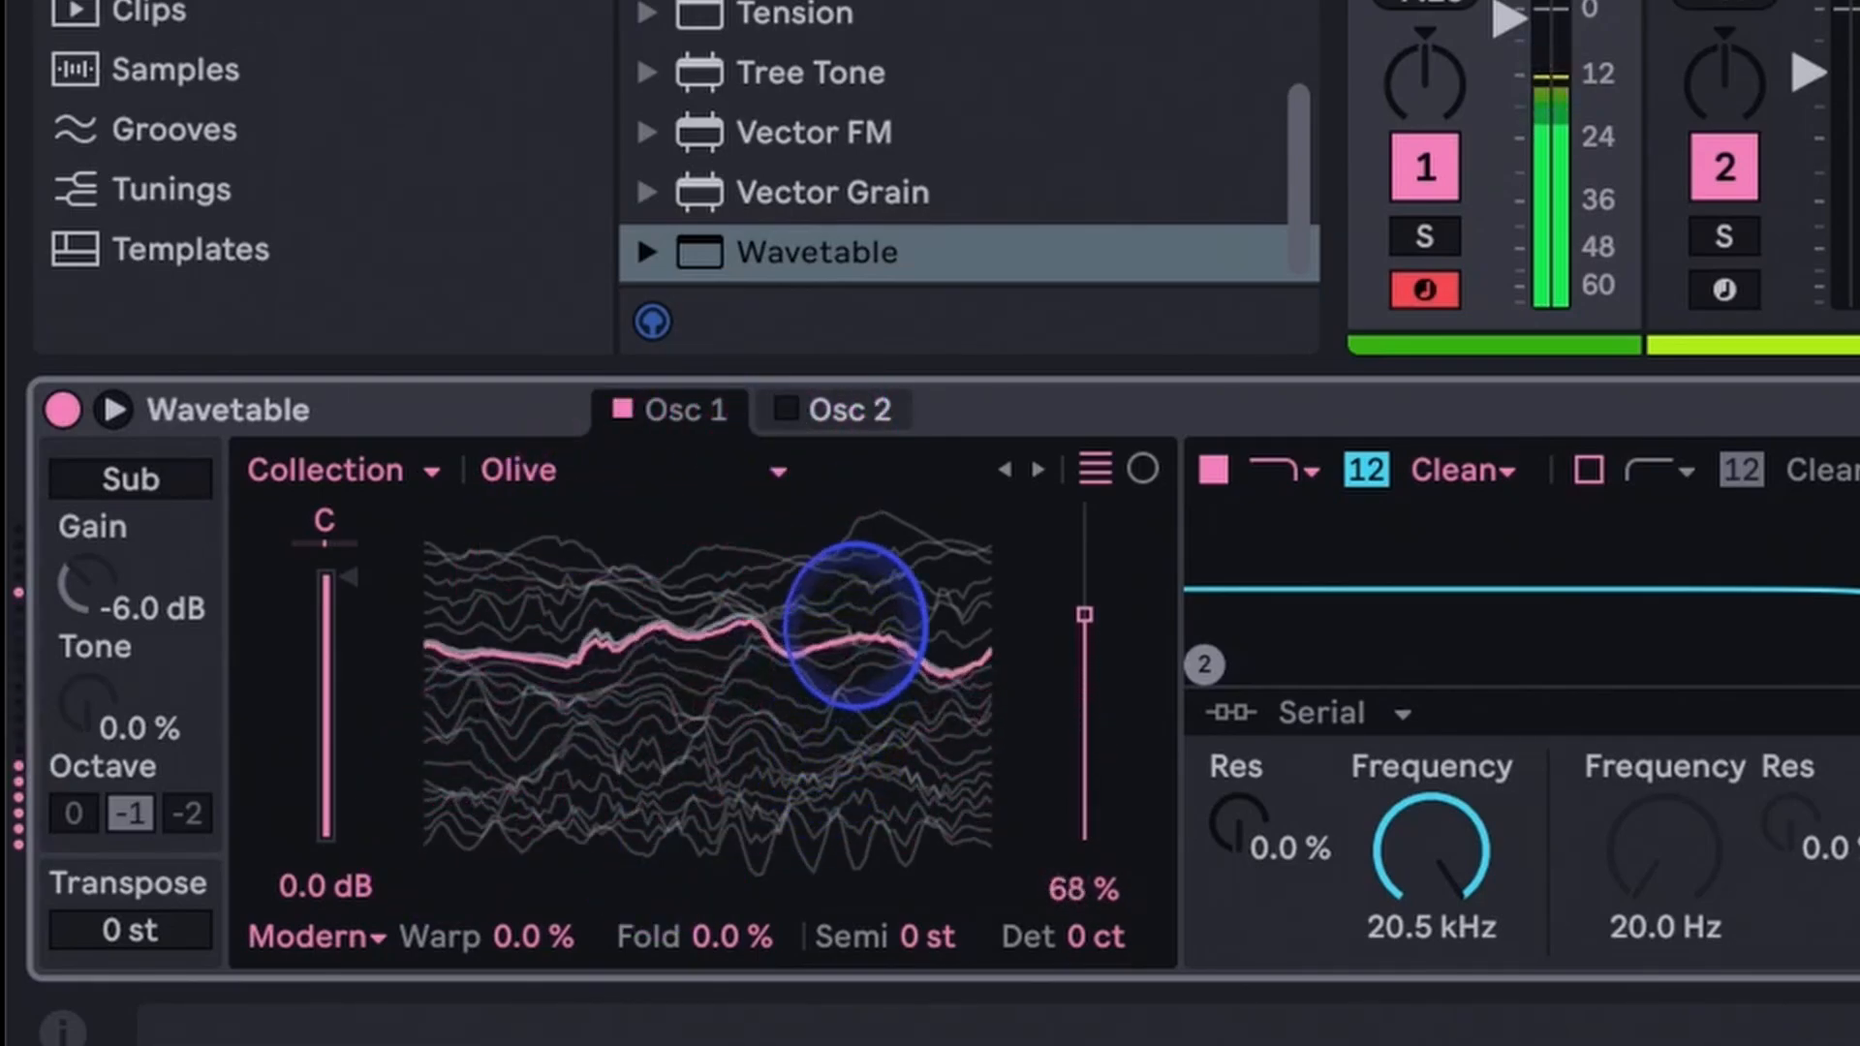
drag(1083, 617, 1084, 546)
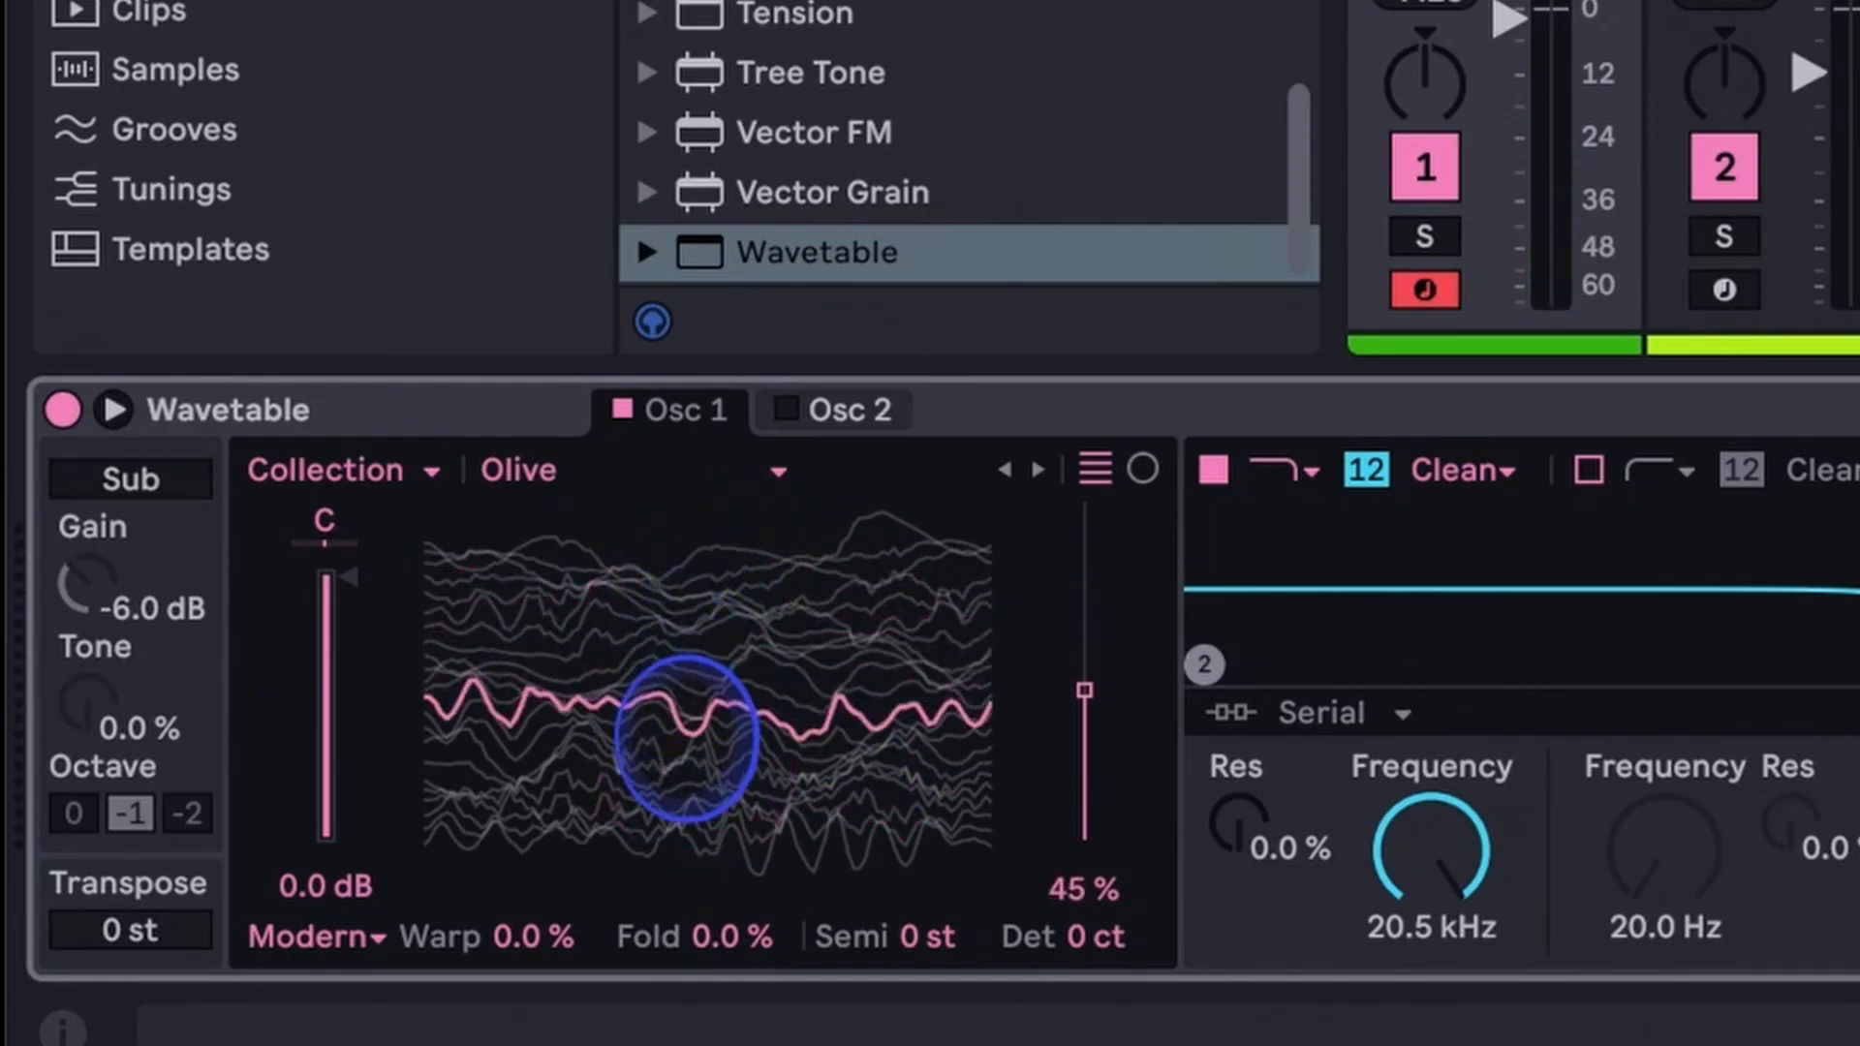
drag(1079, 688, 1079, 771)
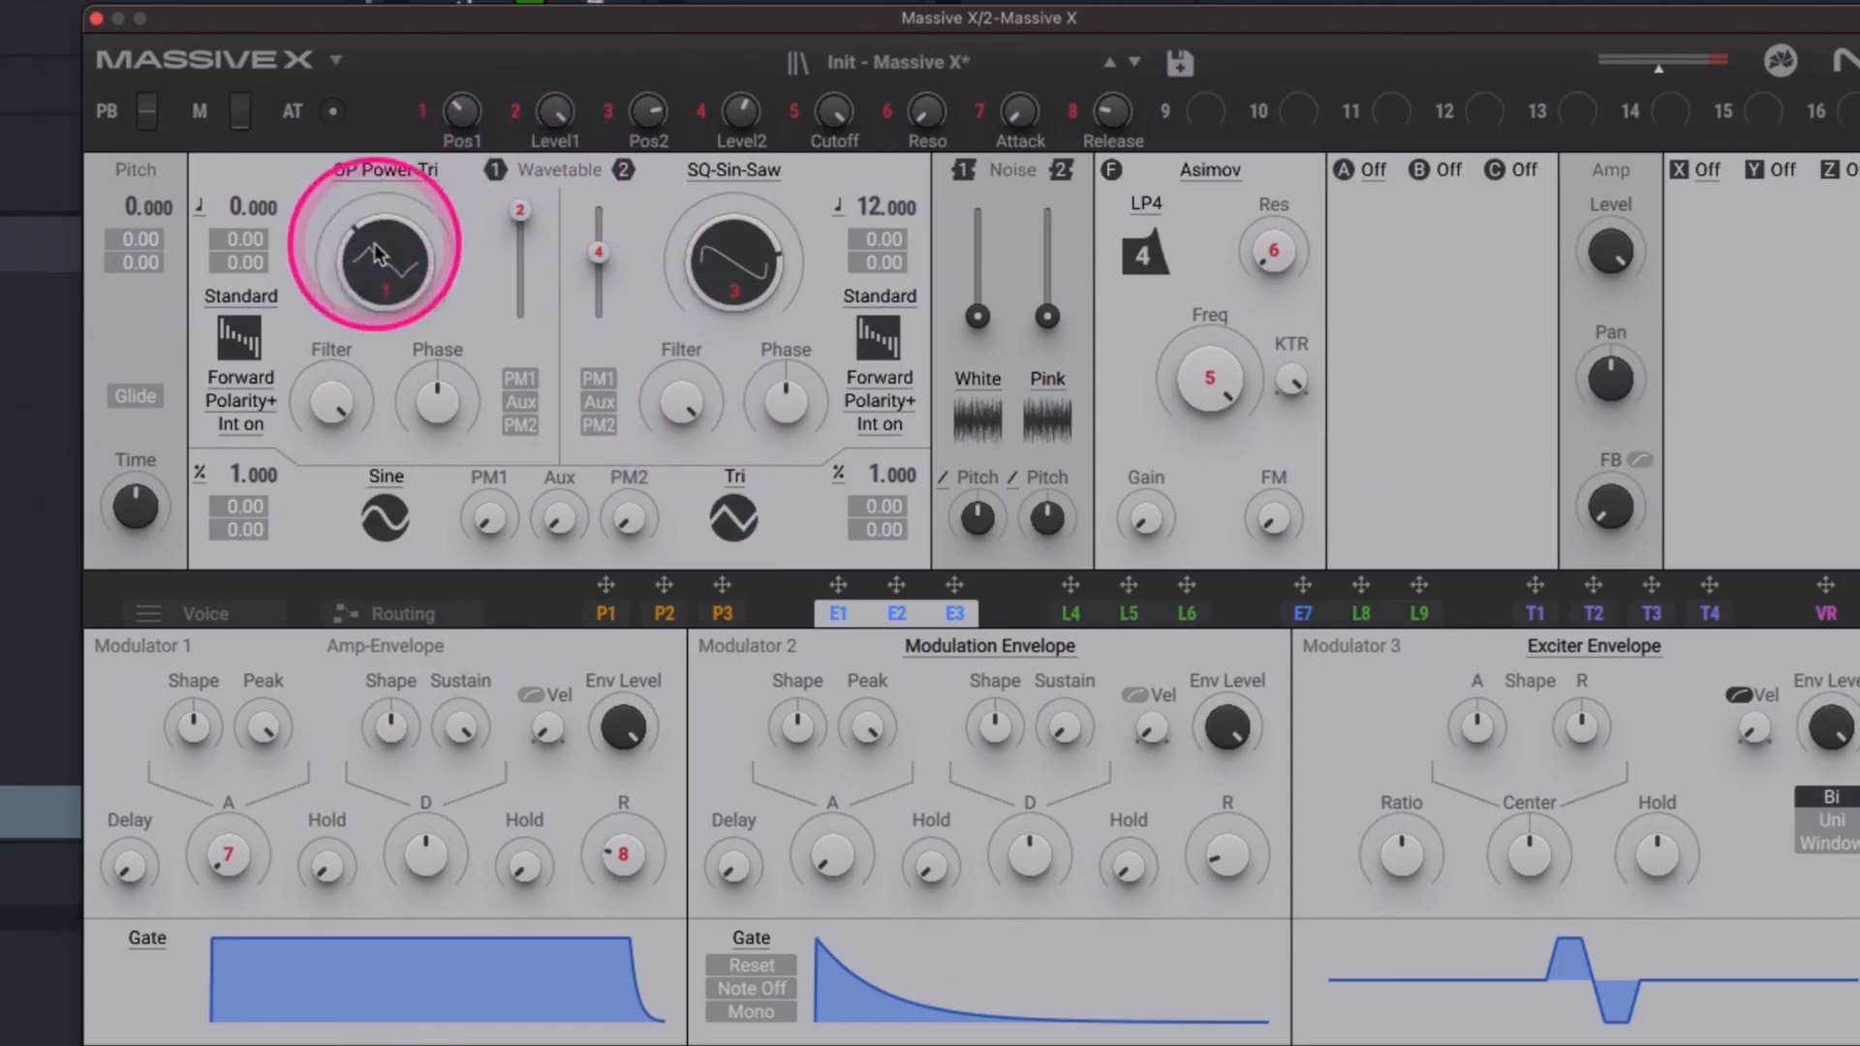
Step: Load Sin-Tri-Saw-SQ from the Basics category into Massive X's Wavetable 1
click(728, 254)
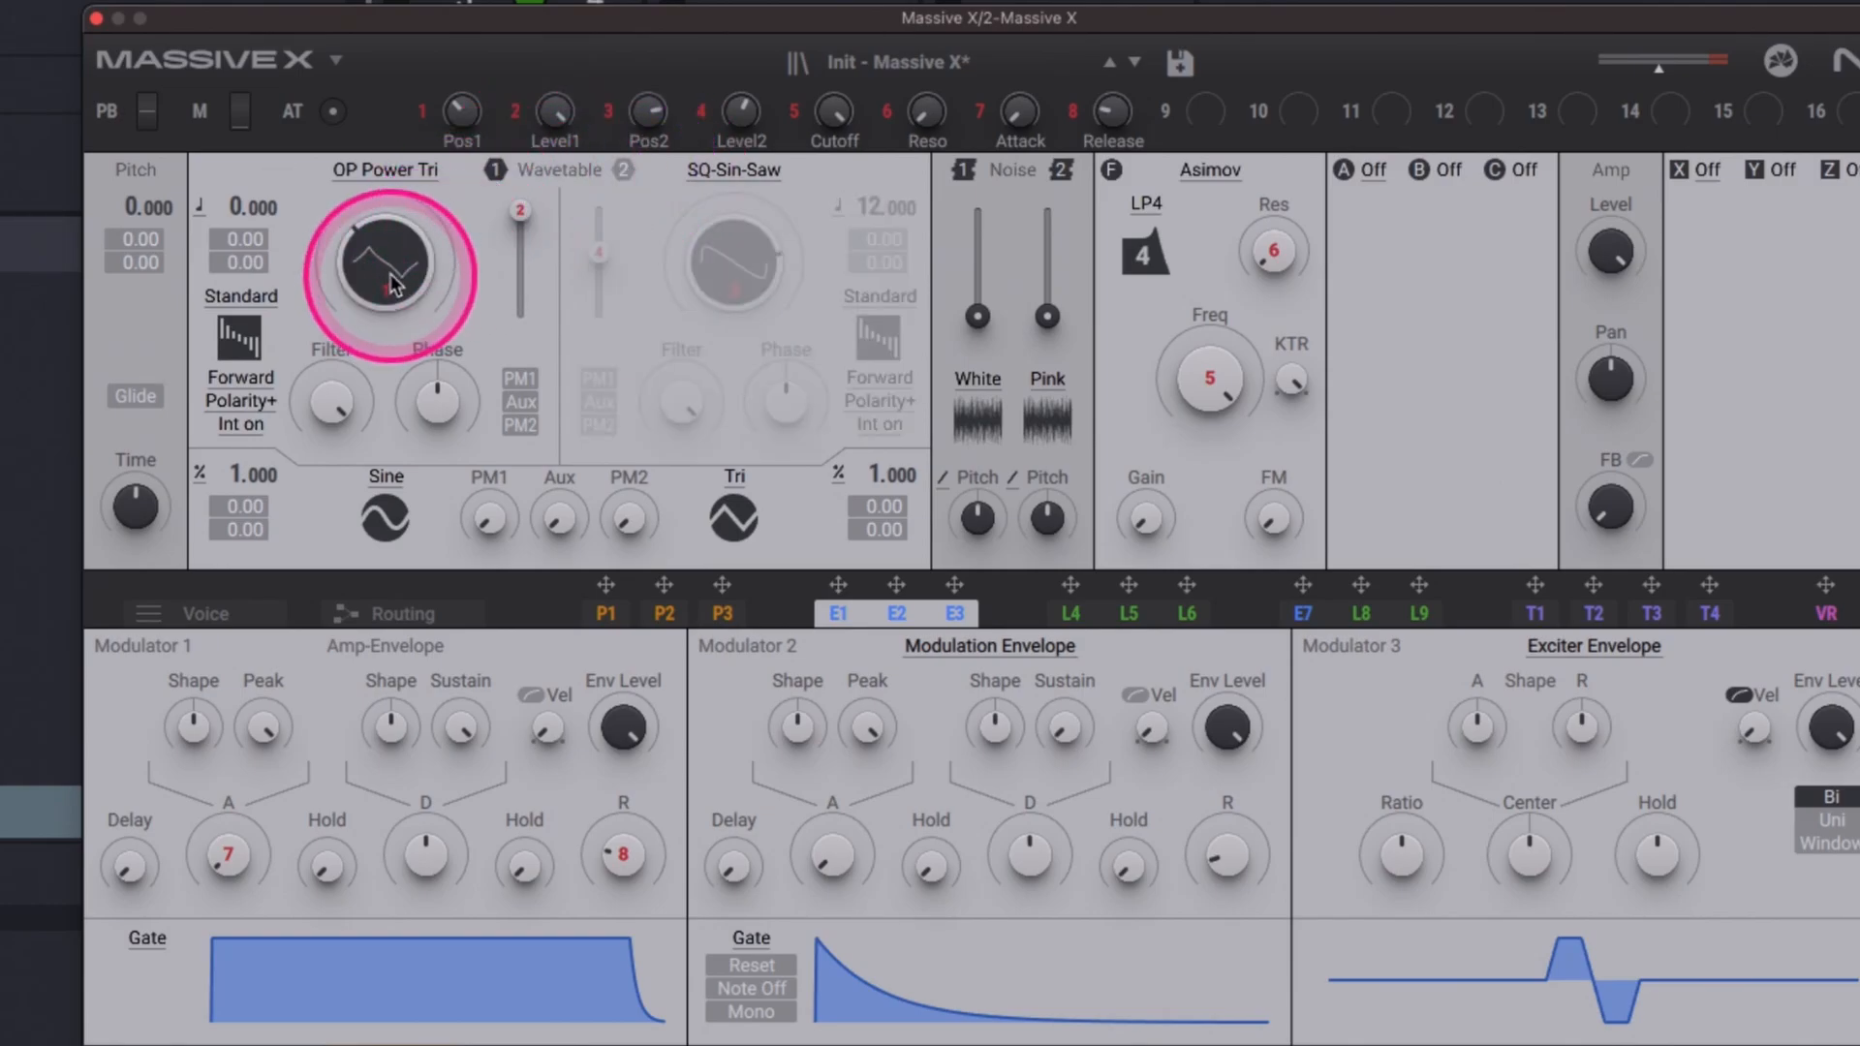
click(383, 271)
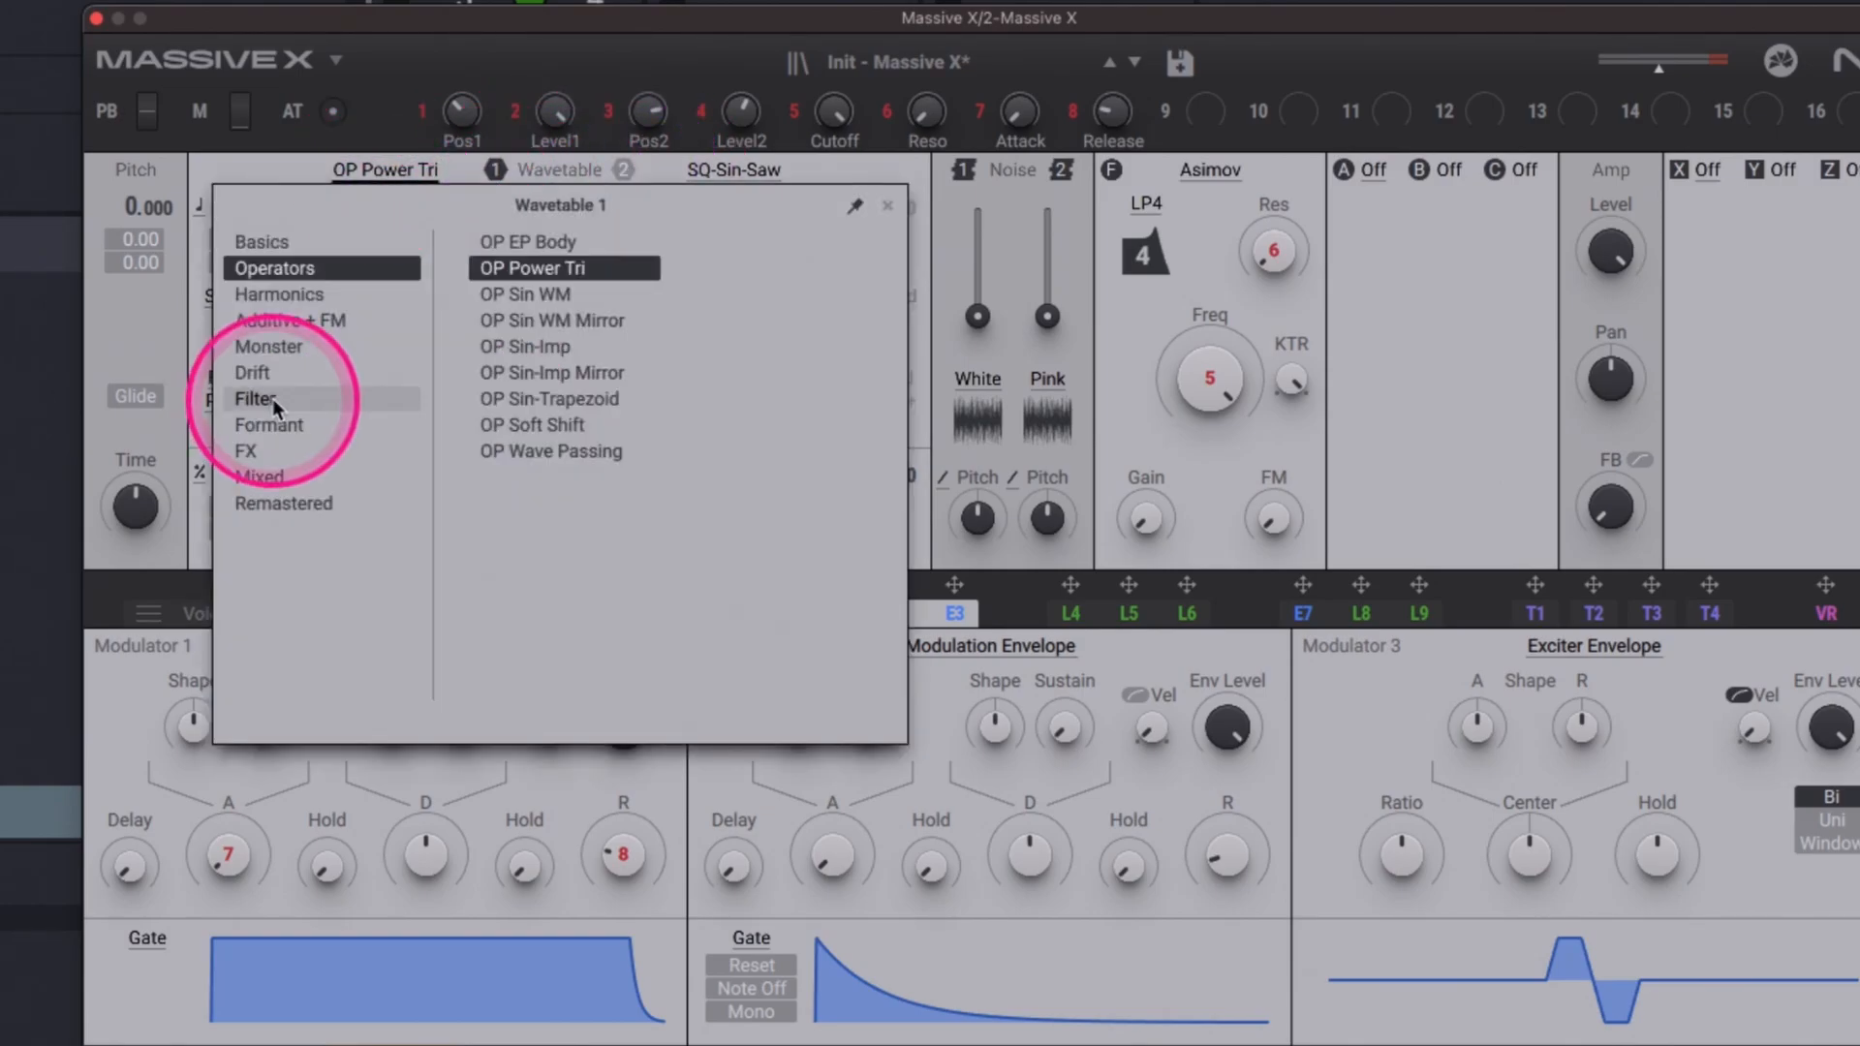
click(261, 241)
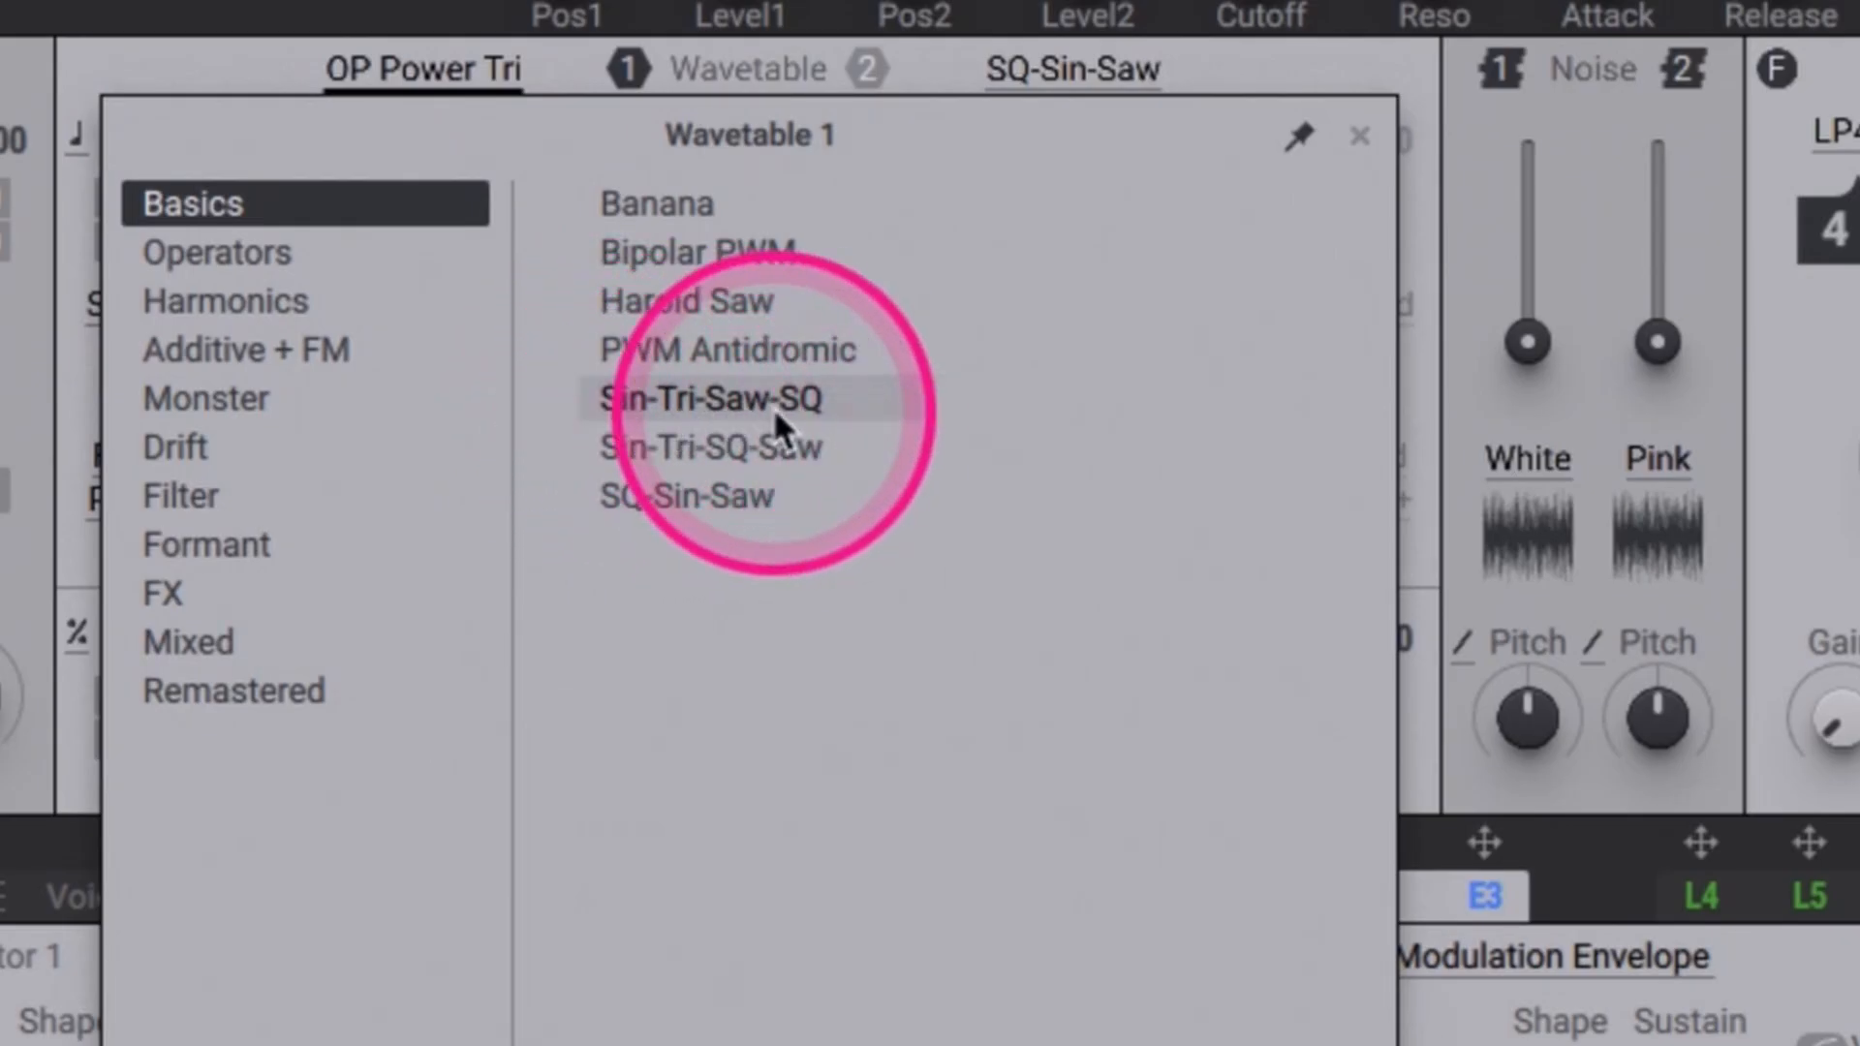
click(710, 399)
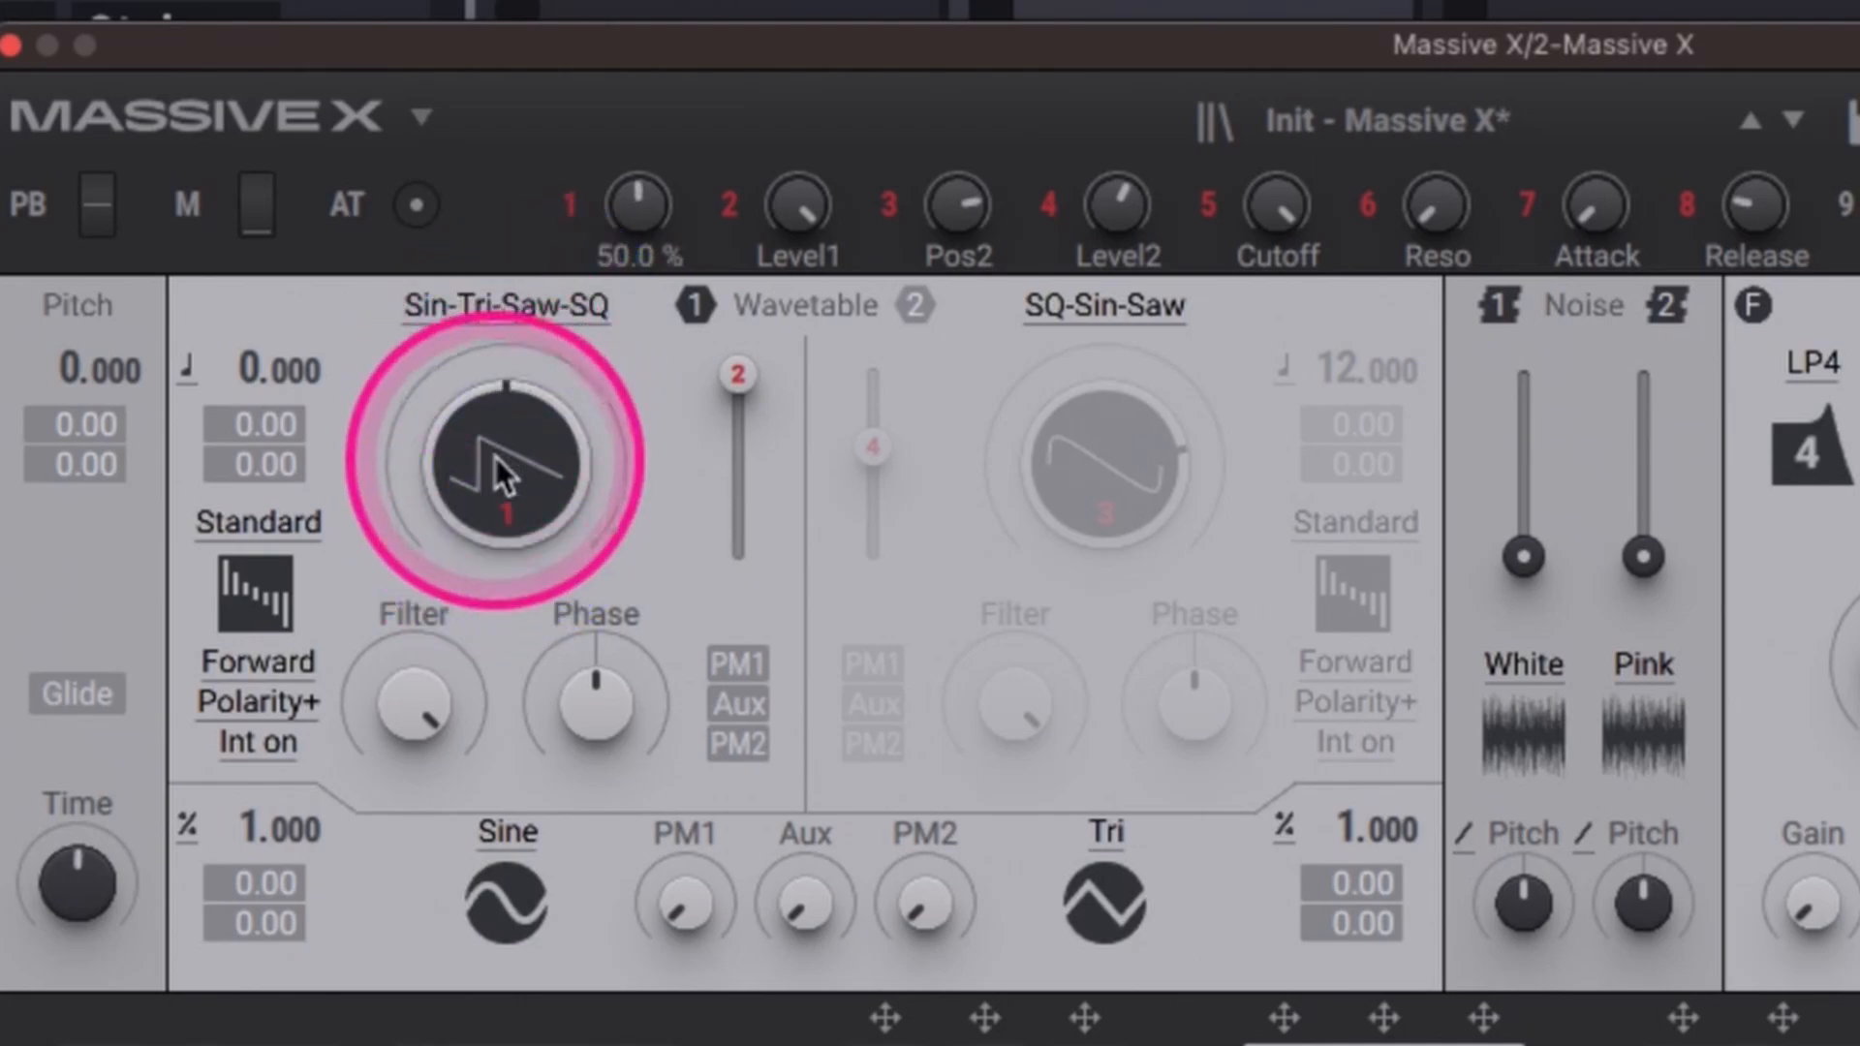
Step: Sweep Osc 1's wavetable position, then load Bitrian from the Monster category
drag(497, 474, 510, 368)
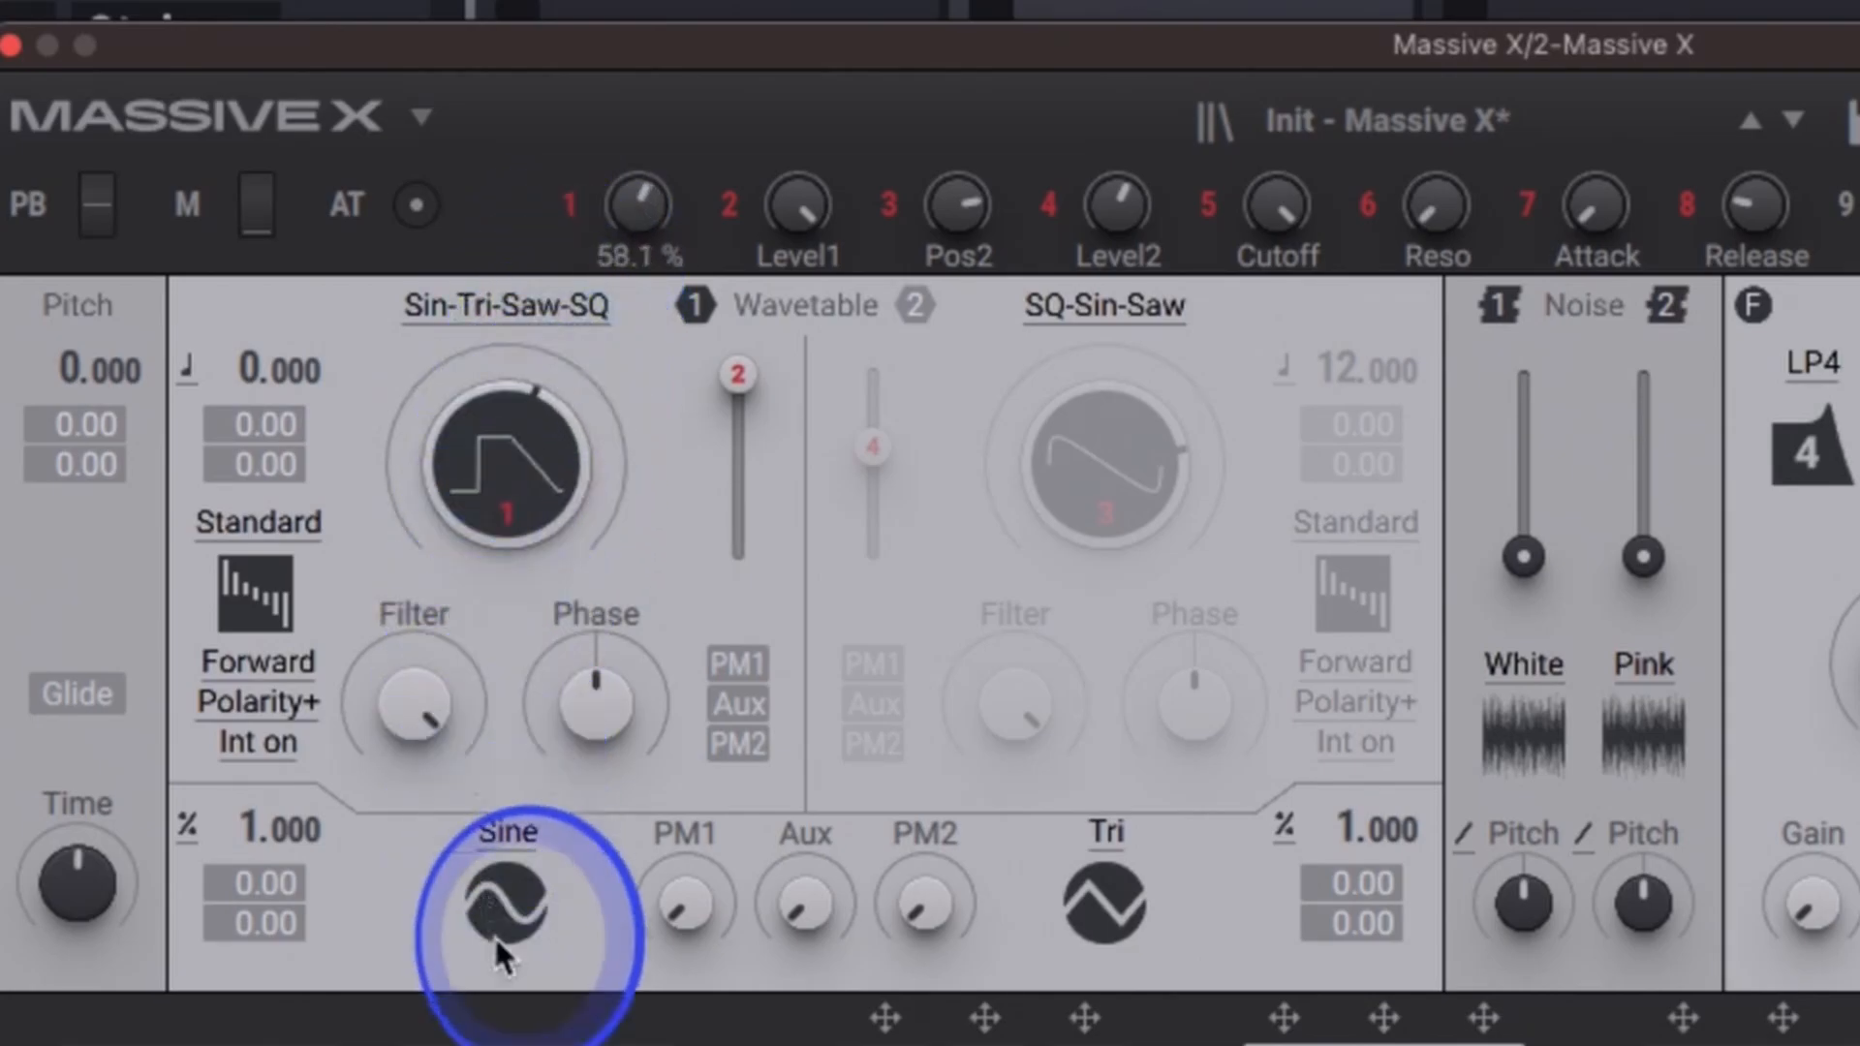
click(507, 307)
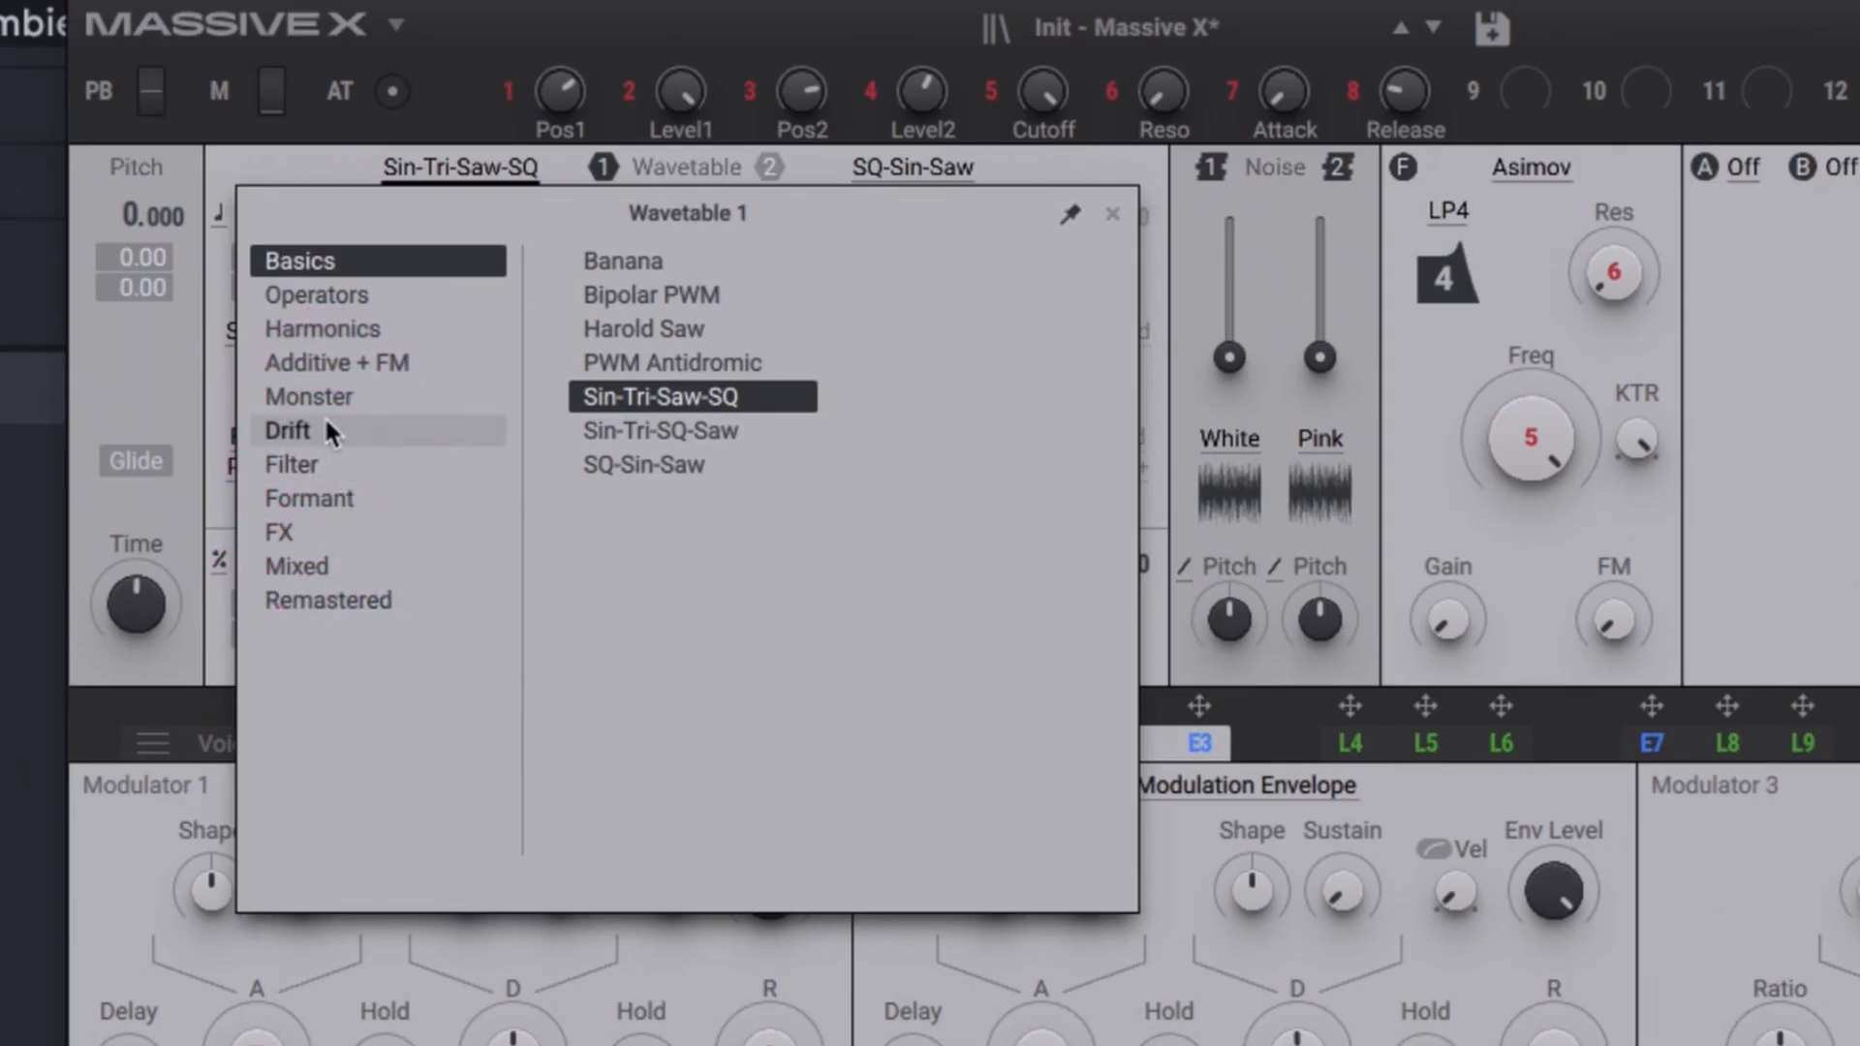
click(310, 396)
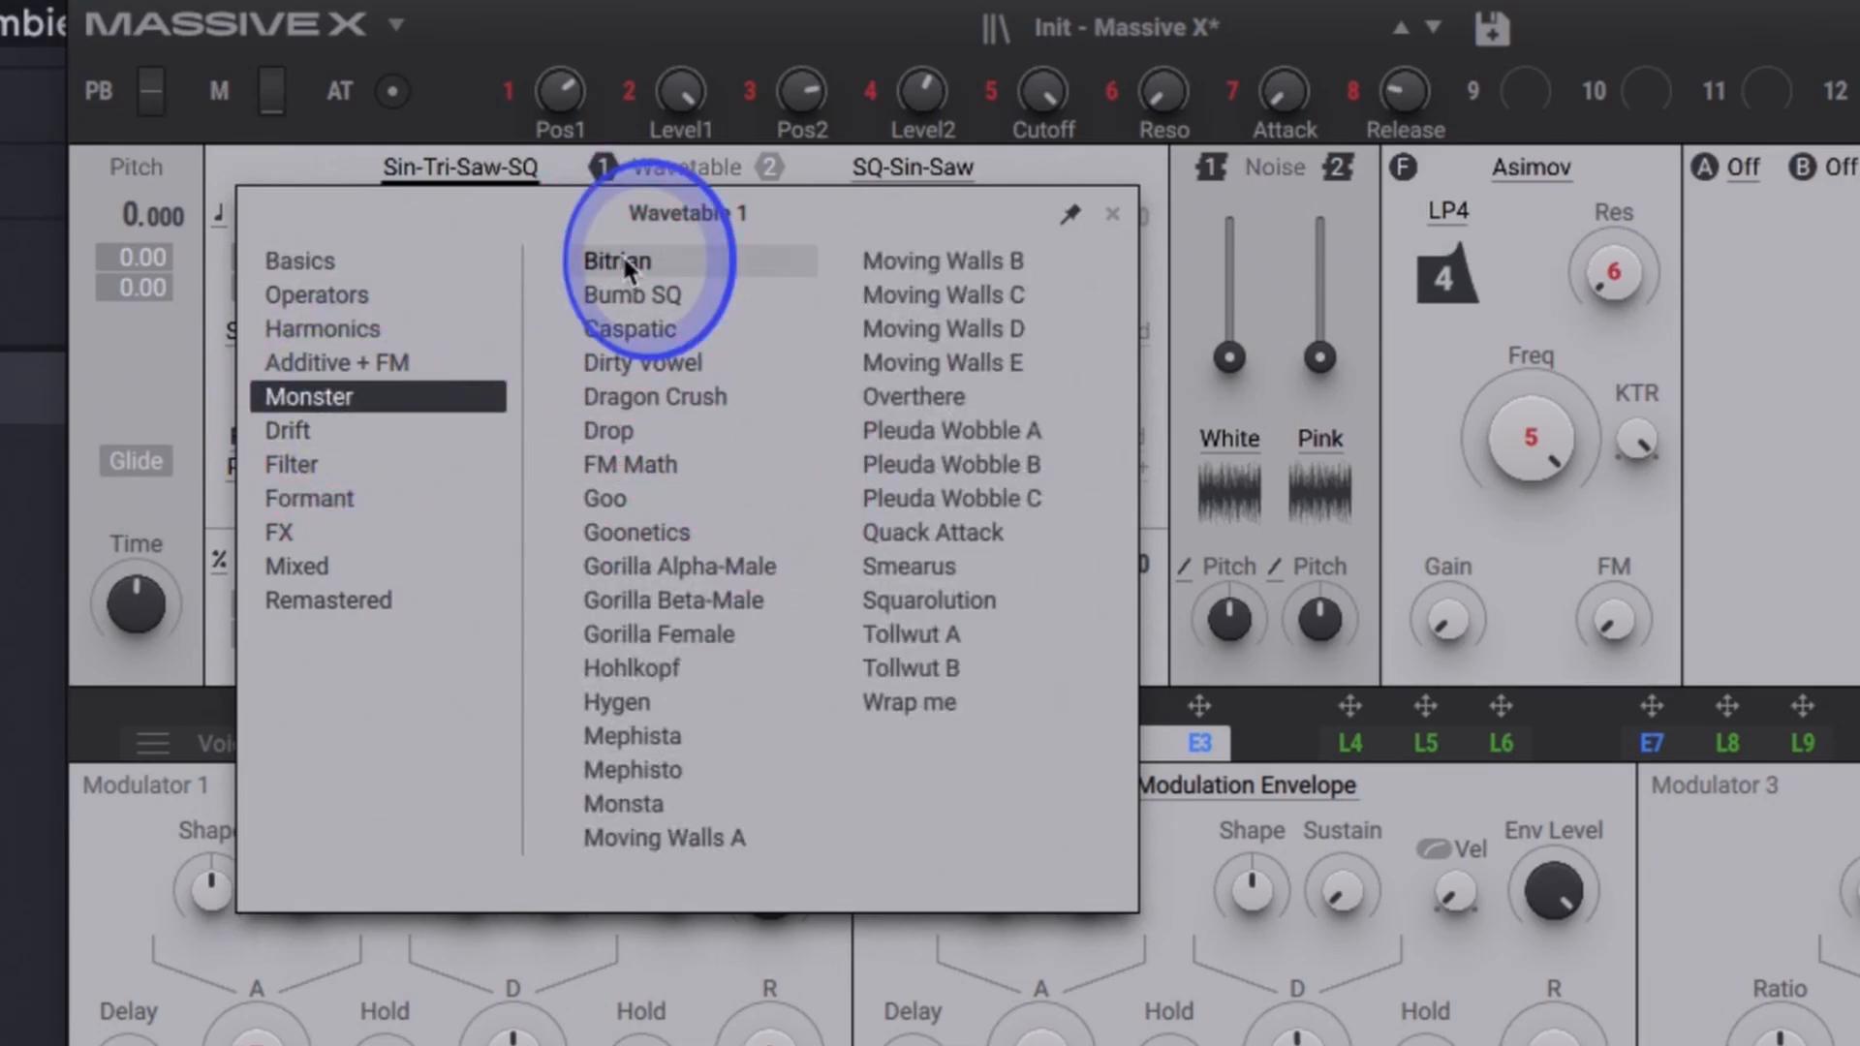
click(618, 260)
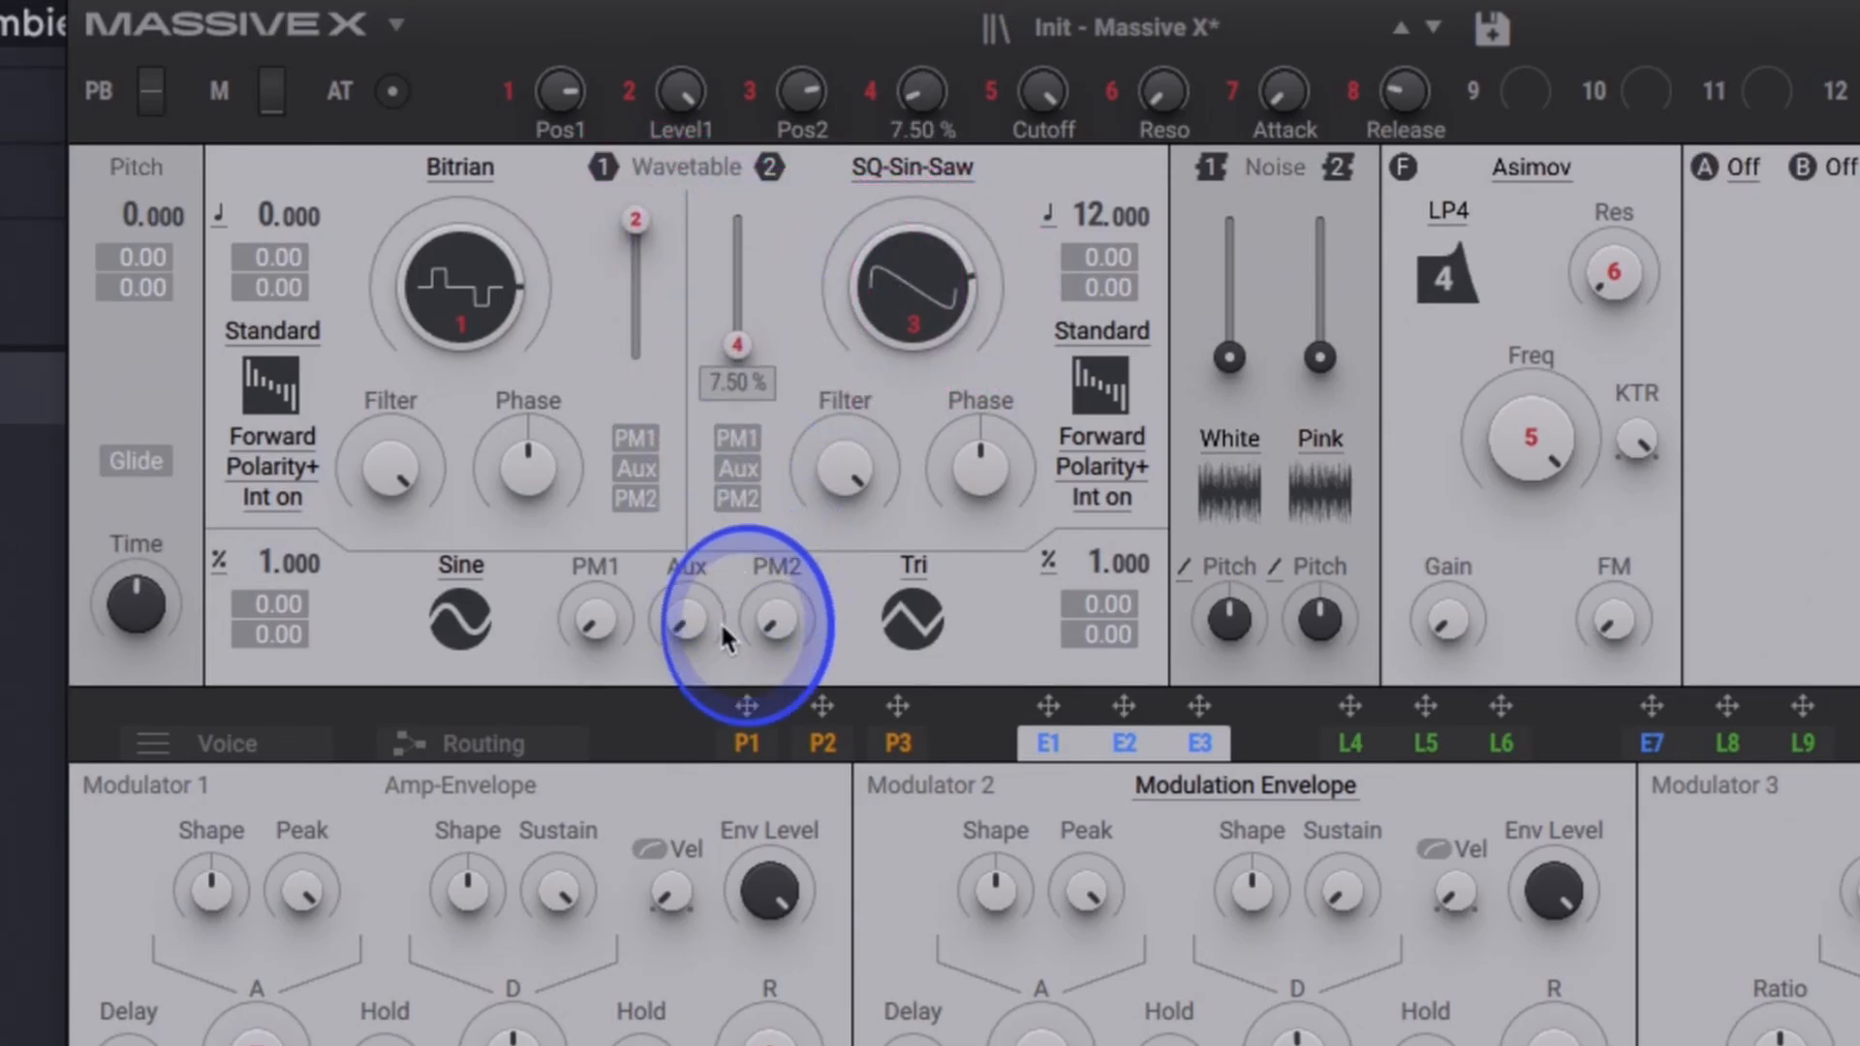
Step: Raise Wavetable 2's position slider to the top of its range
click(914, 290)
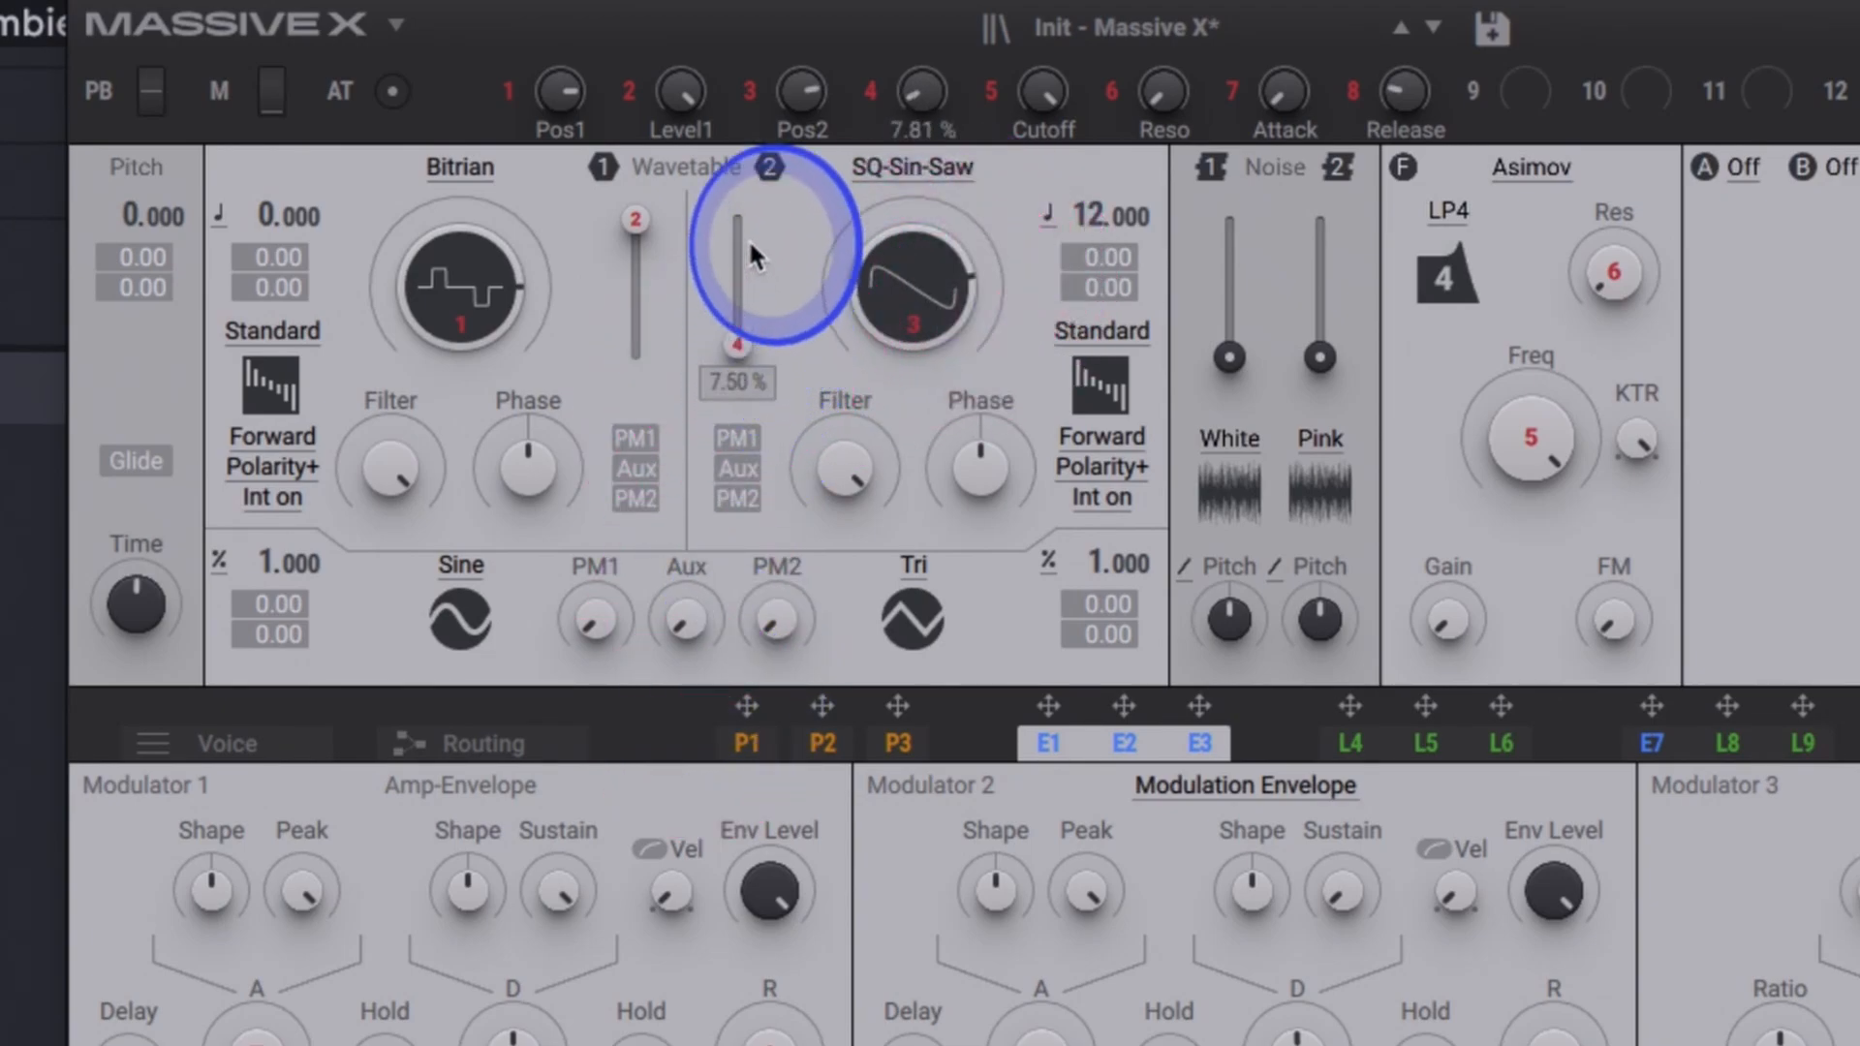
drag(750, 238, 750, 71)
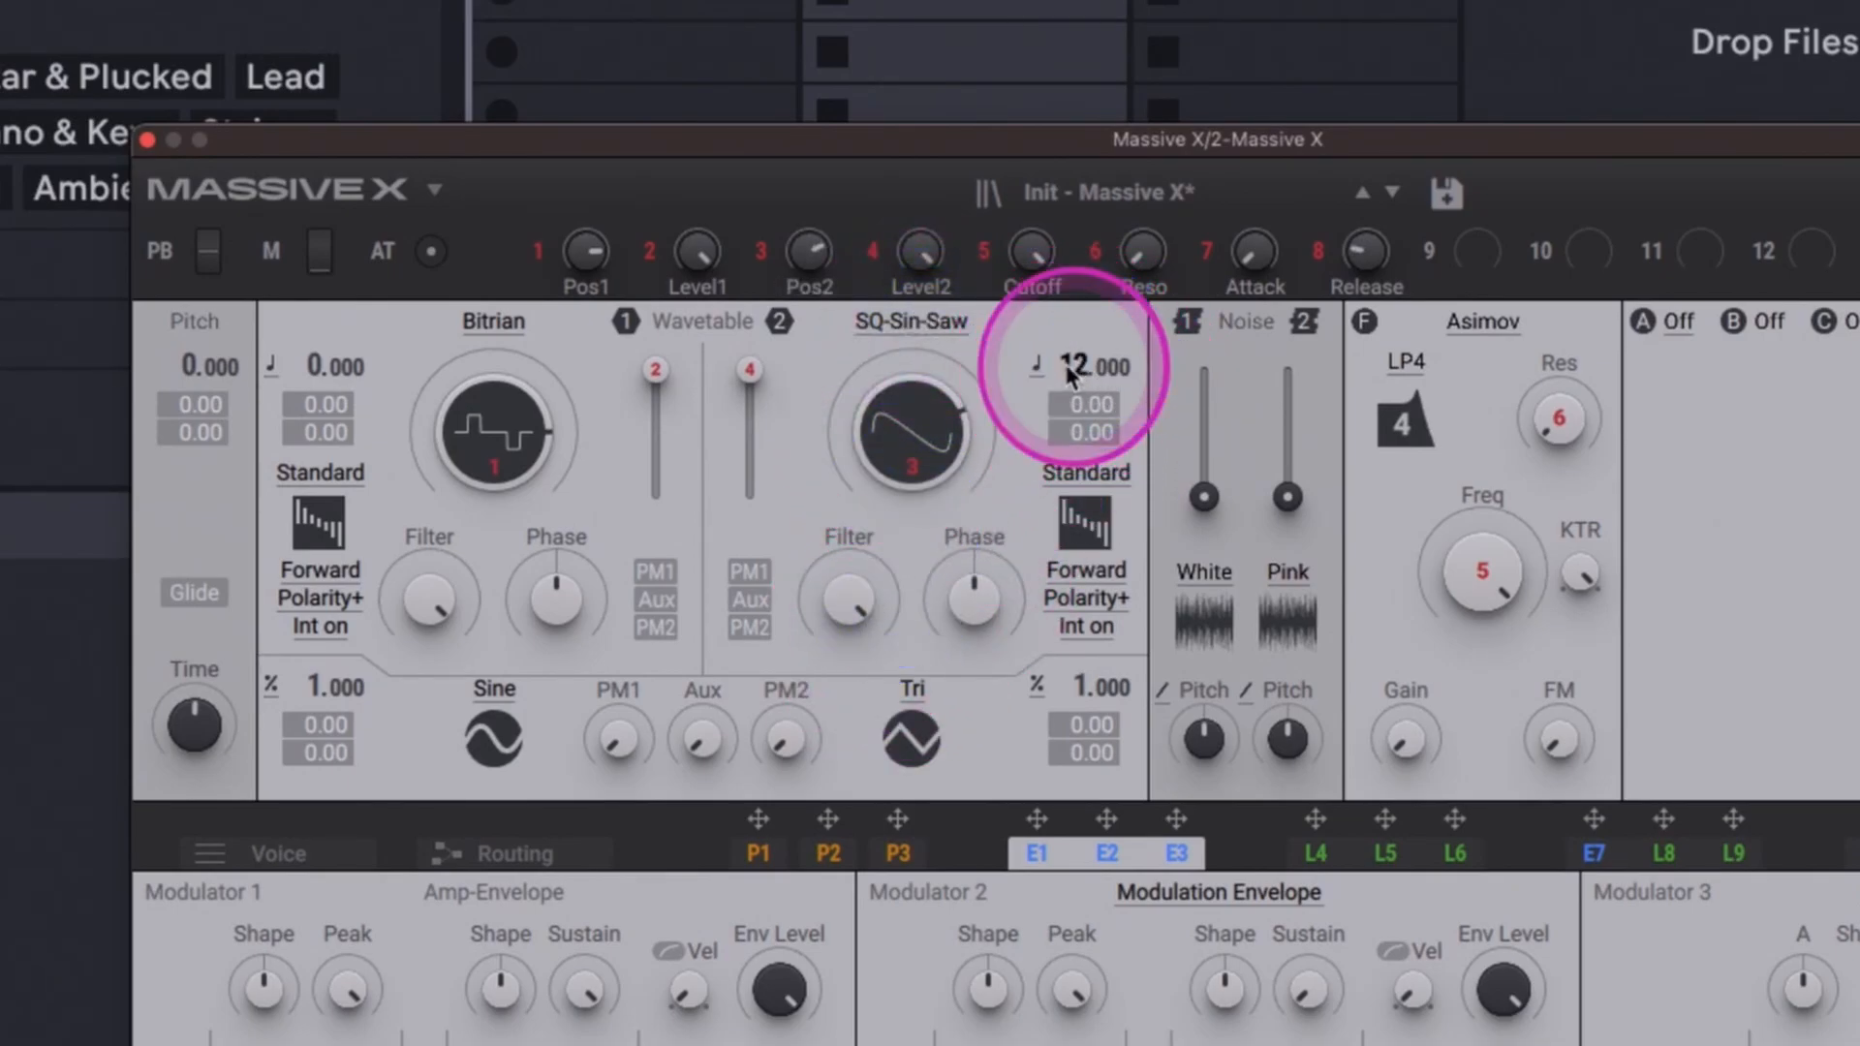
Step: Set Massive X Osc 2's octave pitch offset and fine detune
drag(1082, 368, 1082, 427)
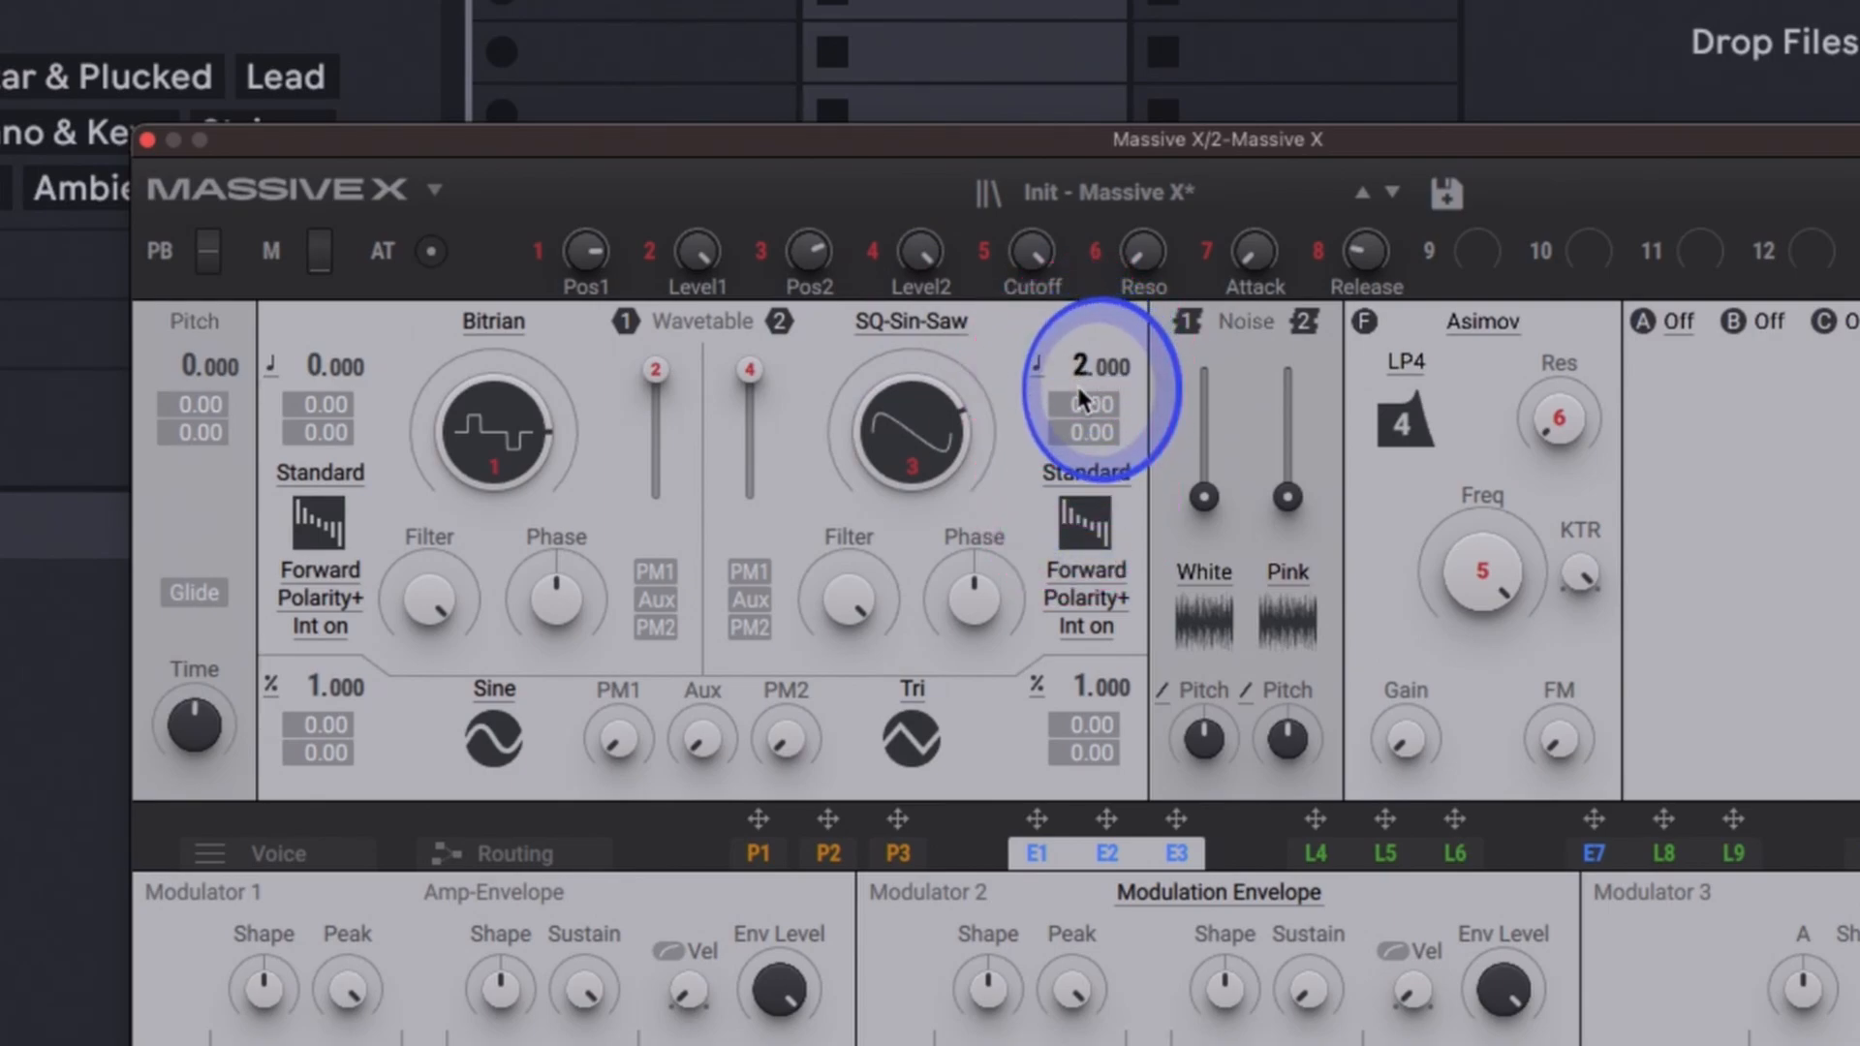
drag(1085, 366, 1085, 427)
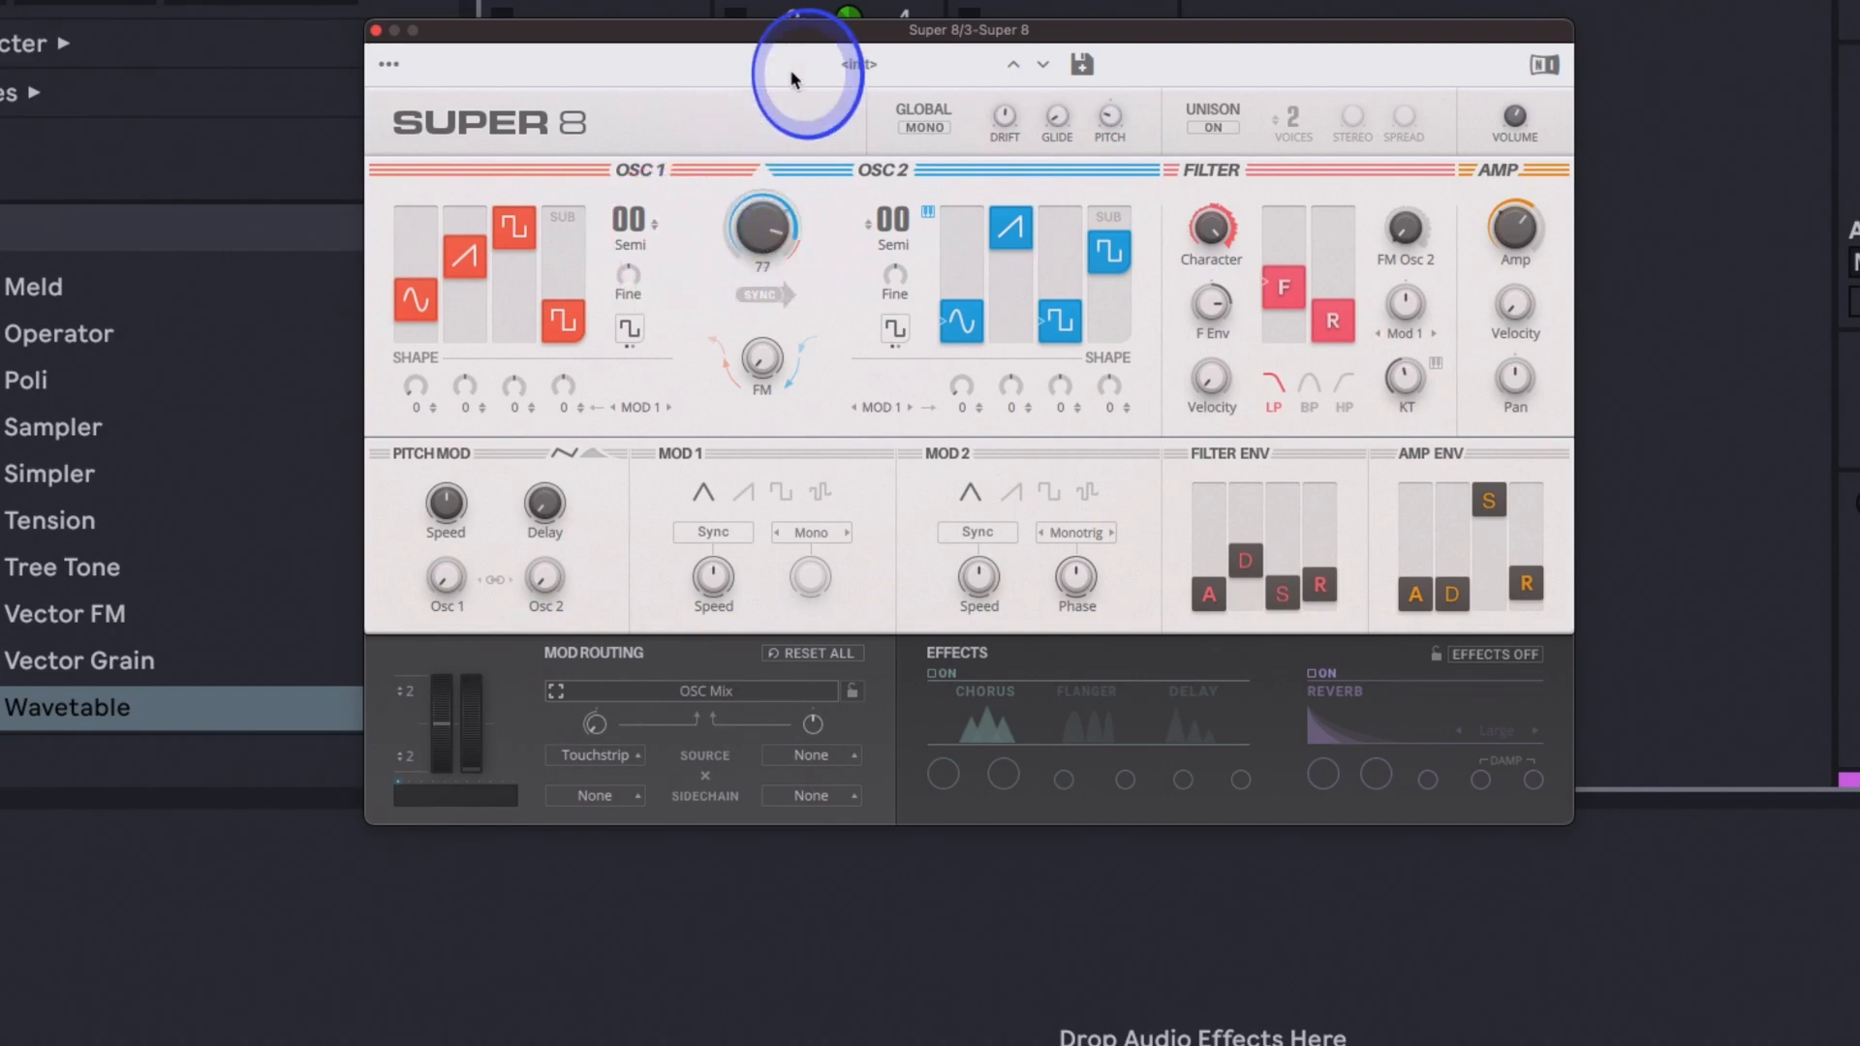
Step: Move the Super 8 plugin window into place
drag(762, 232, 777, 220)
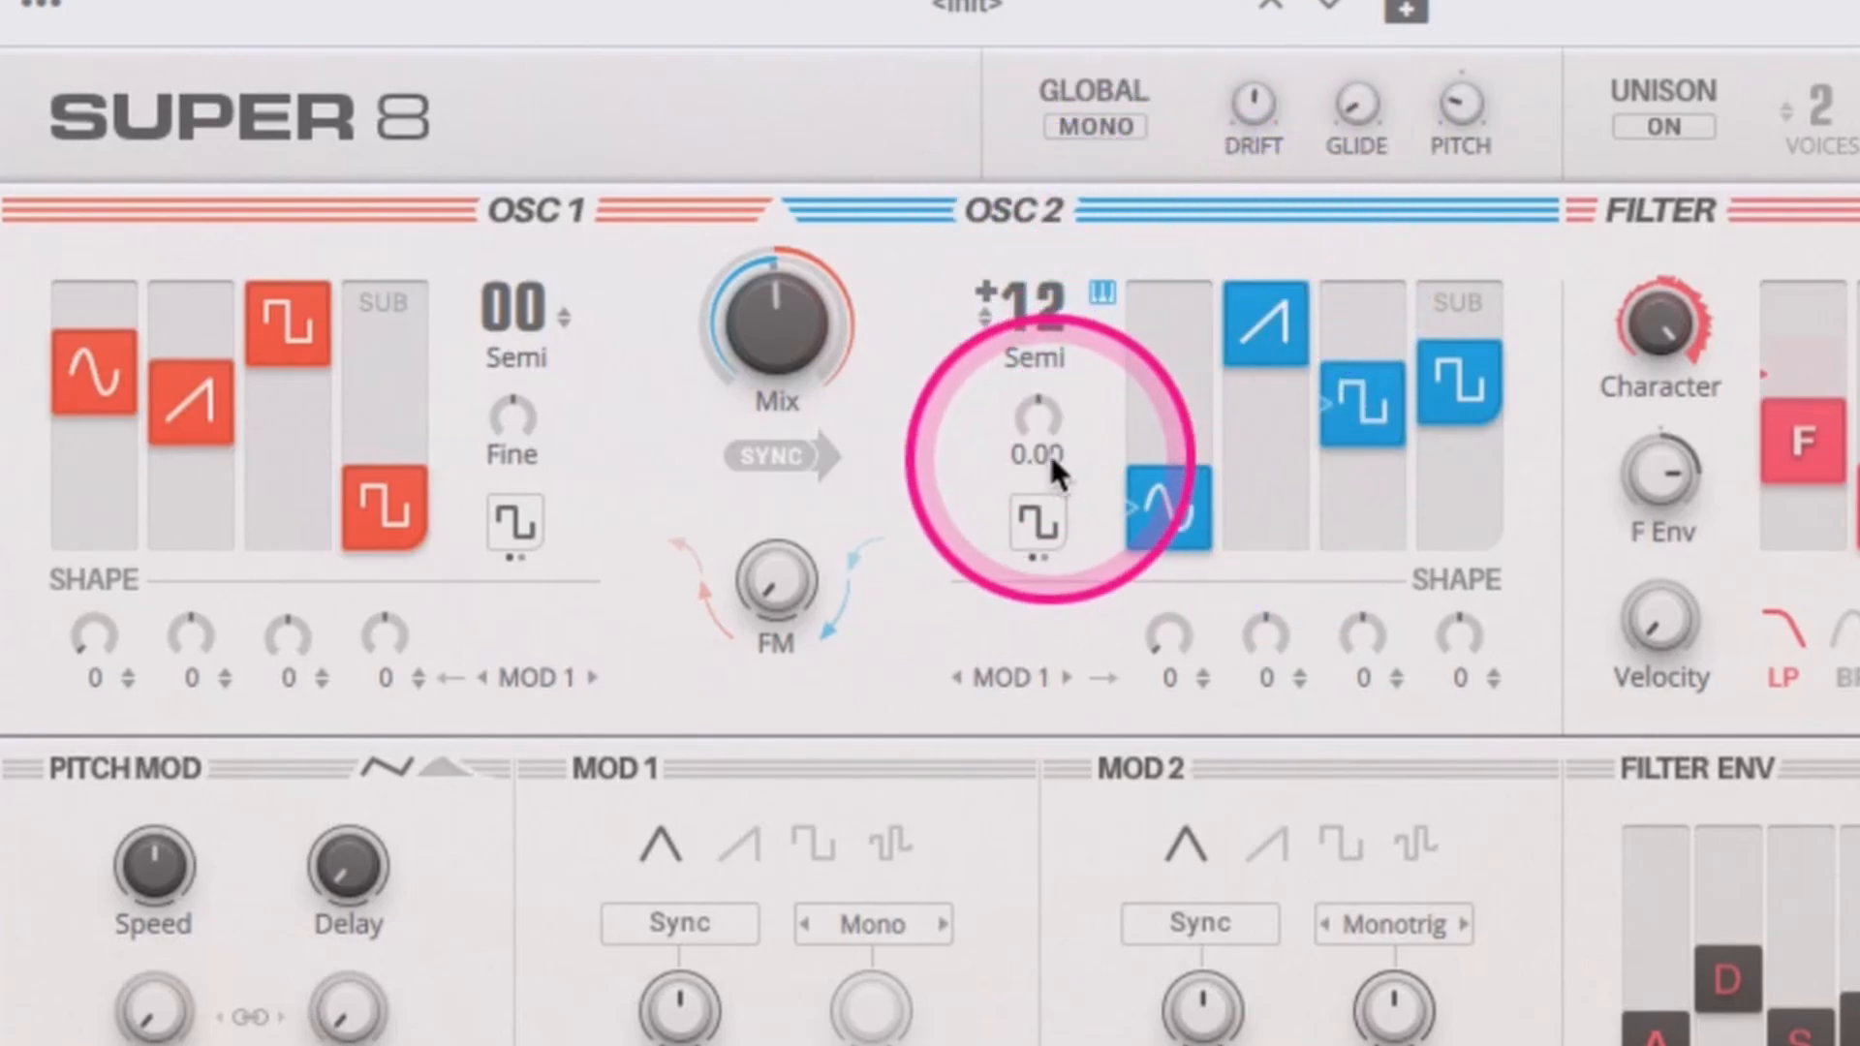
Step: Lower Super 8's OSC 2 Fine knob to about -0.15, keeping its +12 semitone transpose
drag(1032, 422, 1032, 469)
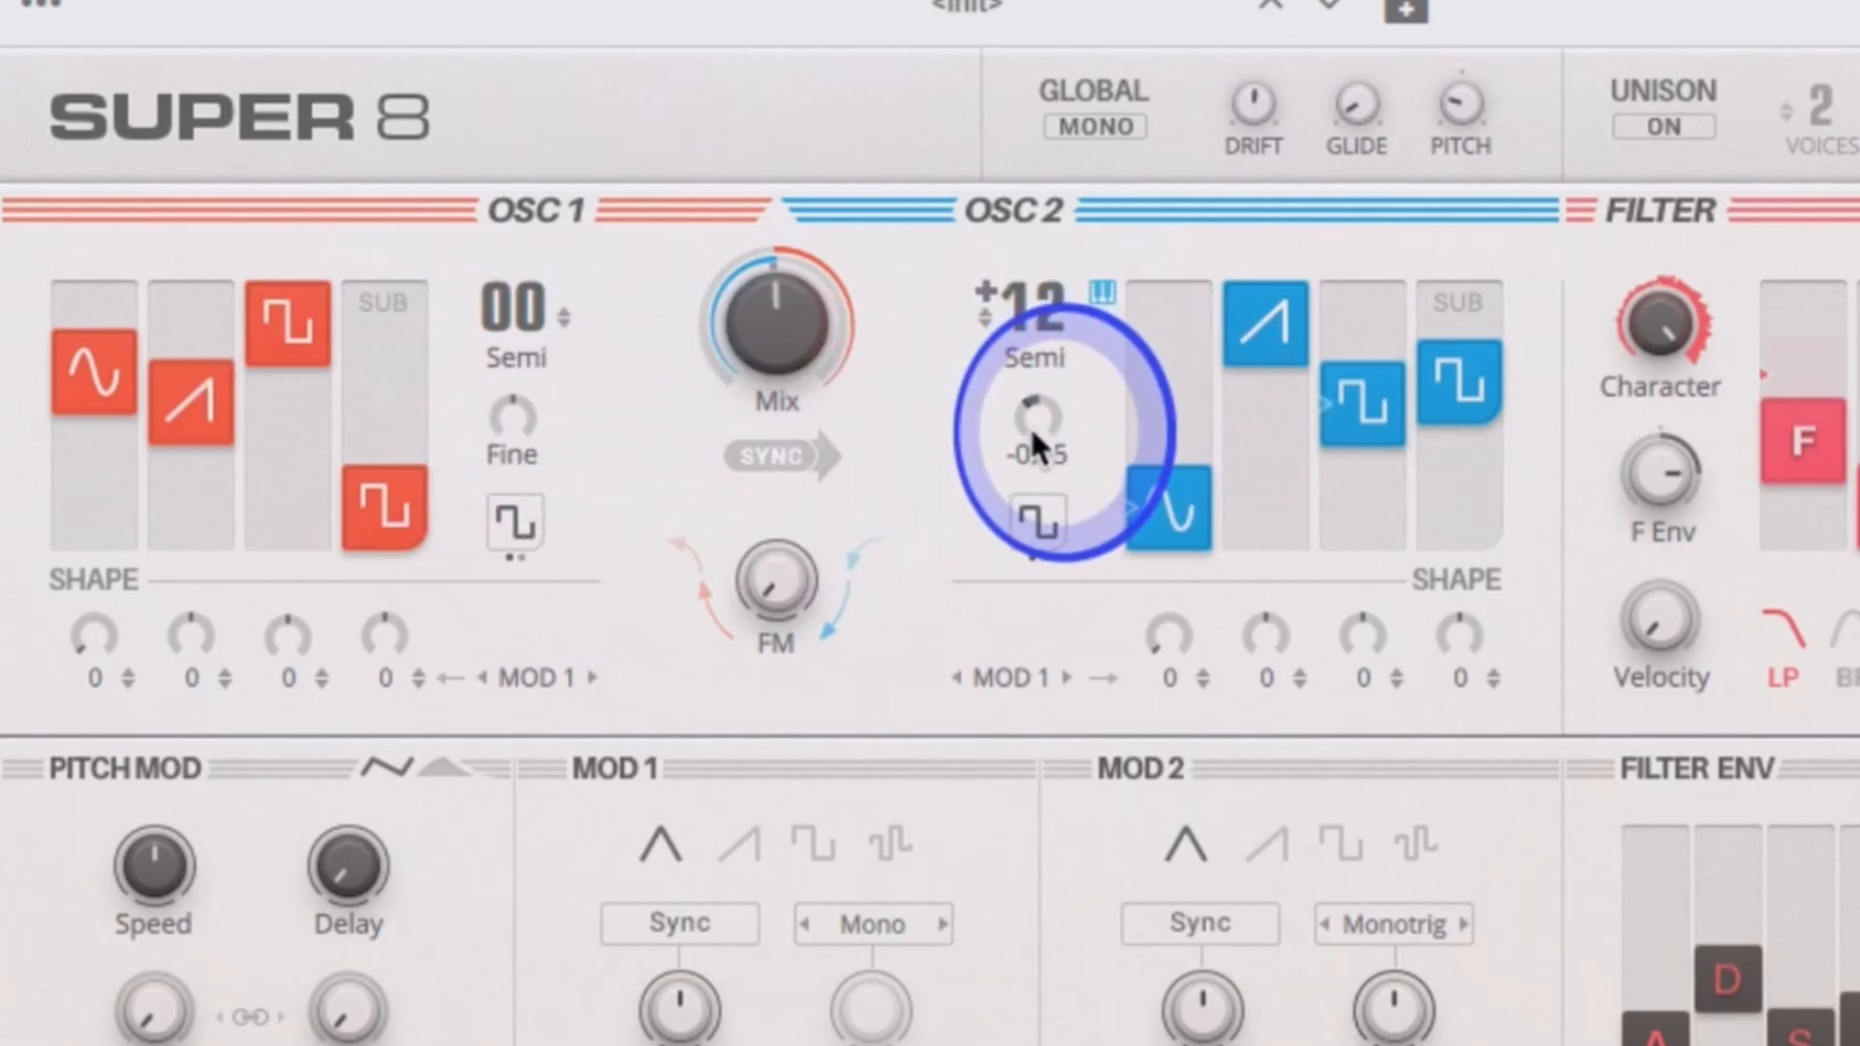
click(1459, 374)
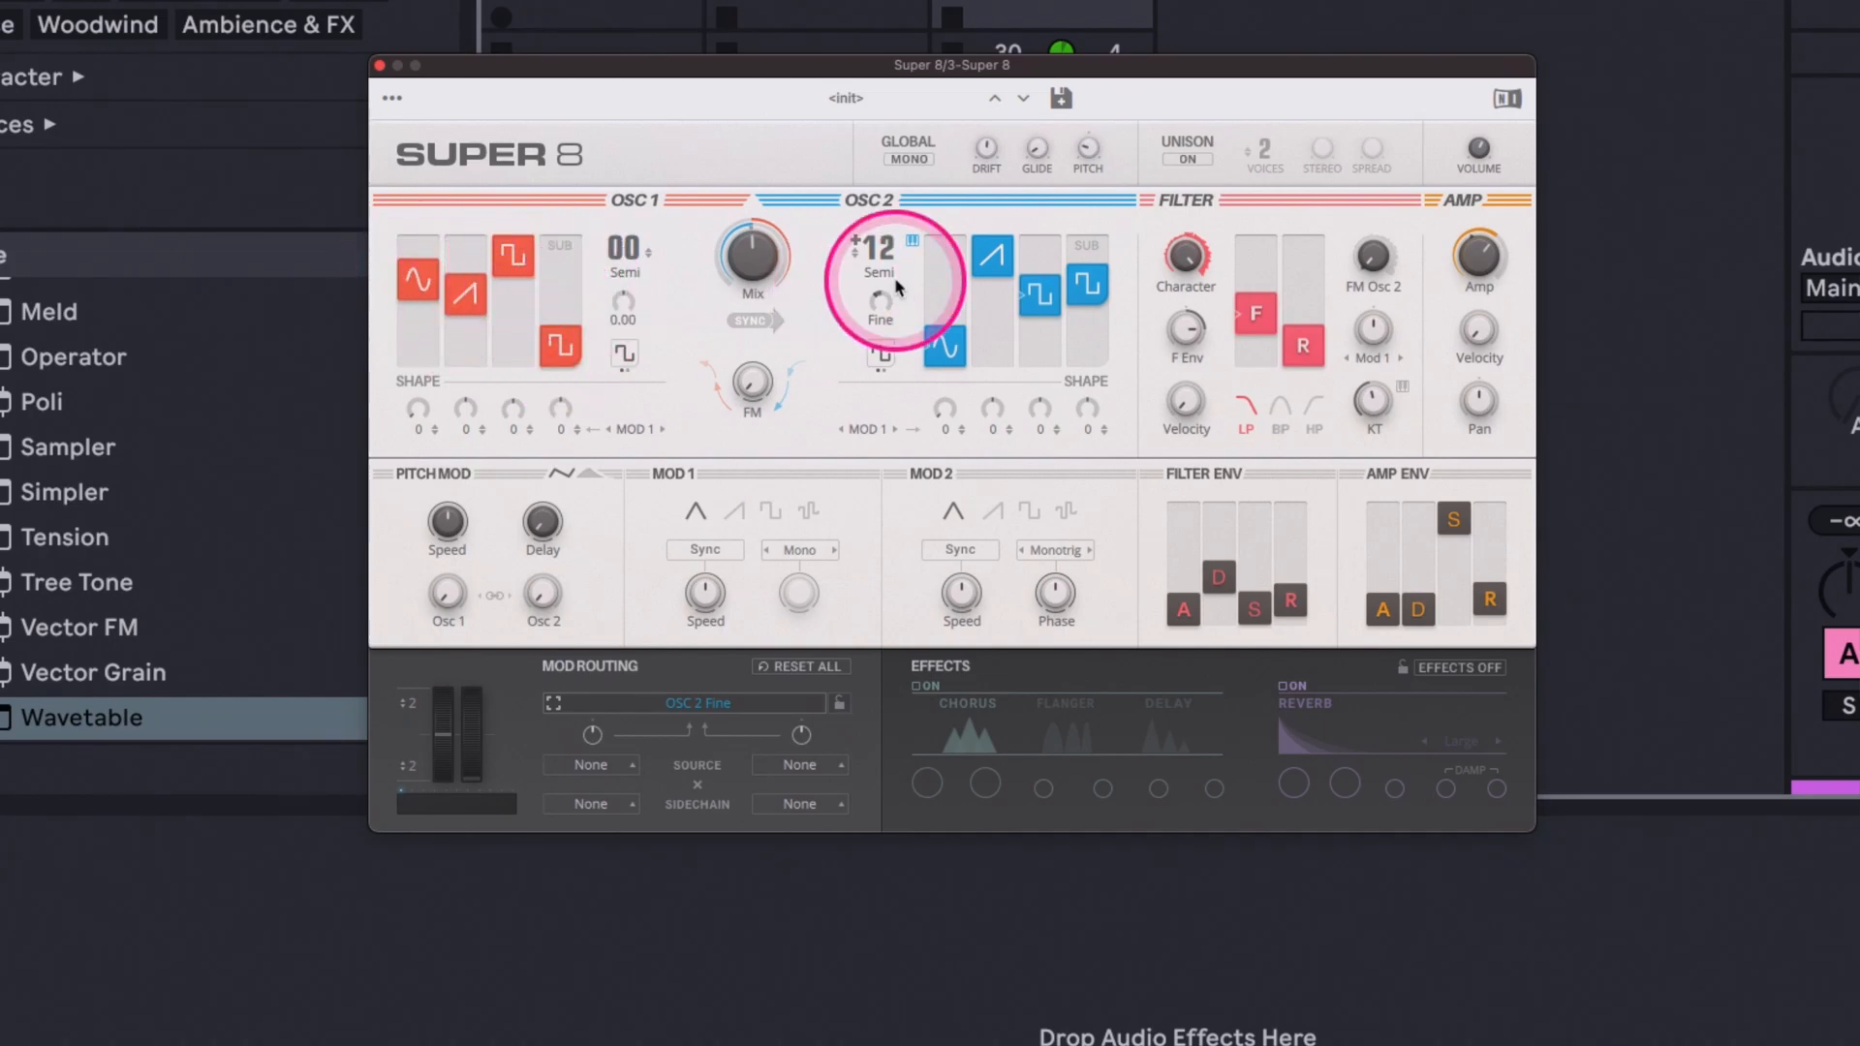
mouse_move(1016, 357)
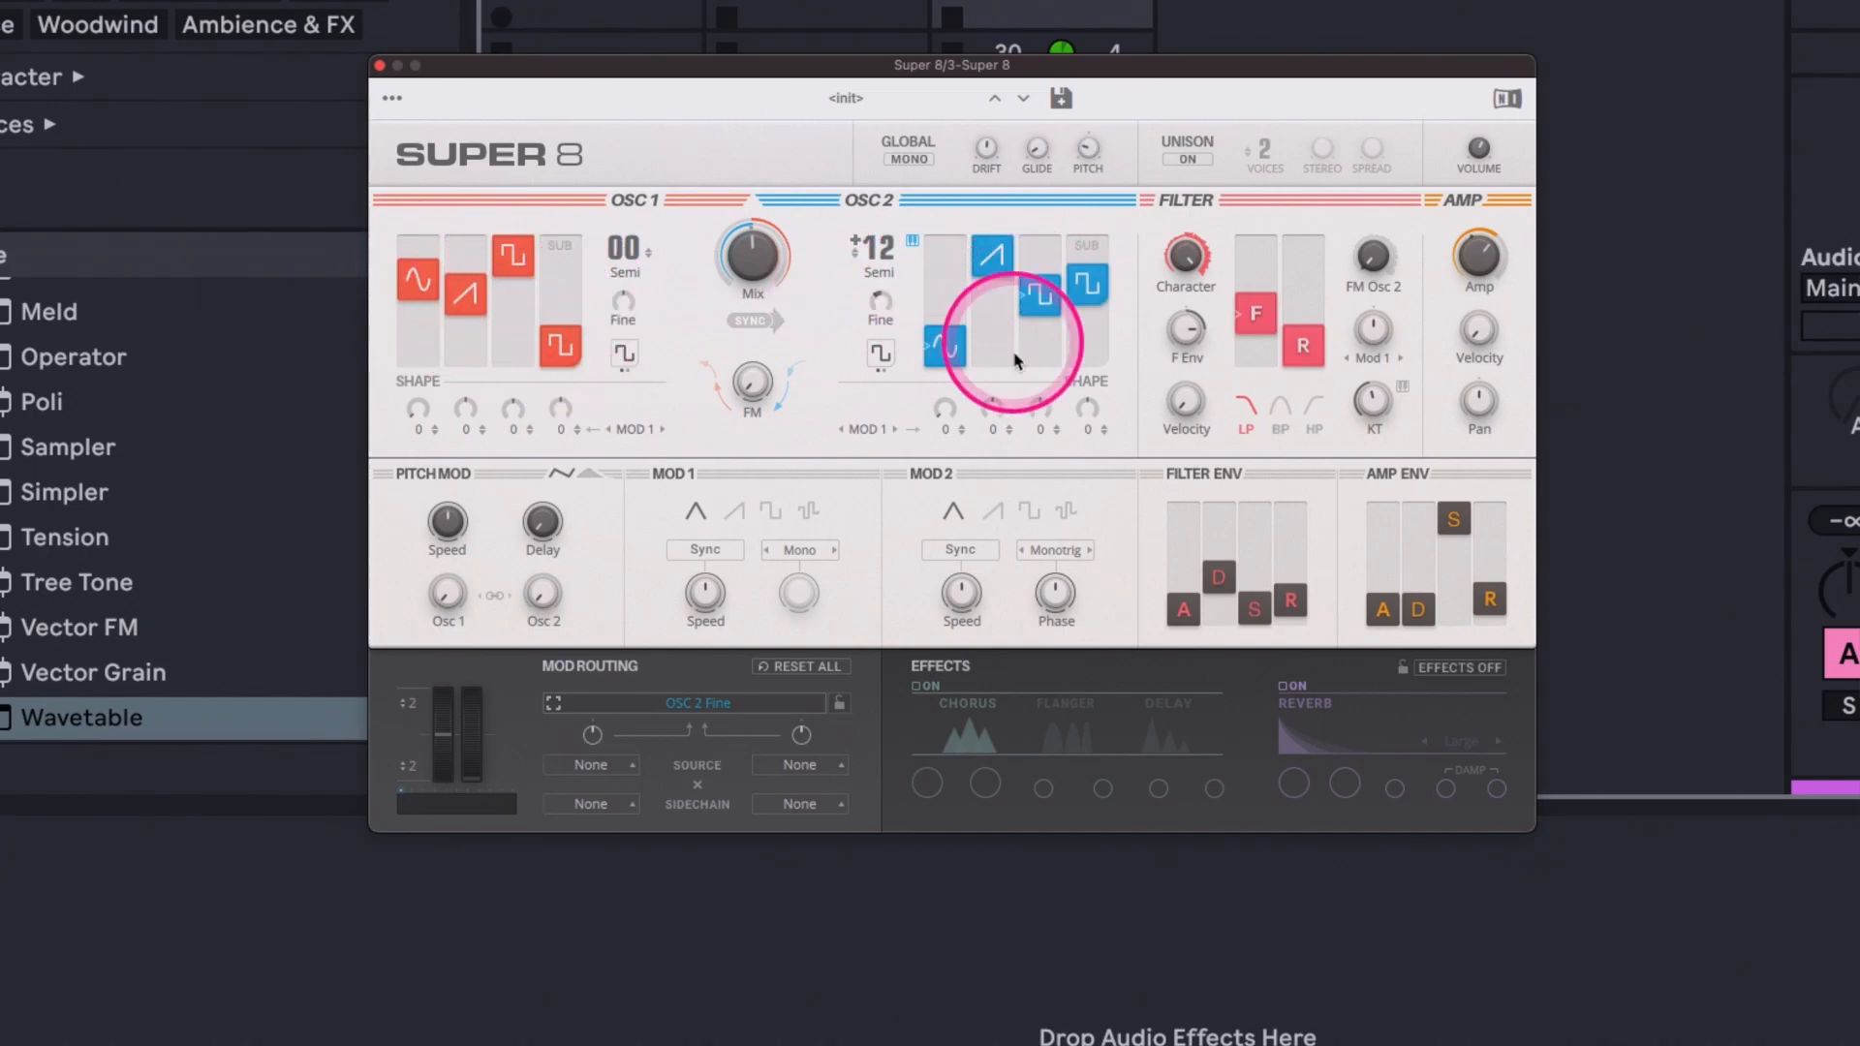